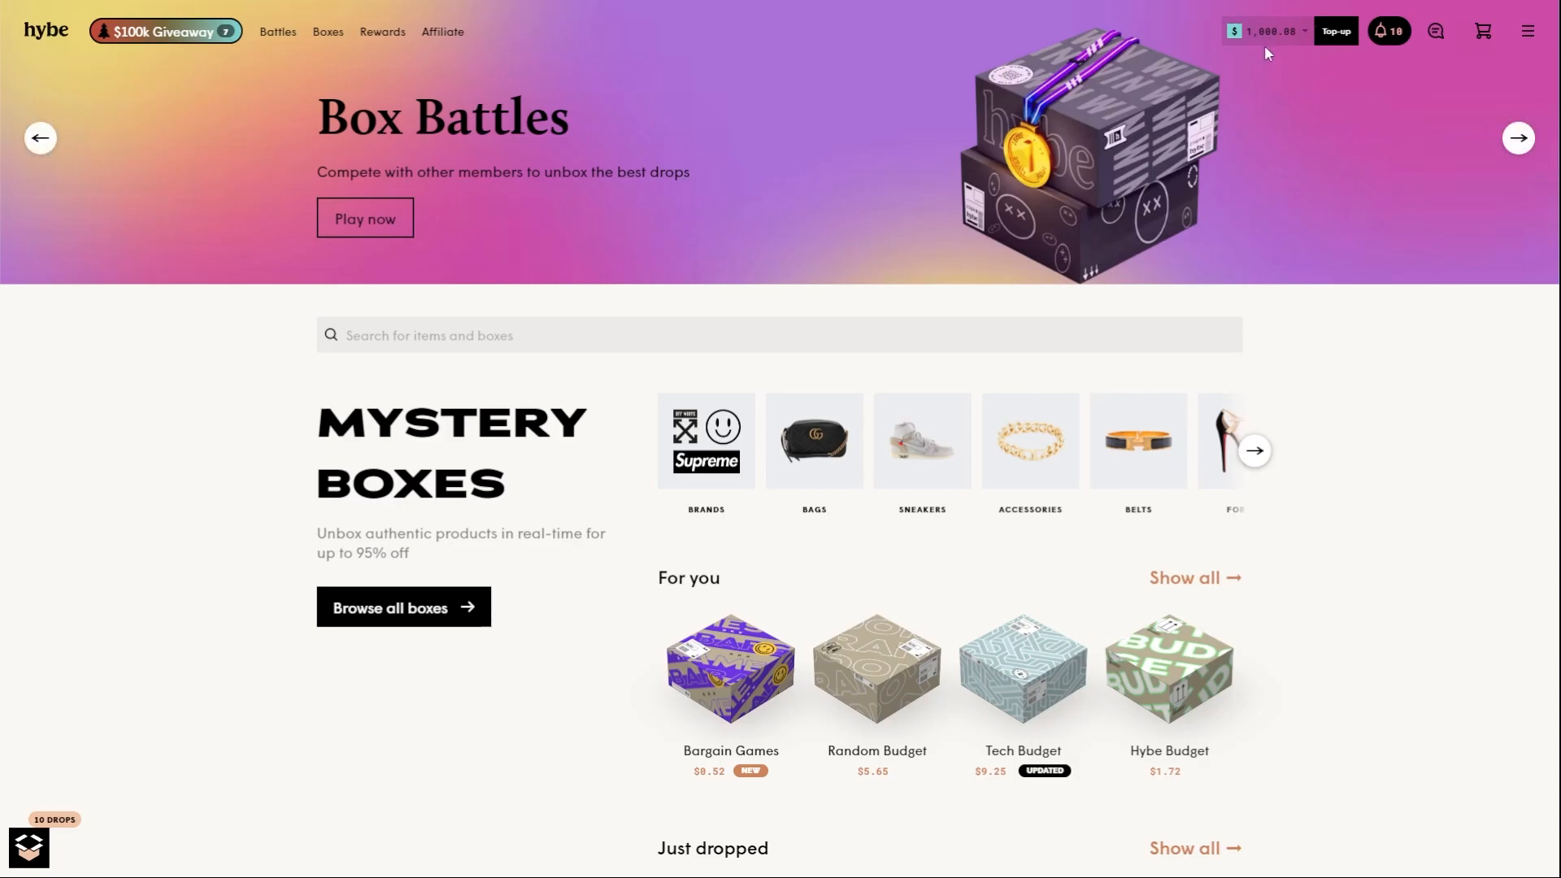
mouse_move(1352, 155)
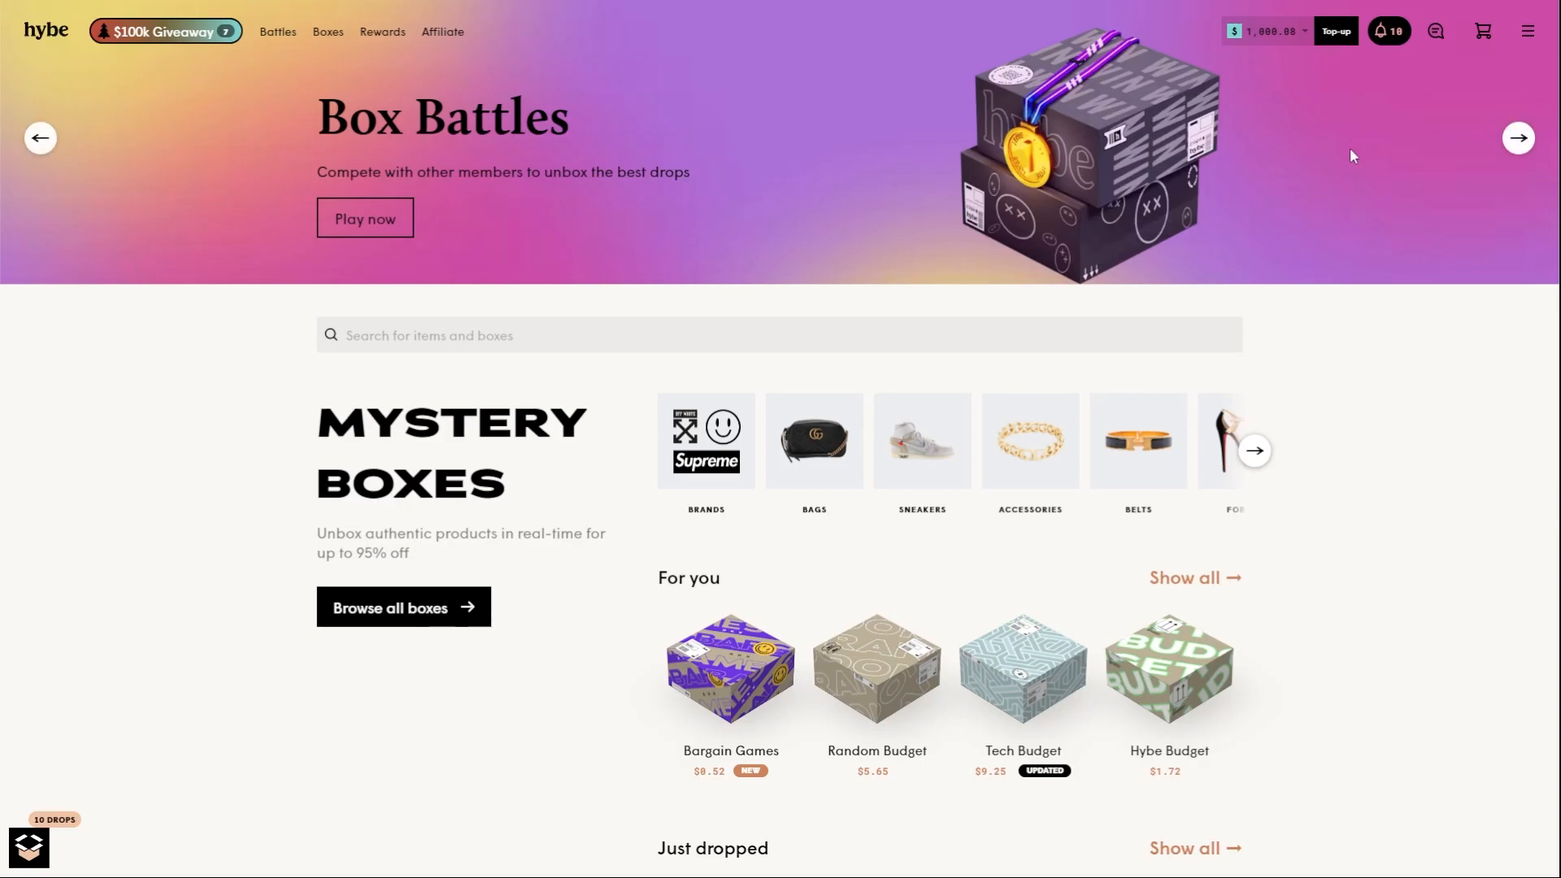
mouse_move(1369, 155)
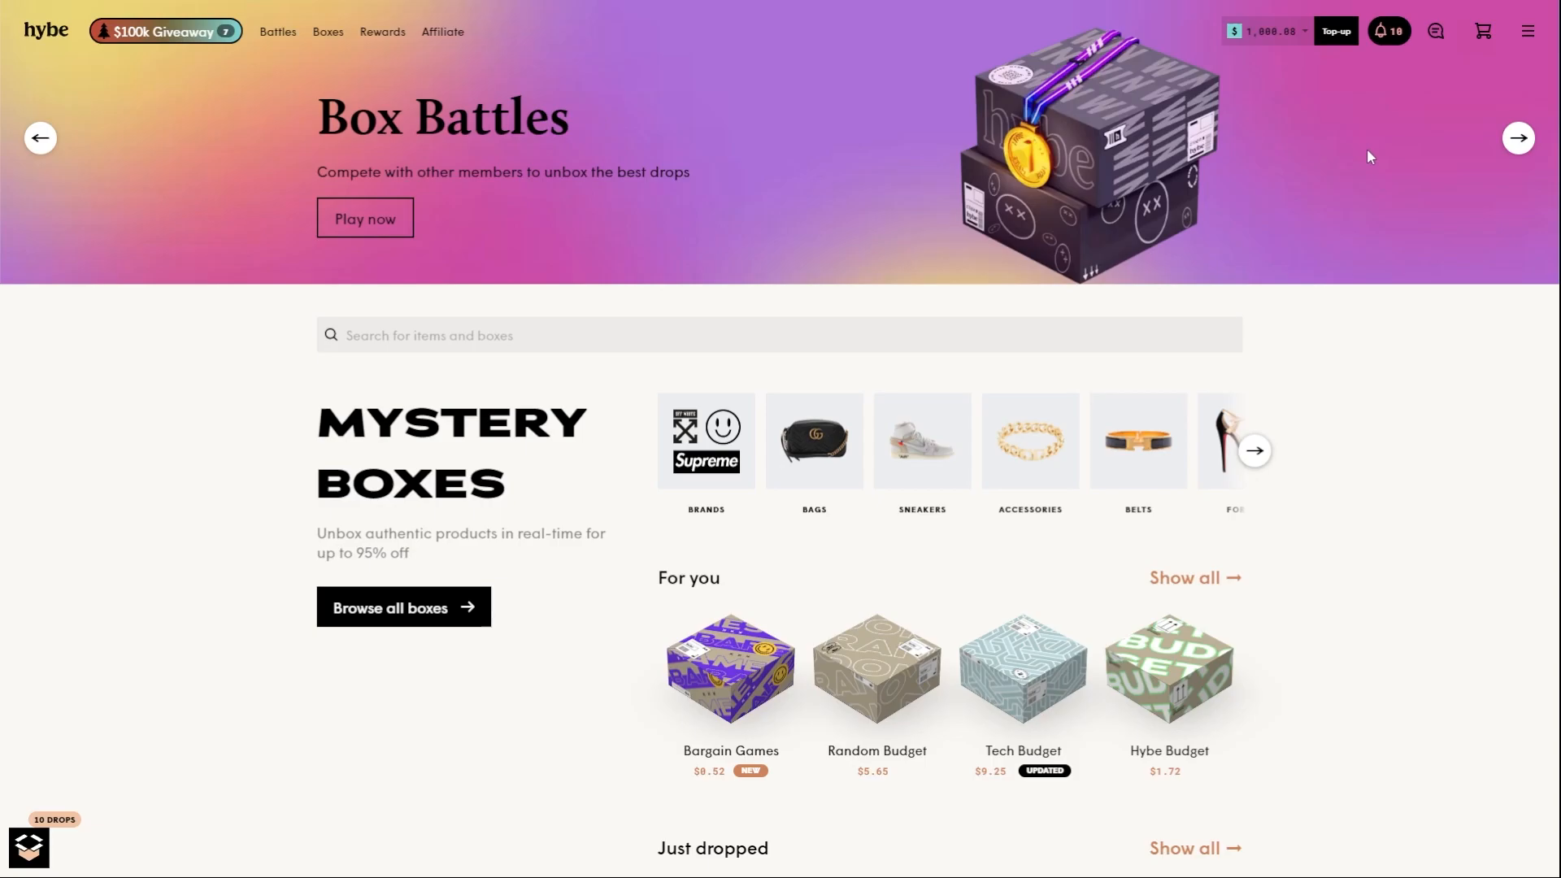
mouse_move(1374, 134)
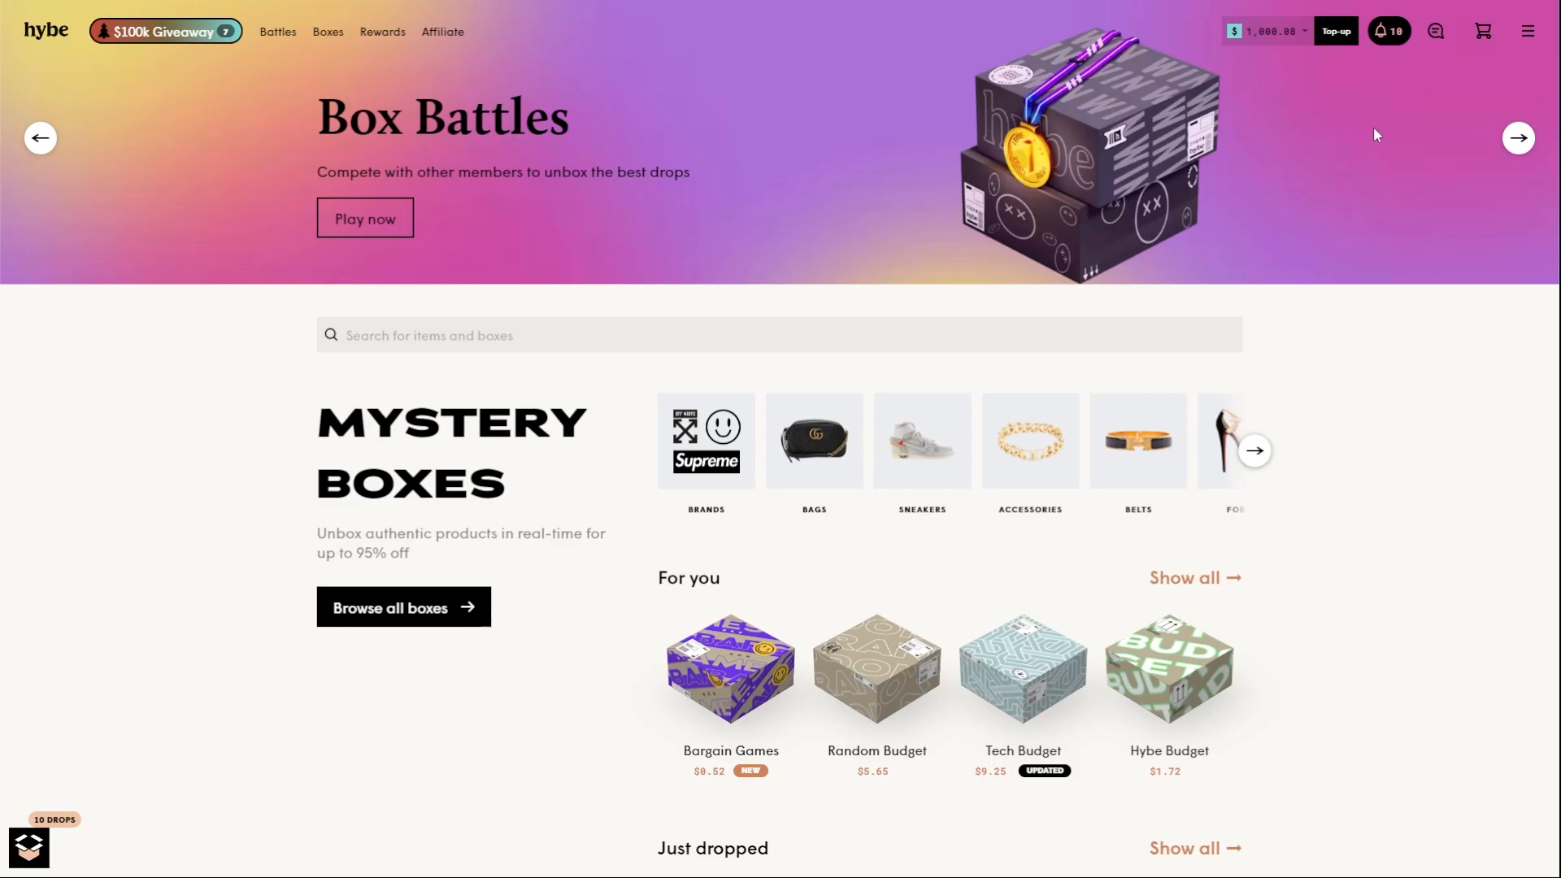
mouse_move(1177, 262)
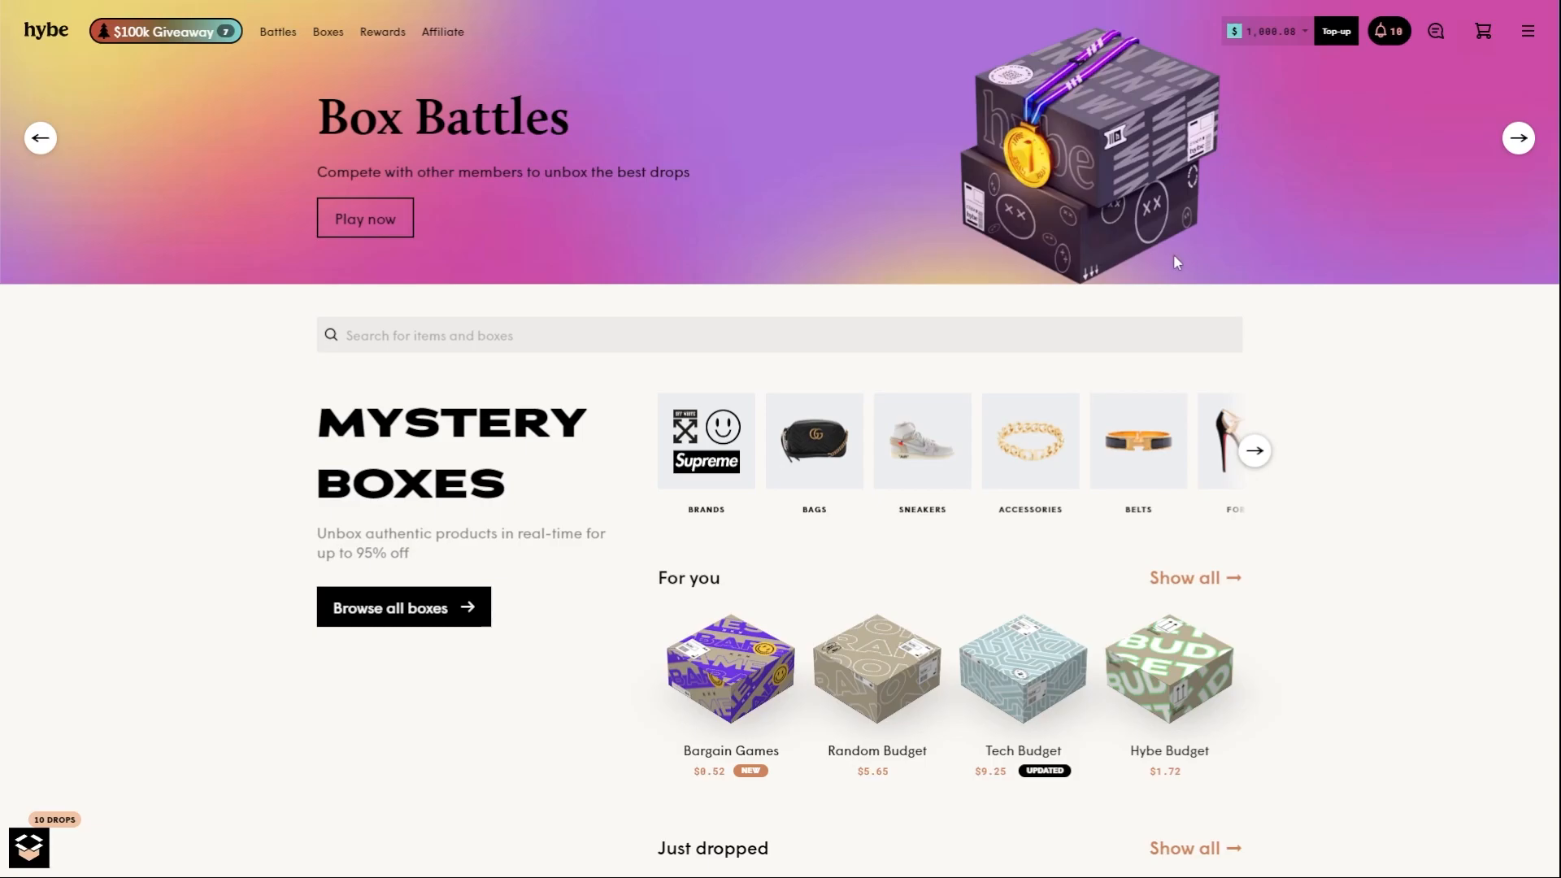
mouse_move(837, 131)
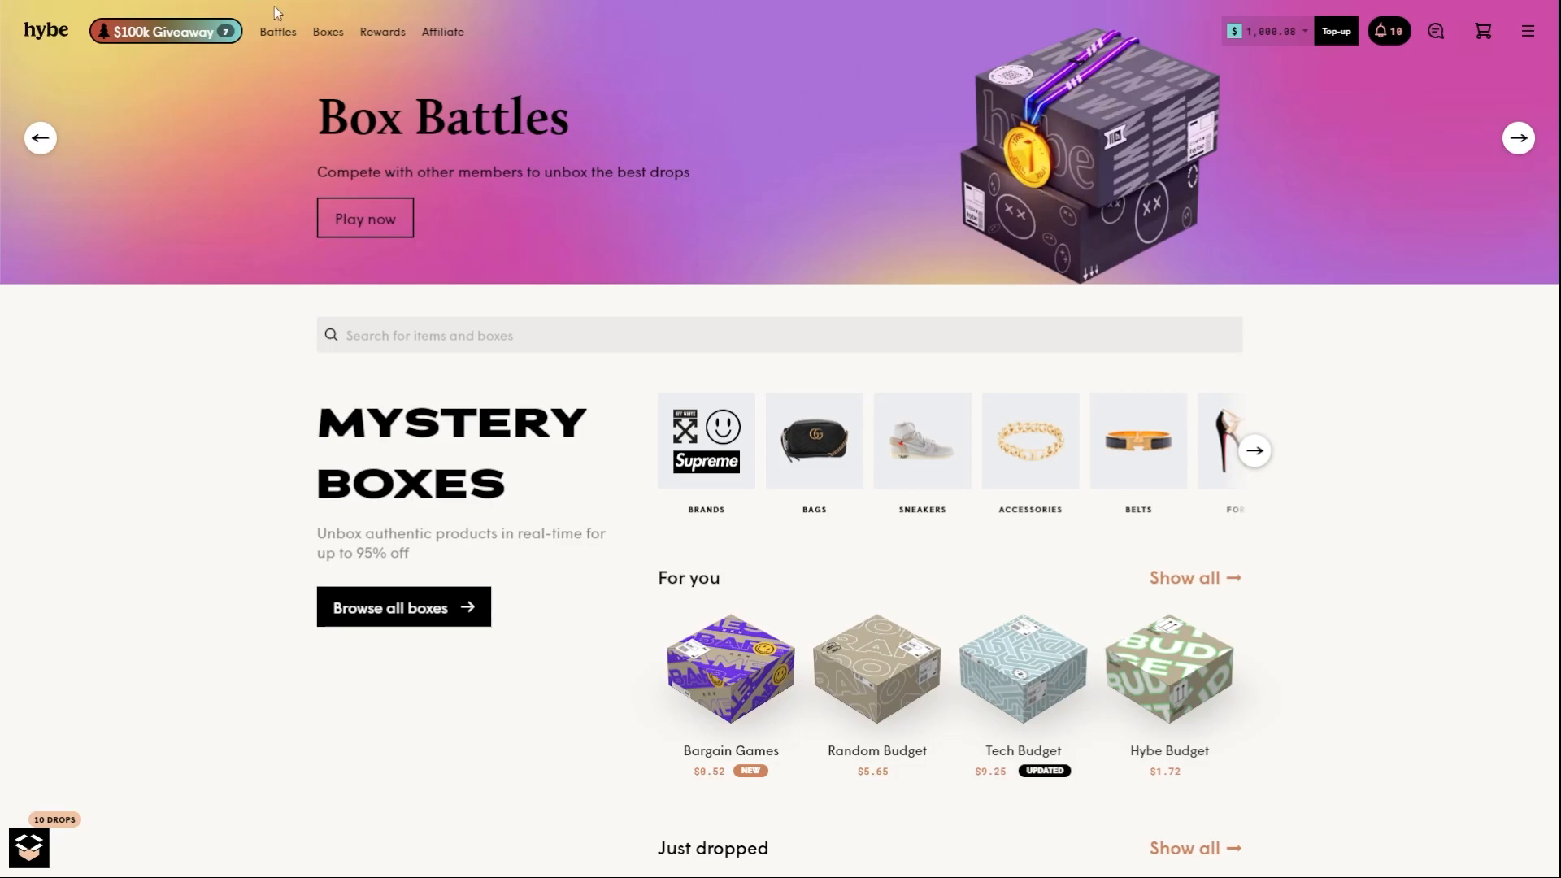
- Join the $100k advent calendar giveaway by creating an account with referral code 'Sancho'
left_click(165, 30)
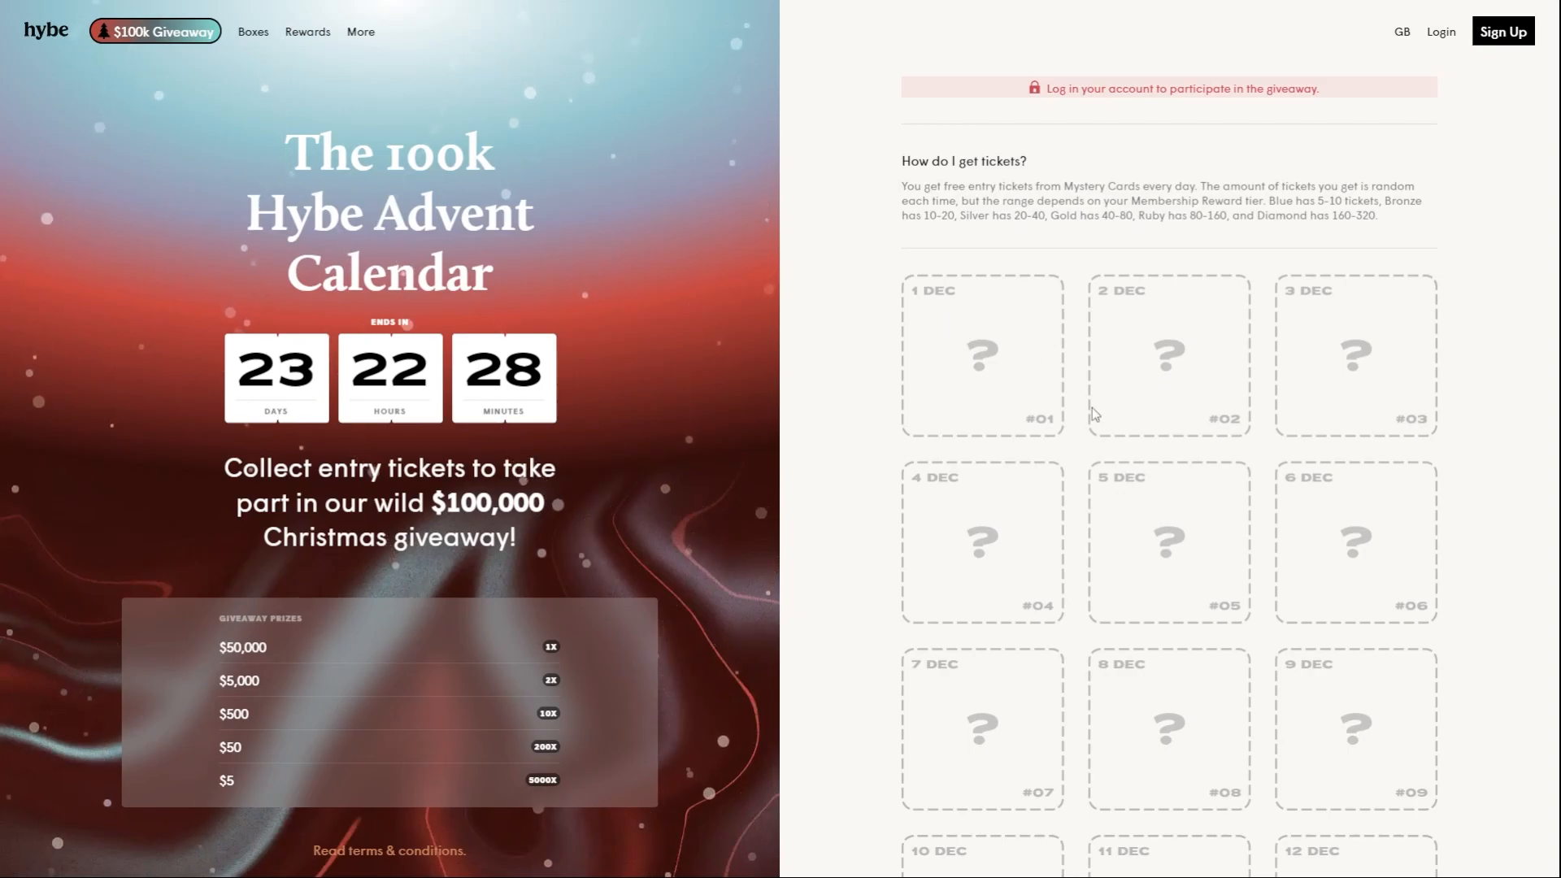
mouse_move(573, 469)
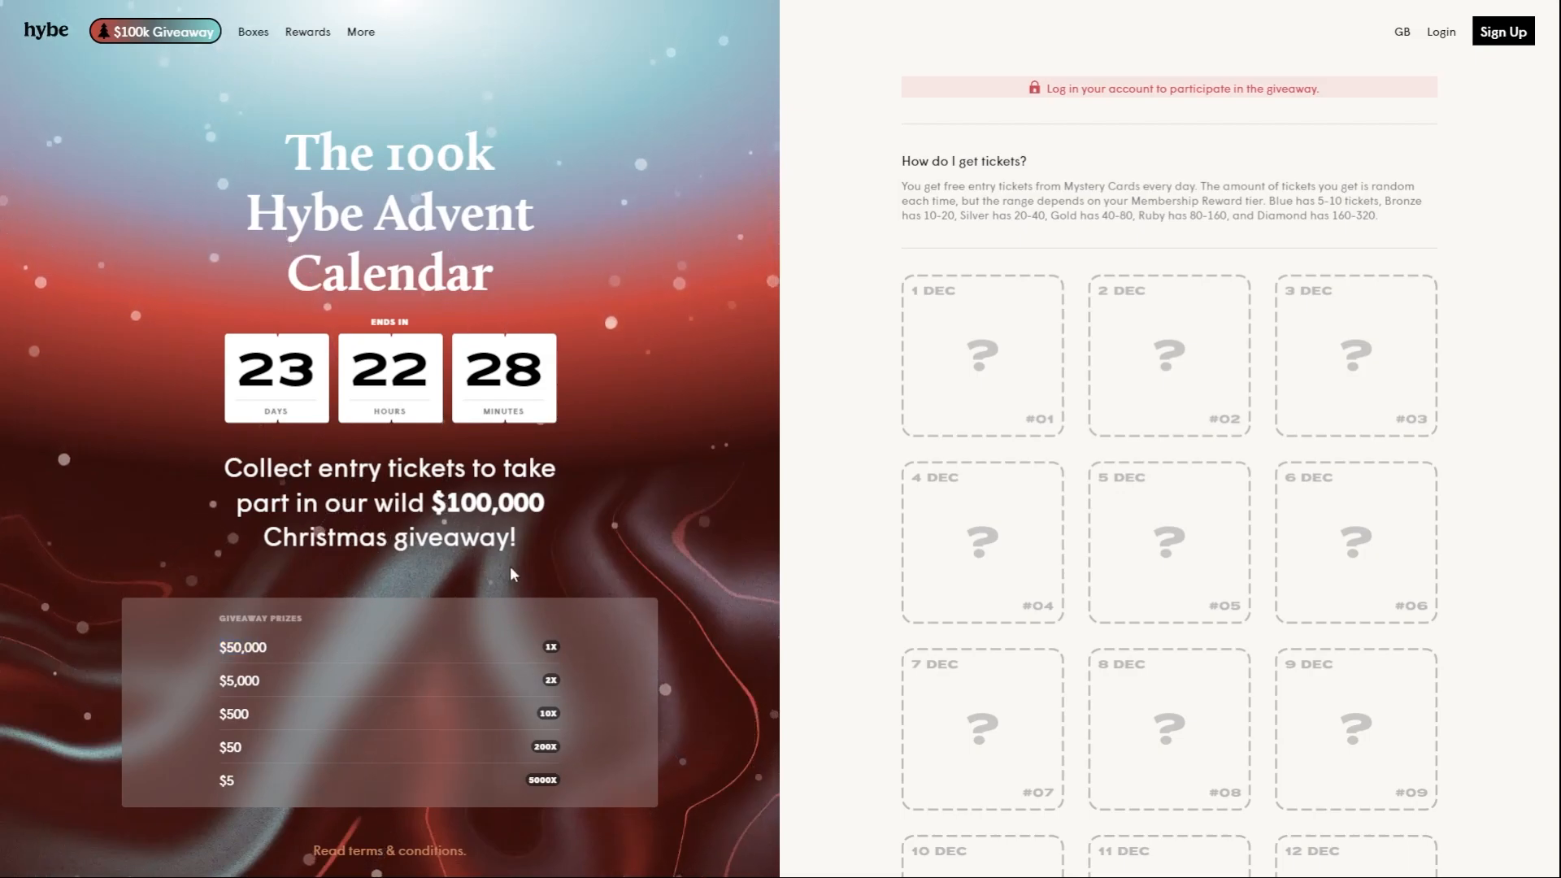
mouse_move(1385, 283)
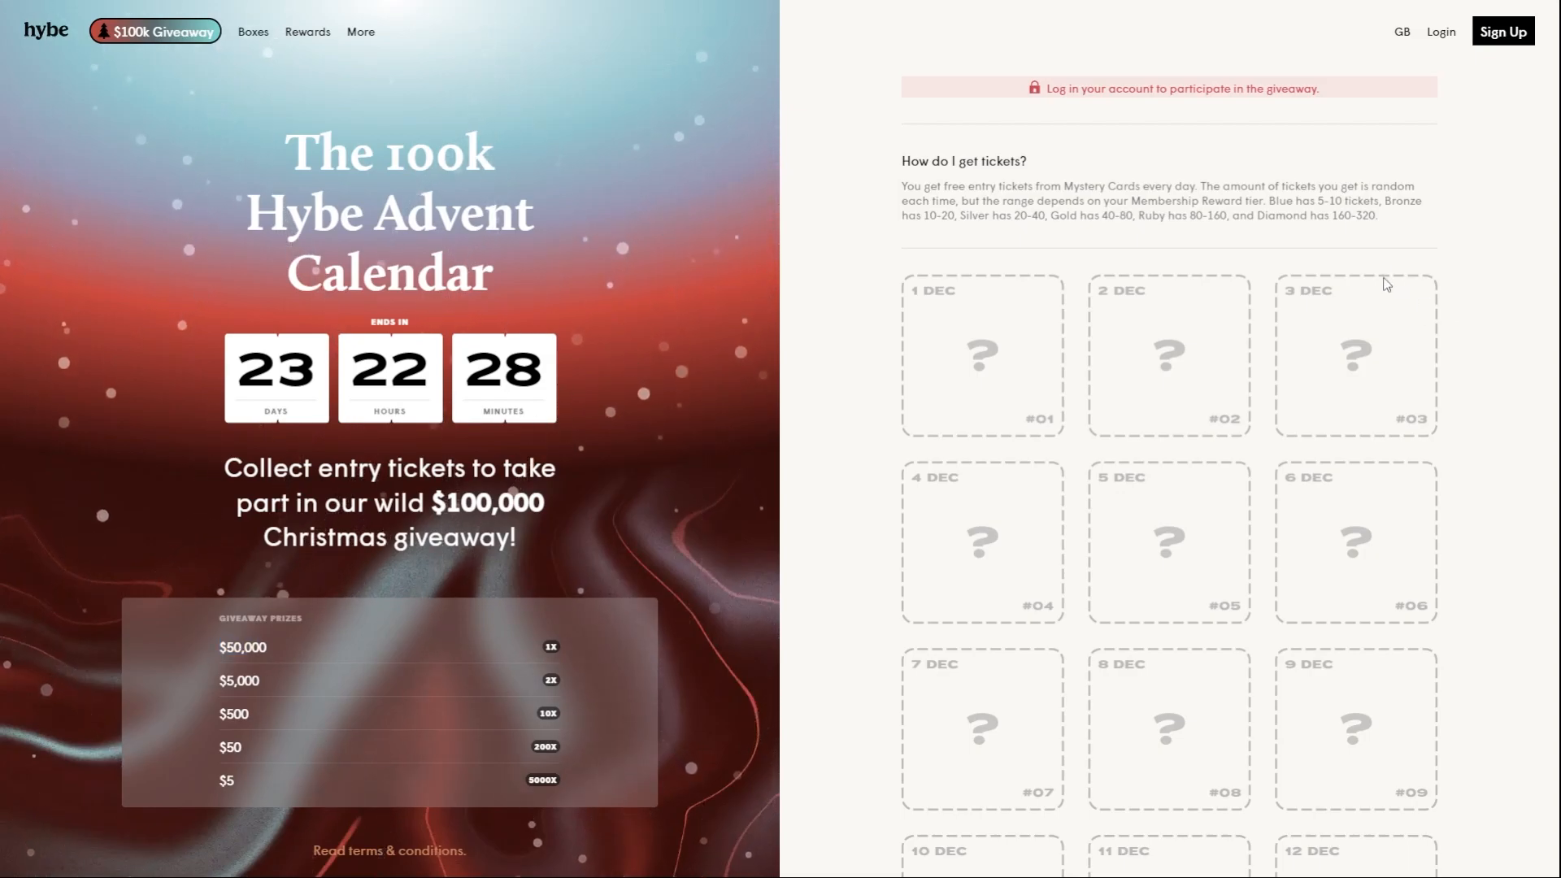
left_click(1440, 30)
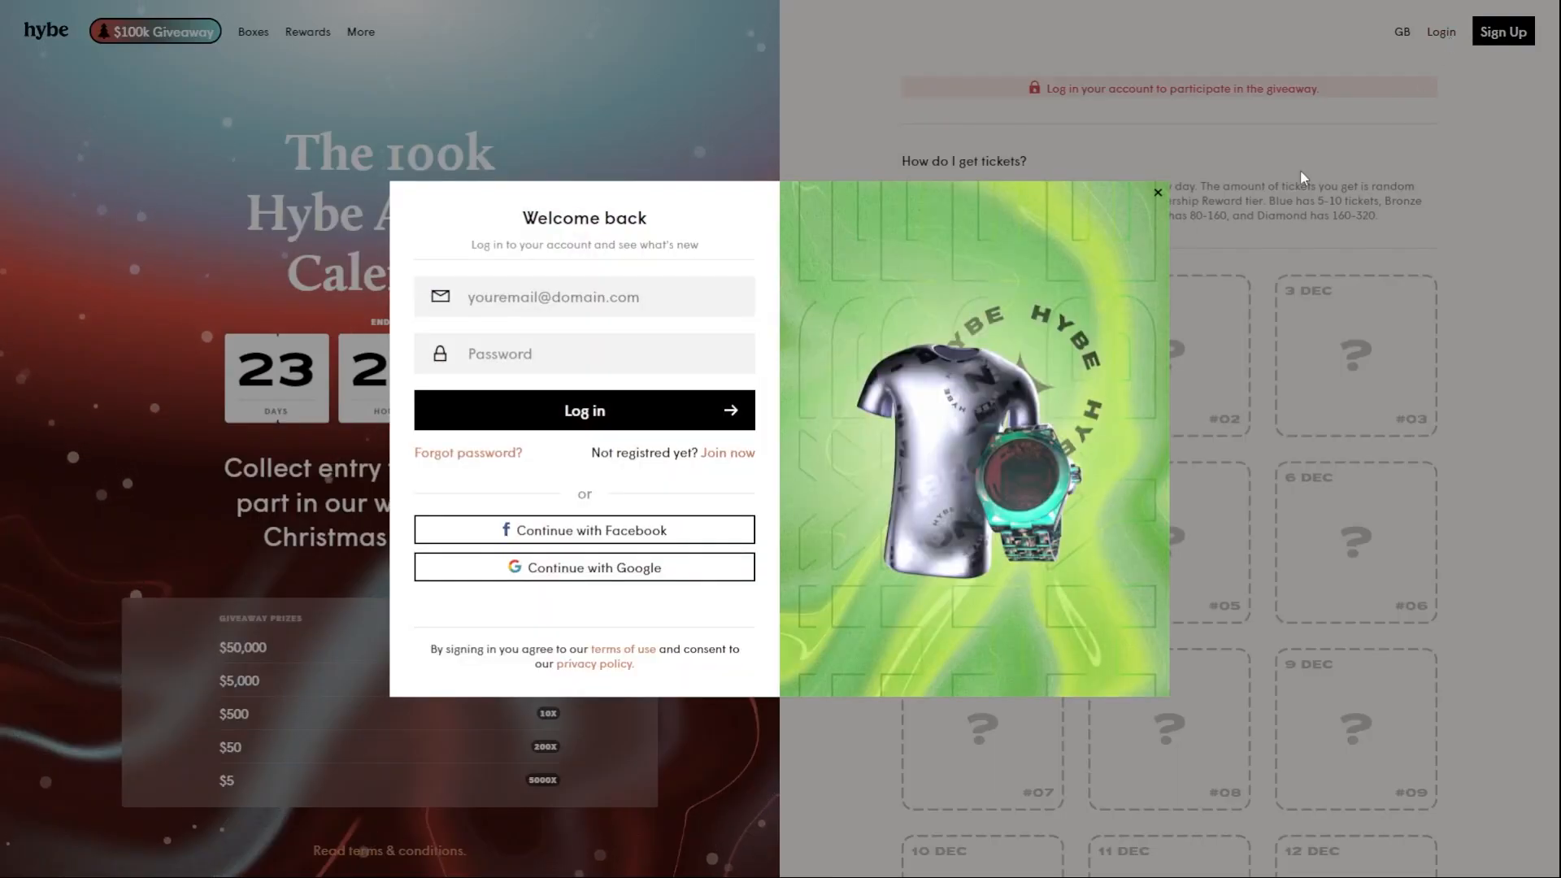
left_click(727, 453)
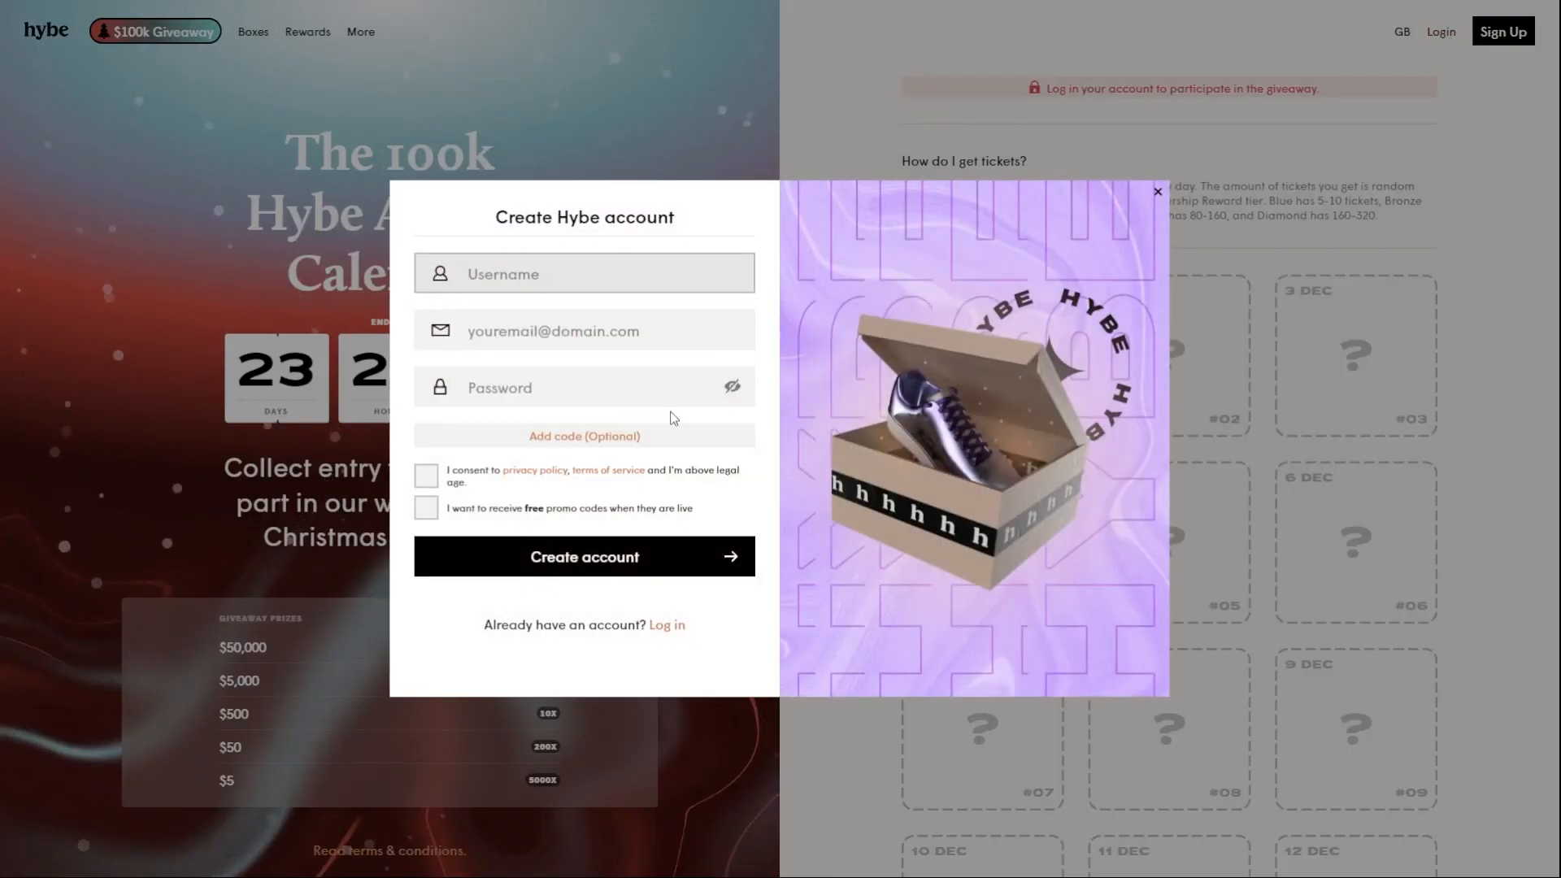
left_click(583, 435)
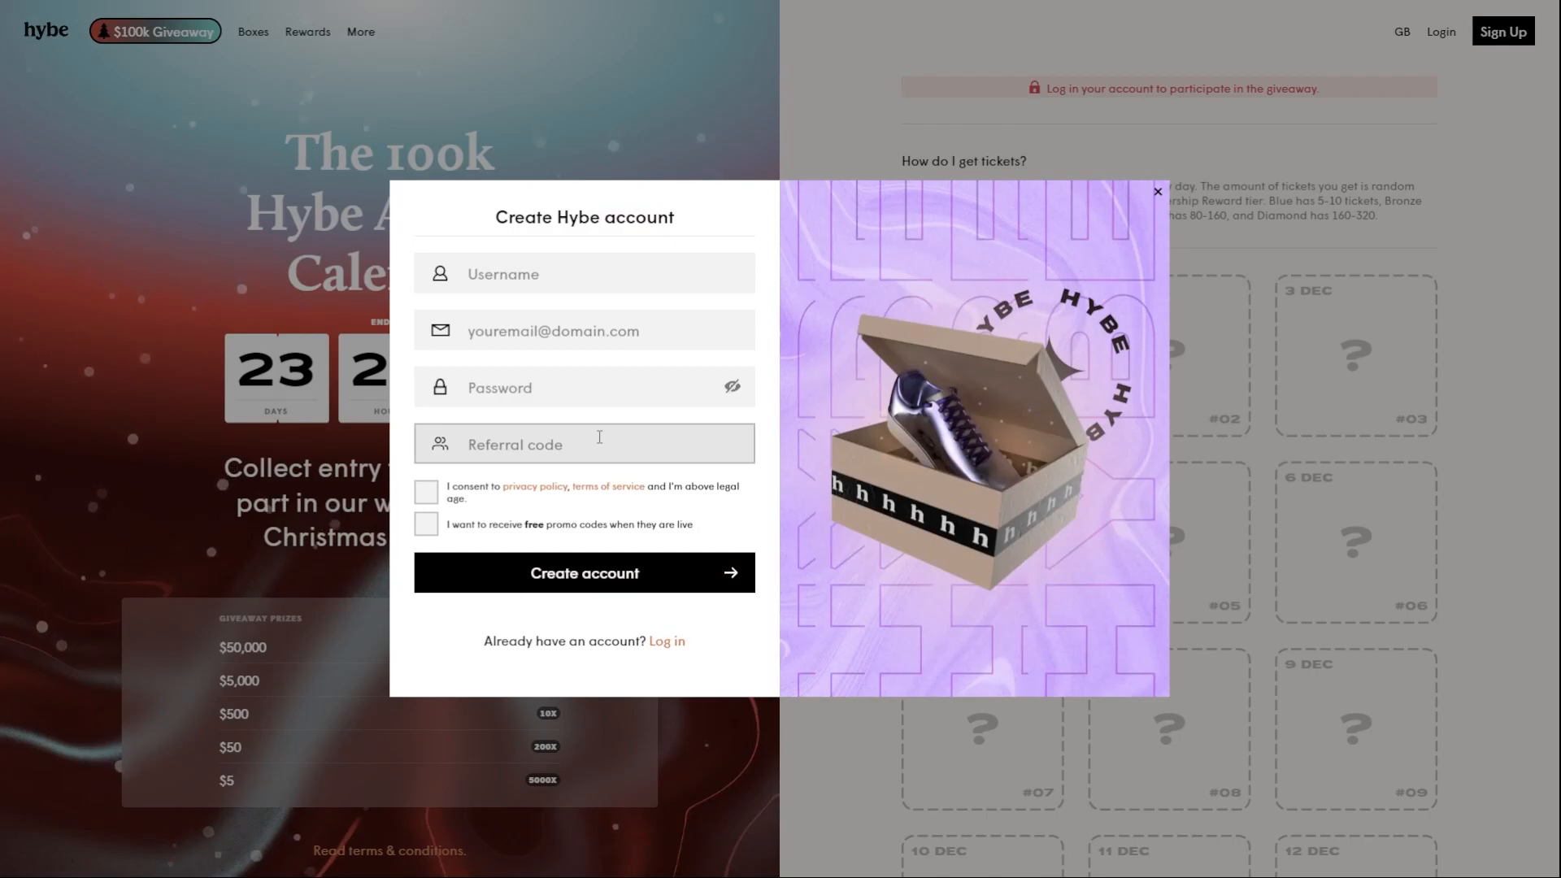
type("Sancho")
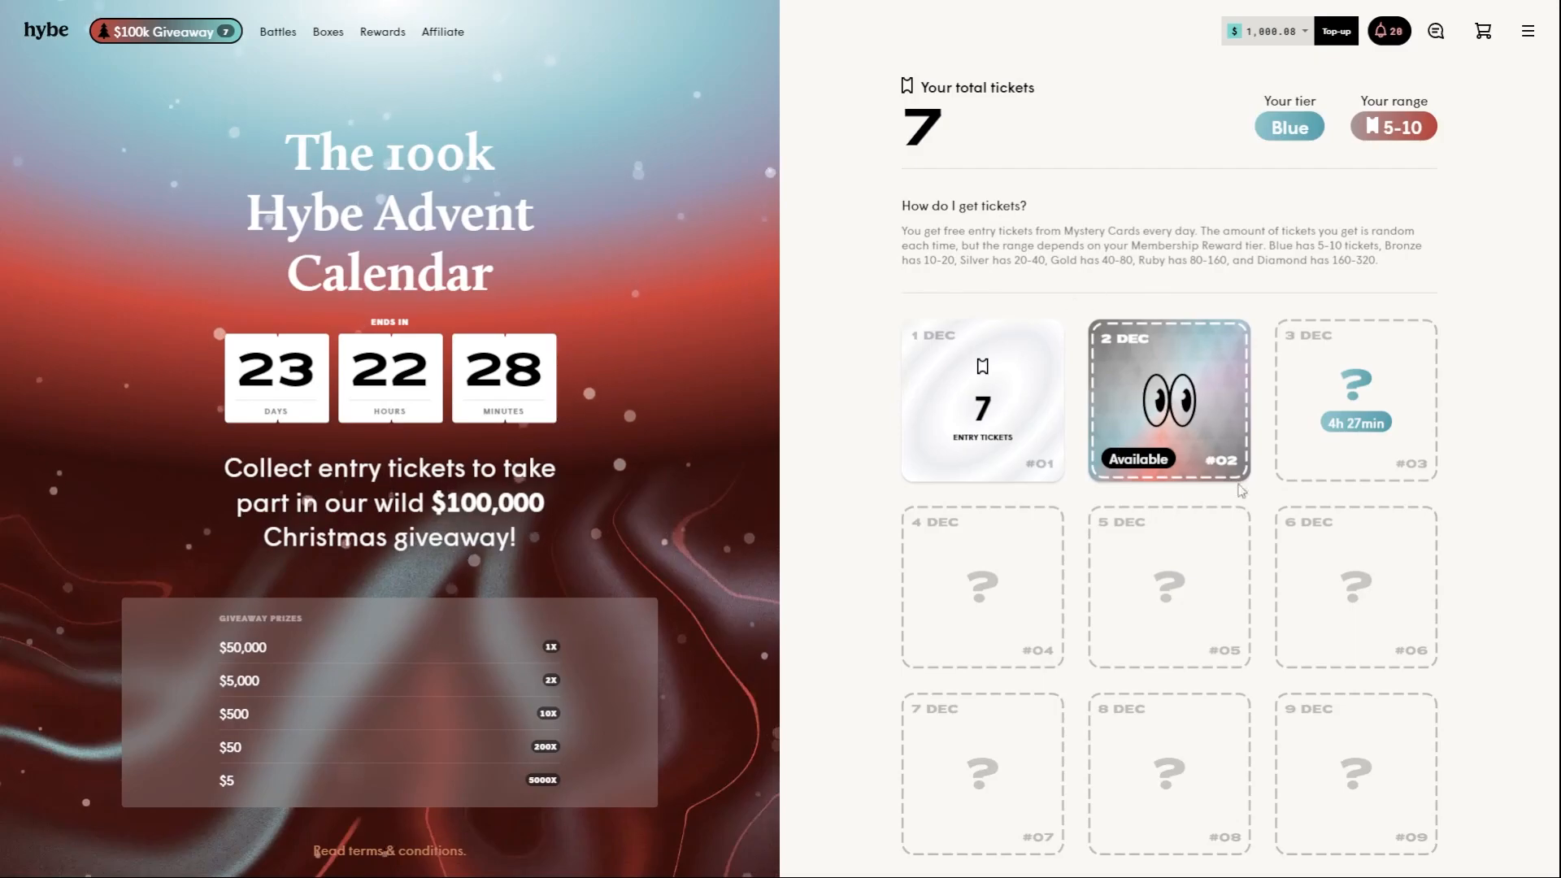
mouse_move(1147, 457)
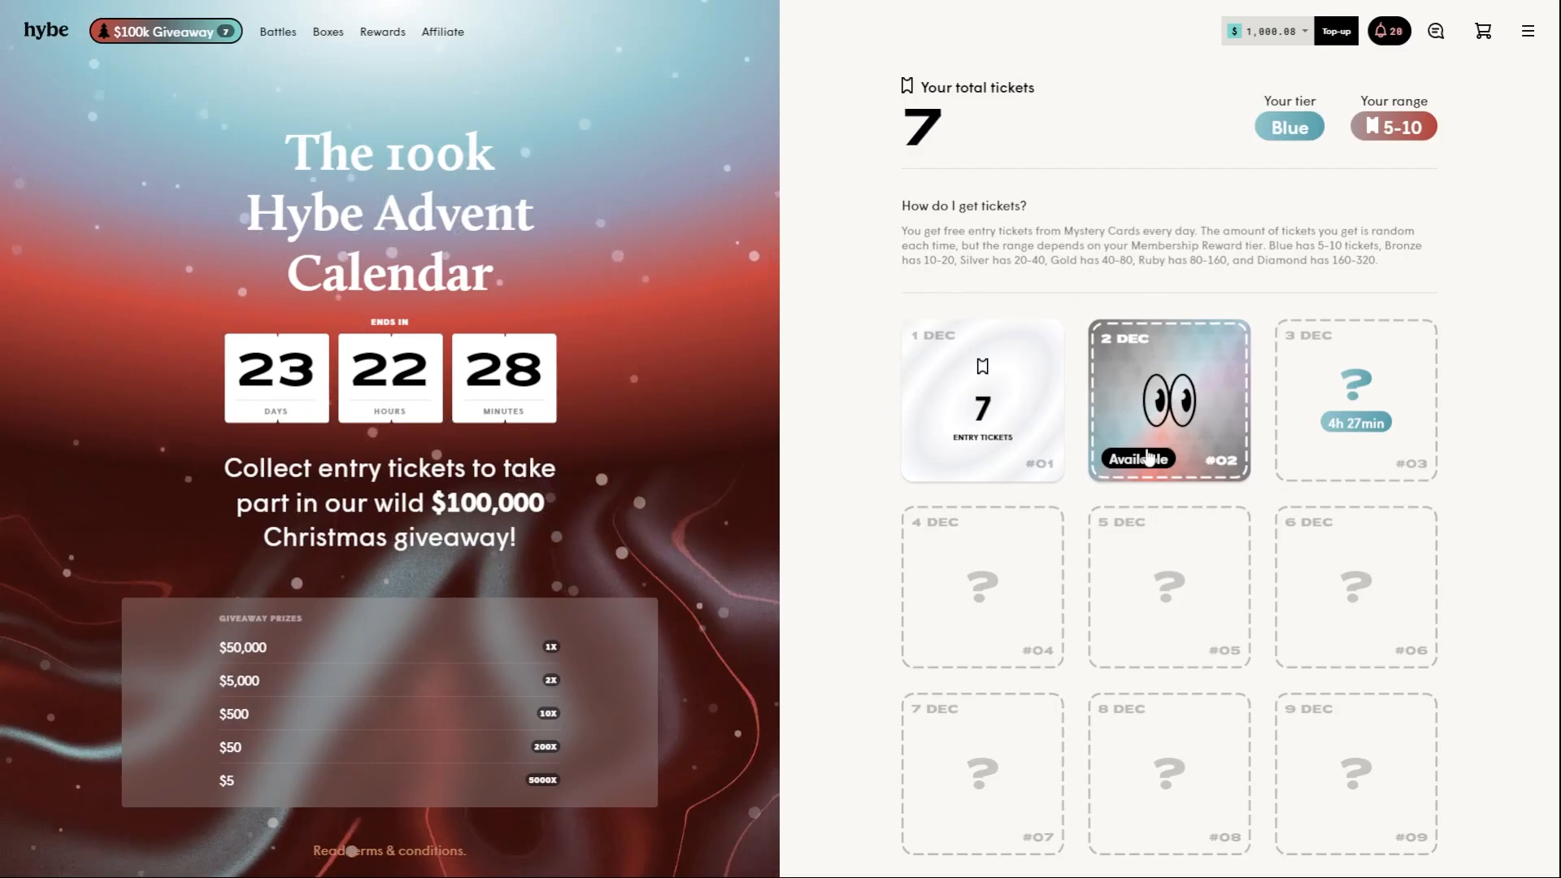
- Claim the 2 Dec advent card for 15 tickets and return home
left_click(1167, 400)
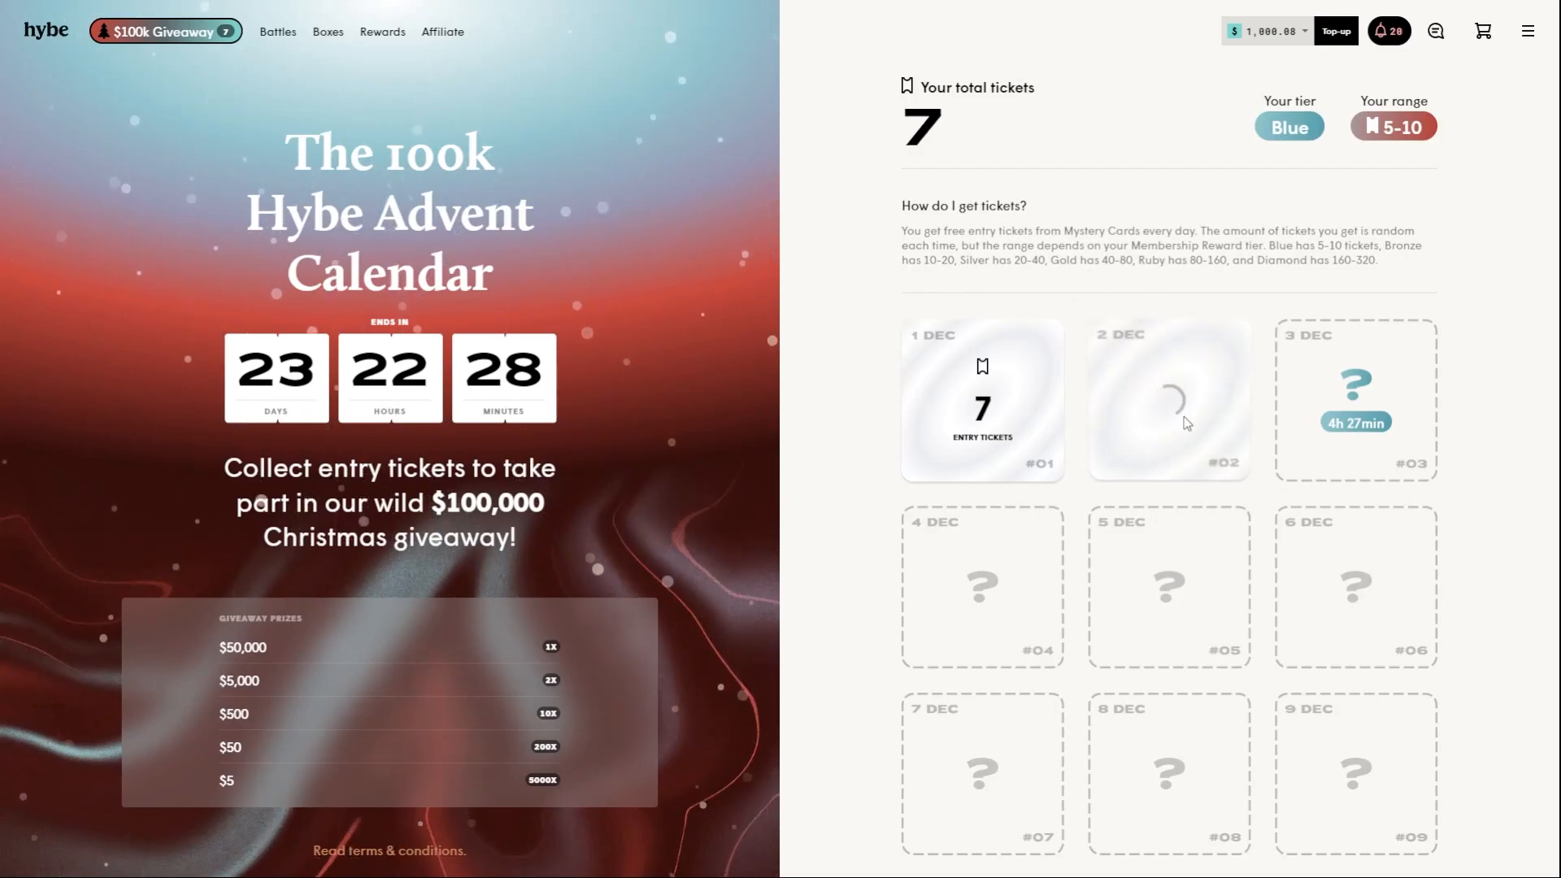
left_click(1167, 400)
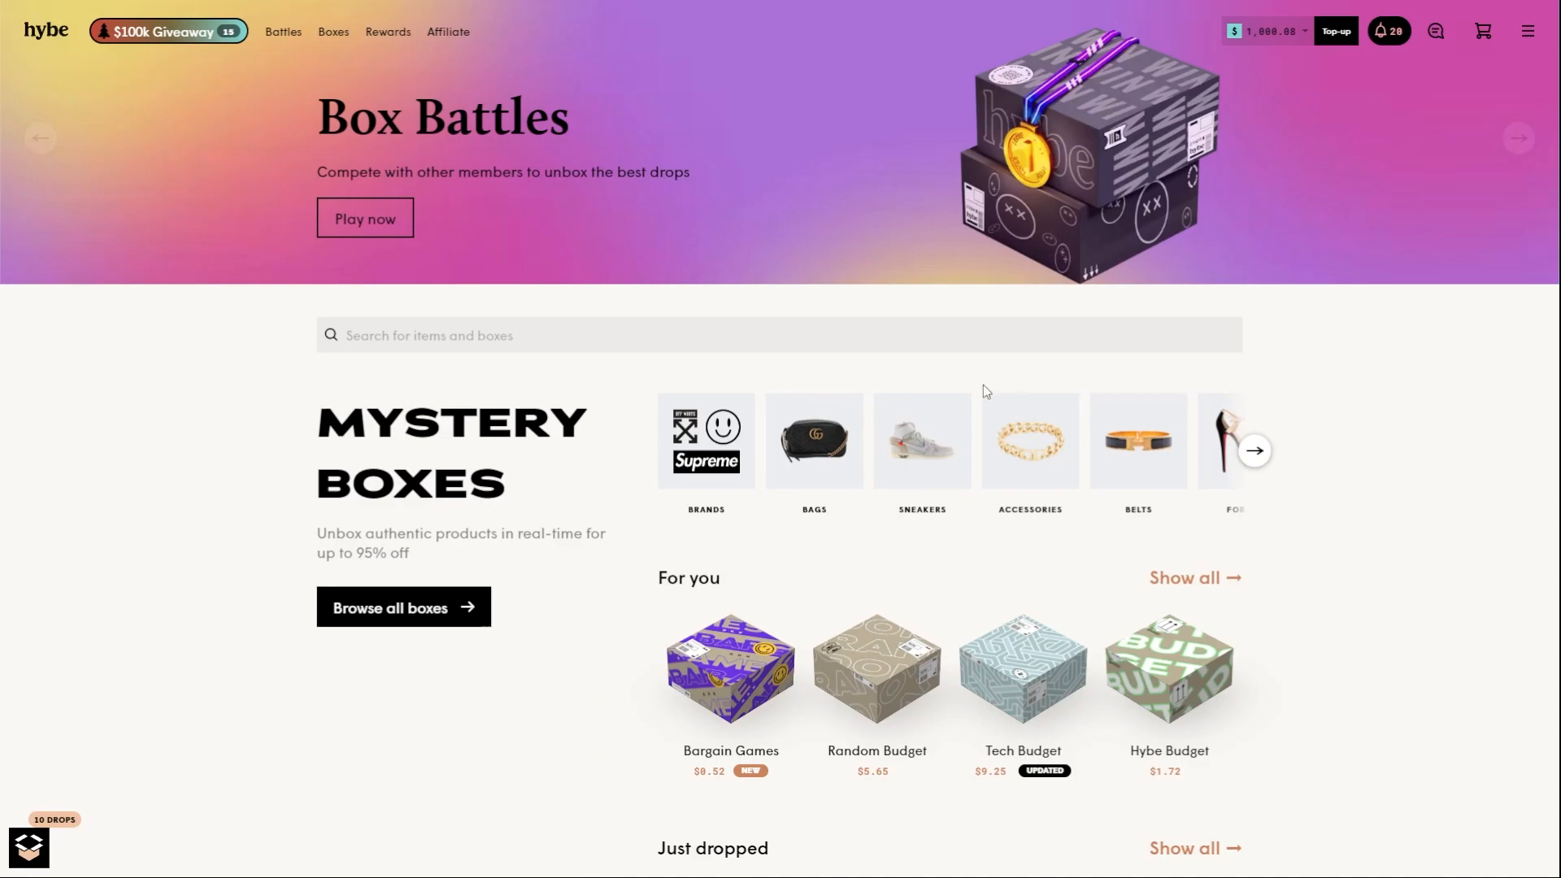
- Watch a $15.30 Bargain Games, Tech Budget and Hybe Box battle finish
scroll("down", 3)
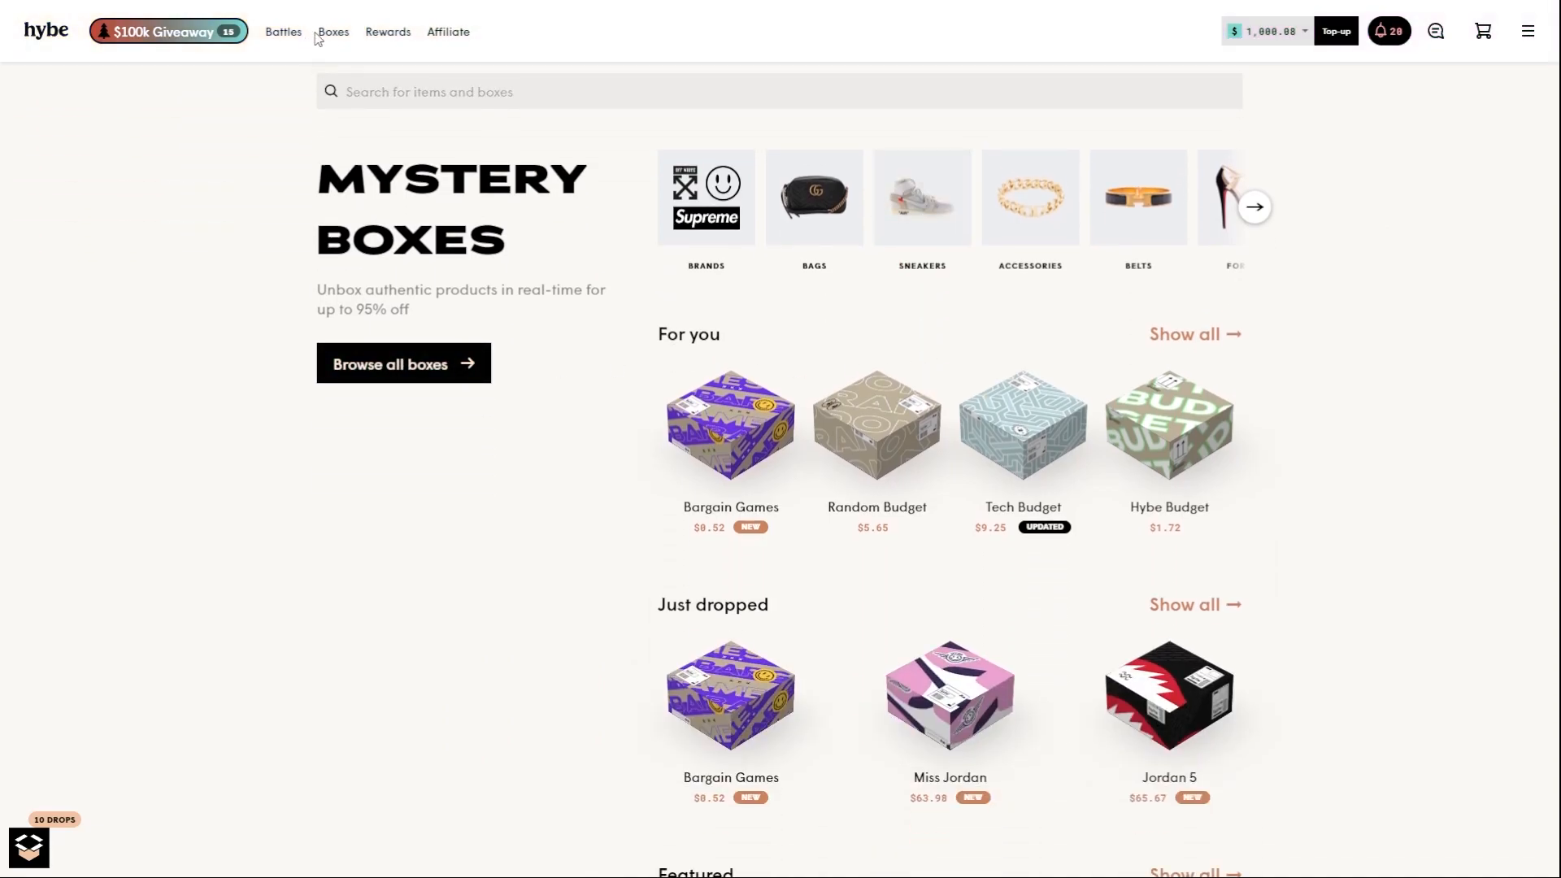
left_click(283, 31)
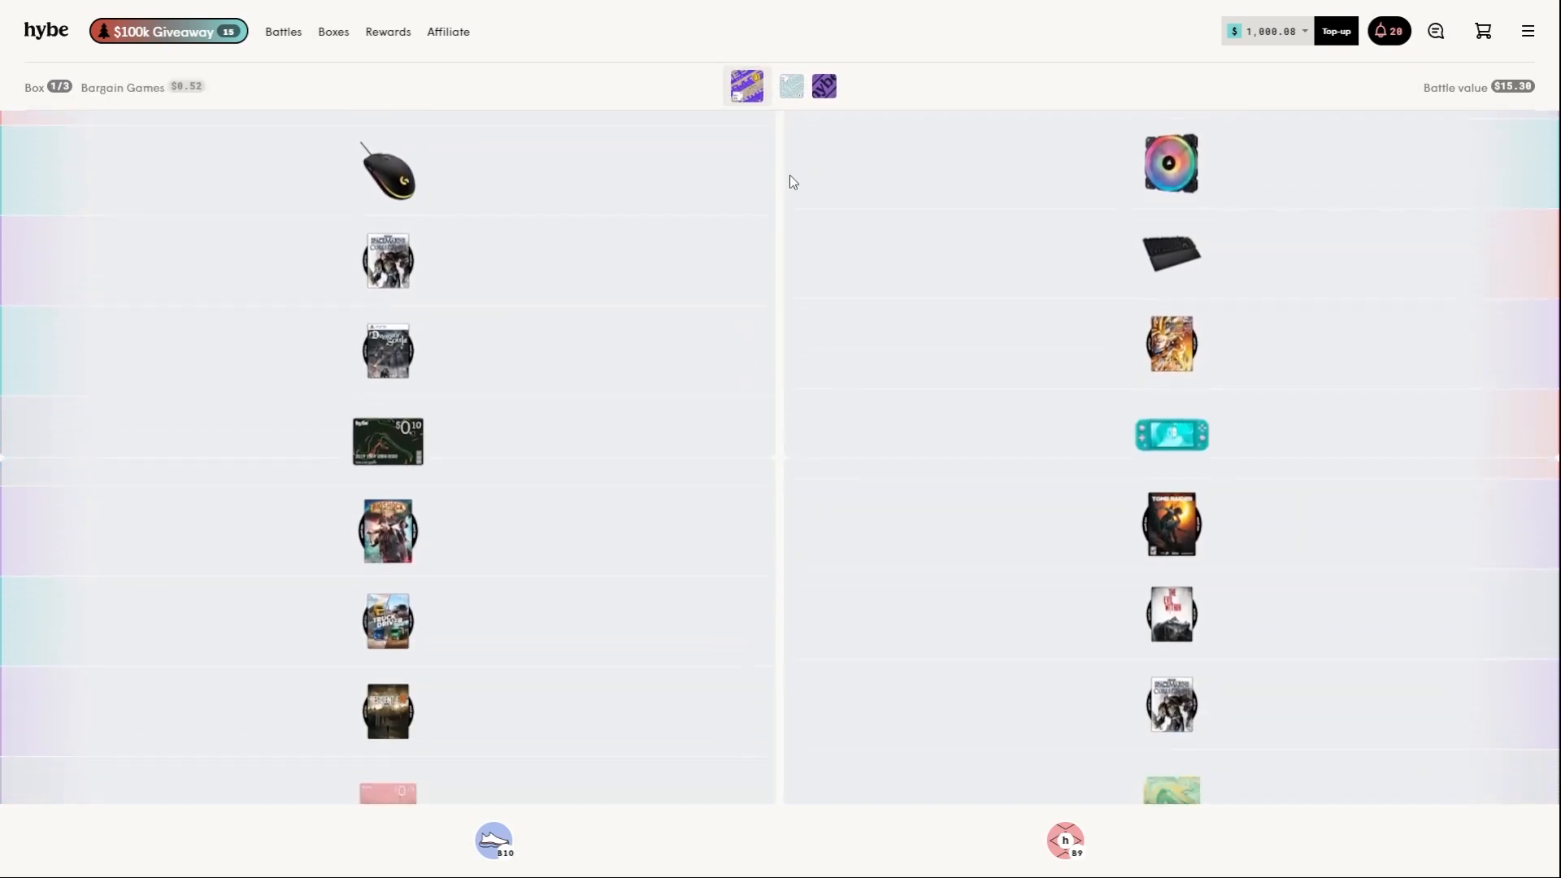
scroll("down", 3)
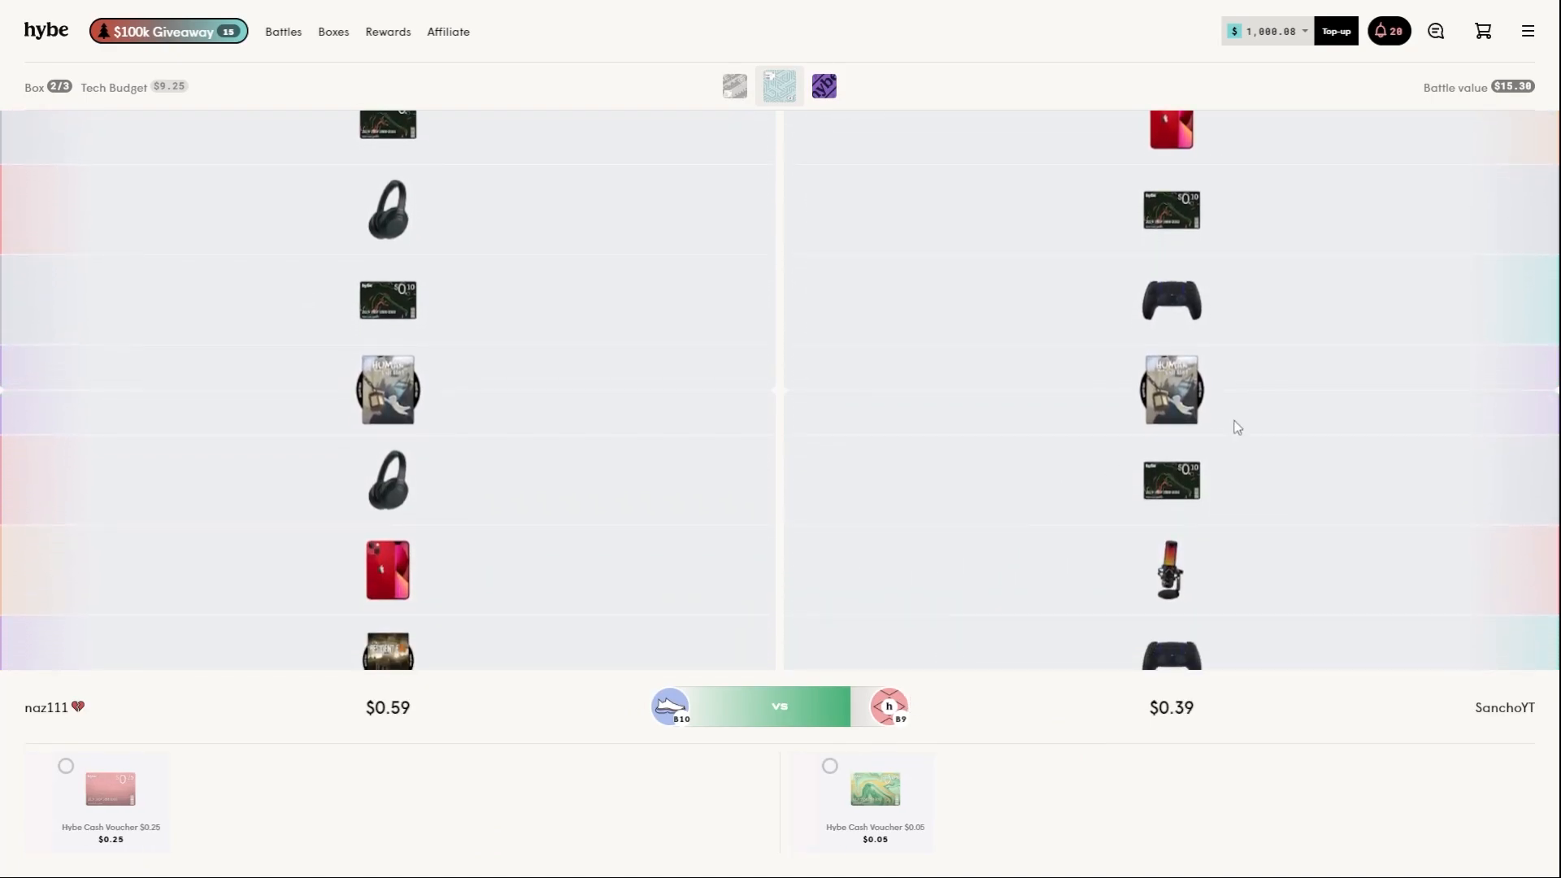
left_click(821, 86)
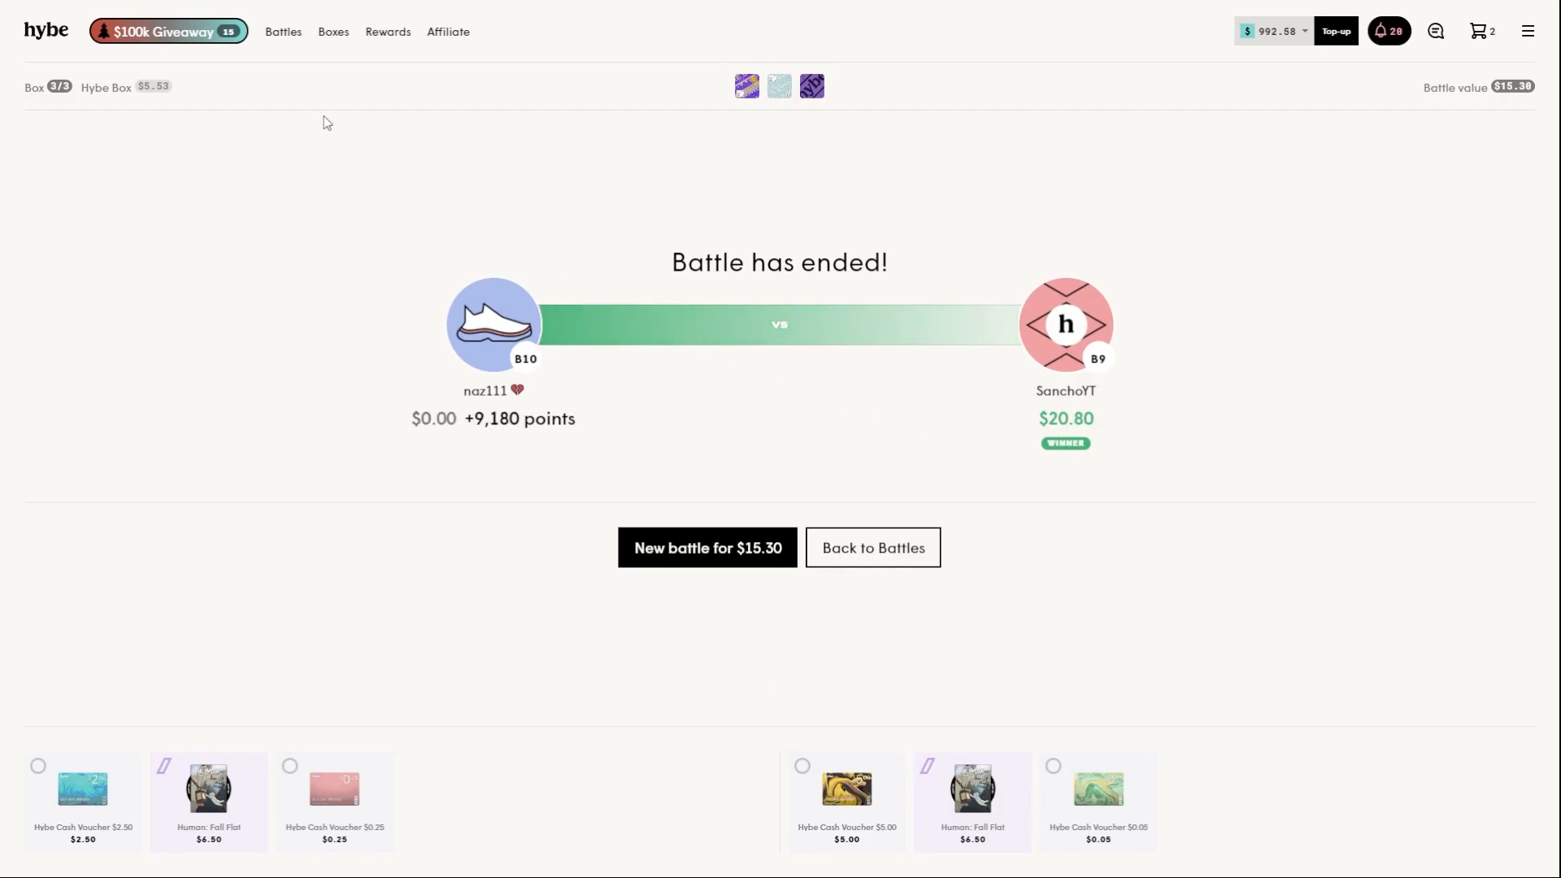
mouse_move(283, 31)
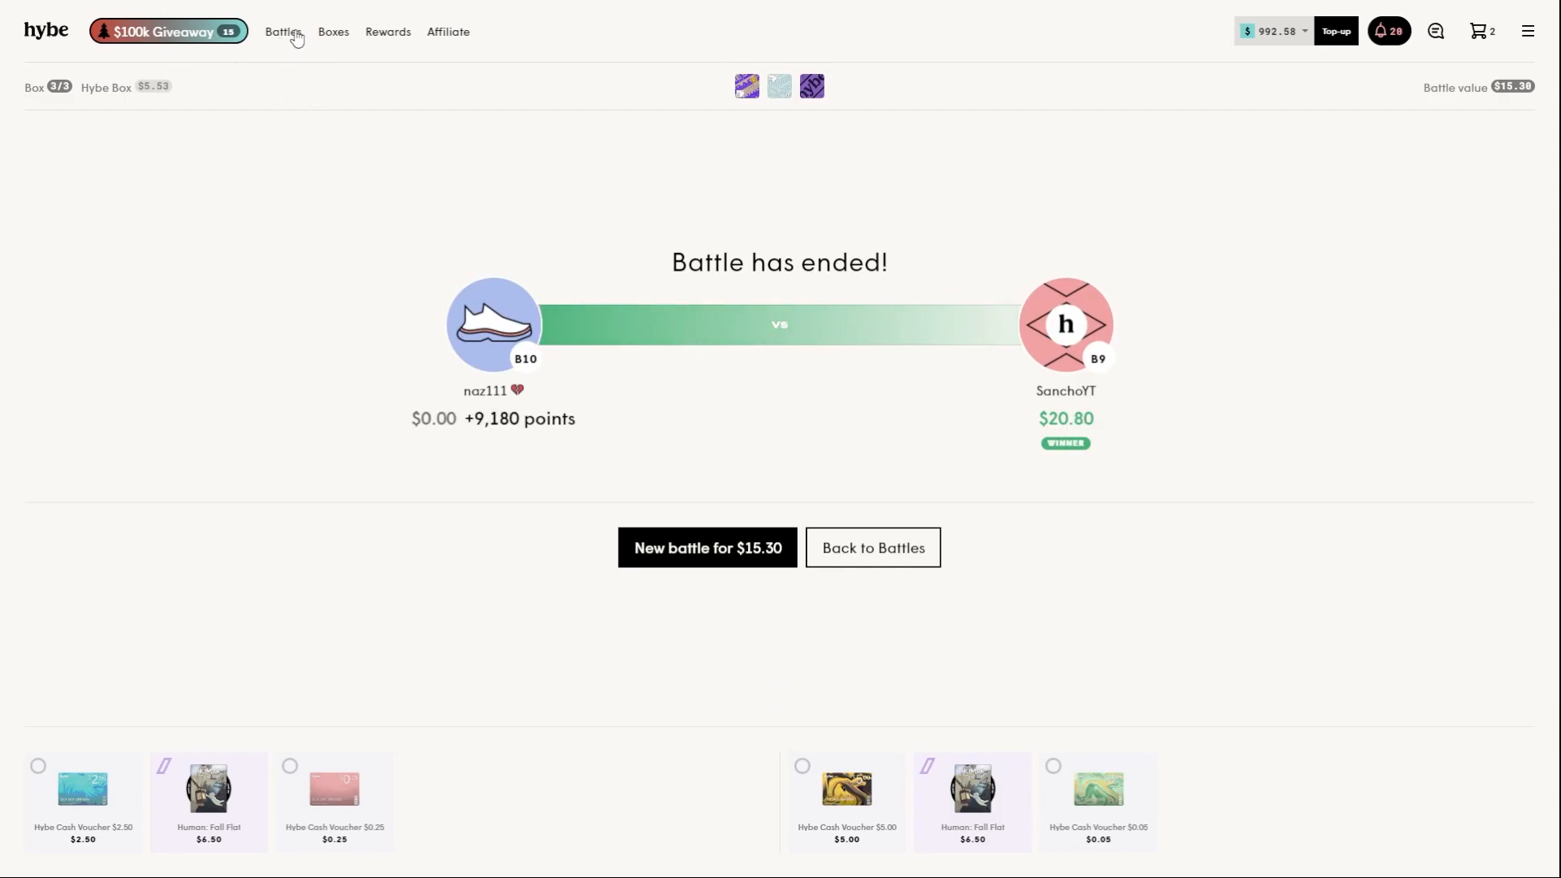
- Create a $349.13 bot battle with Mobile Tech, Fancy Bags, Gaming Ninja and Off Apparel
left_click(707, 547)
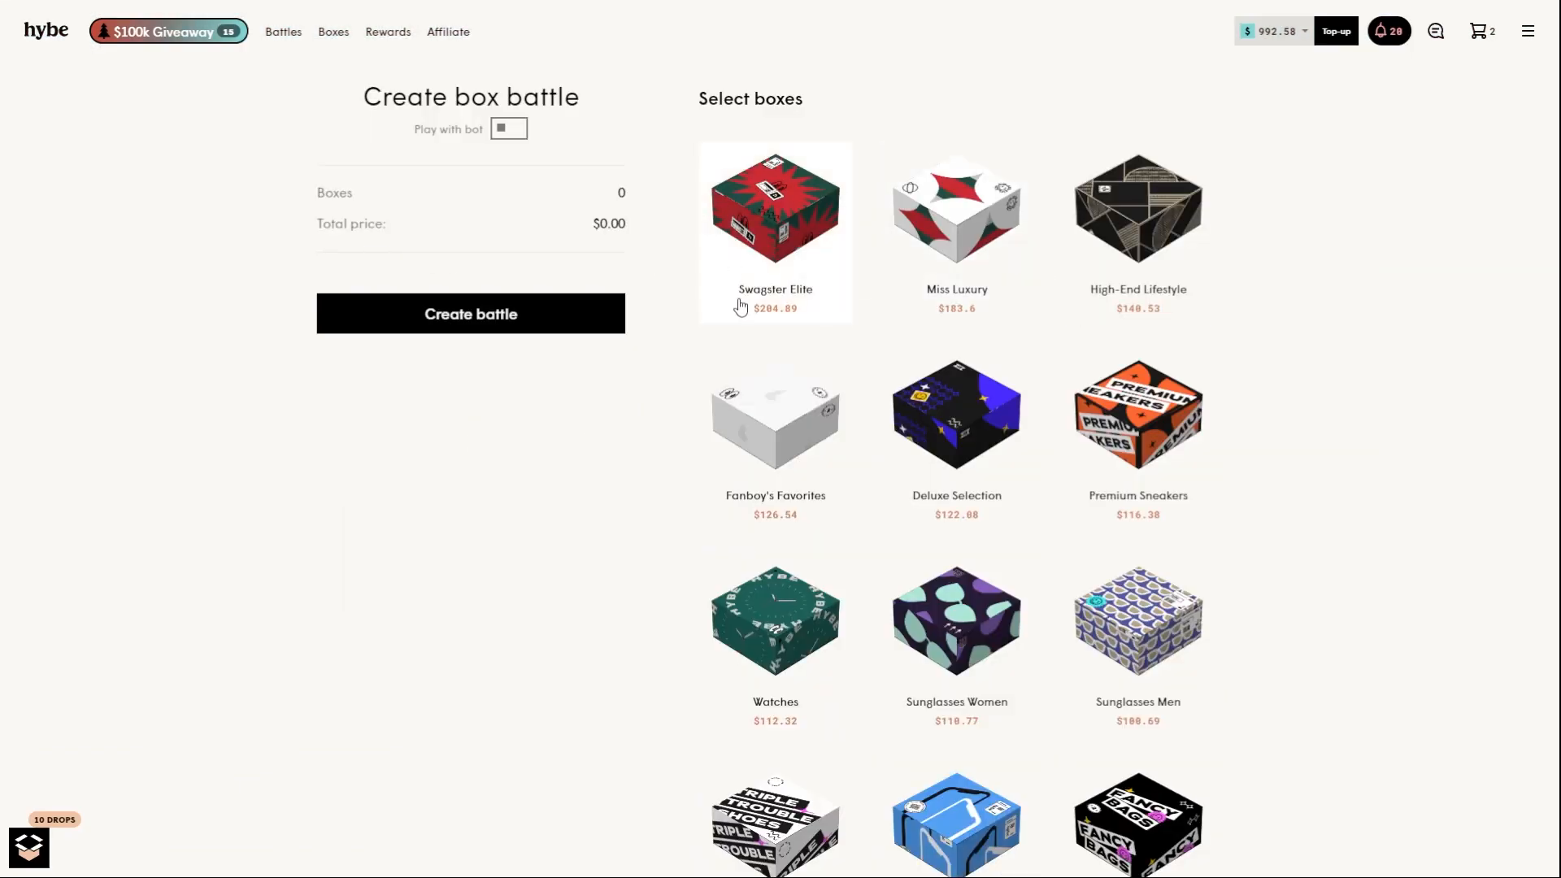
scroll("down", 3)
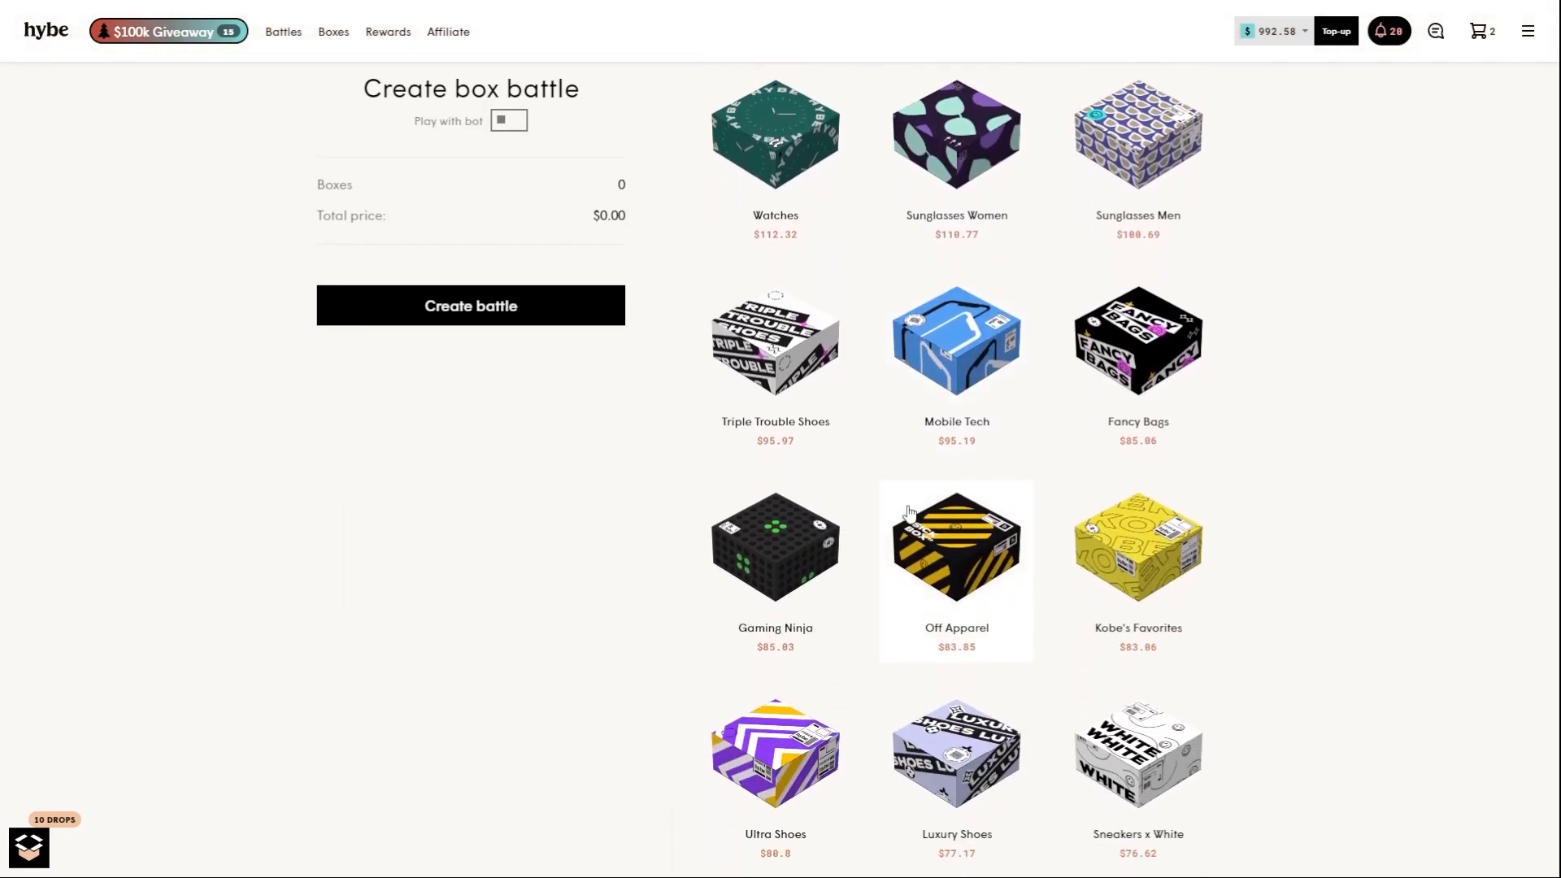
scroll("down", 3)
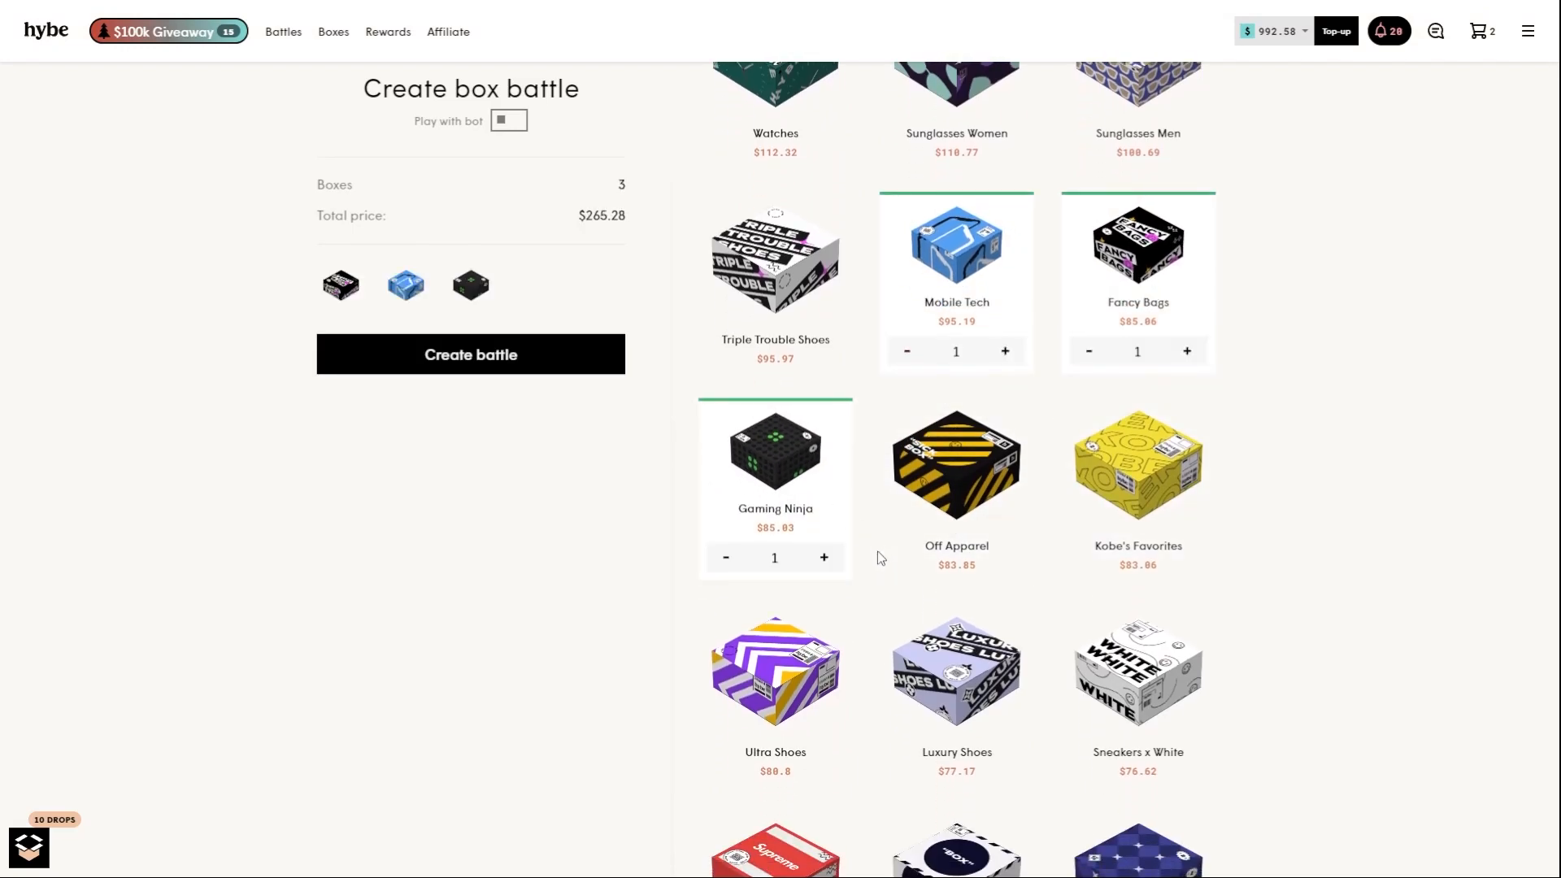
mouse_move(934, 503)
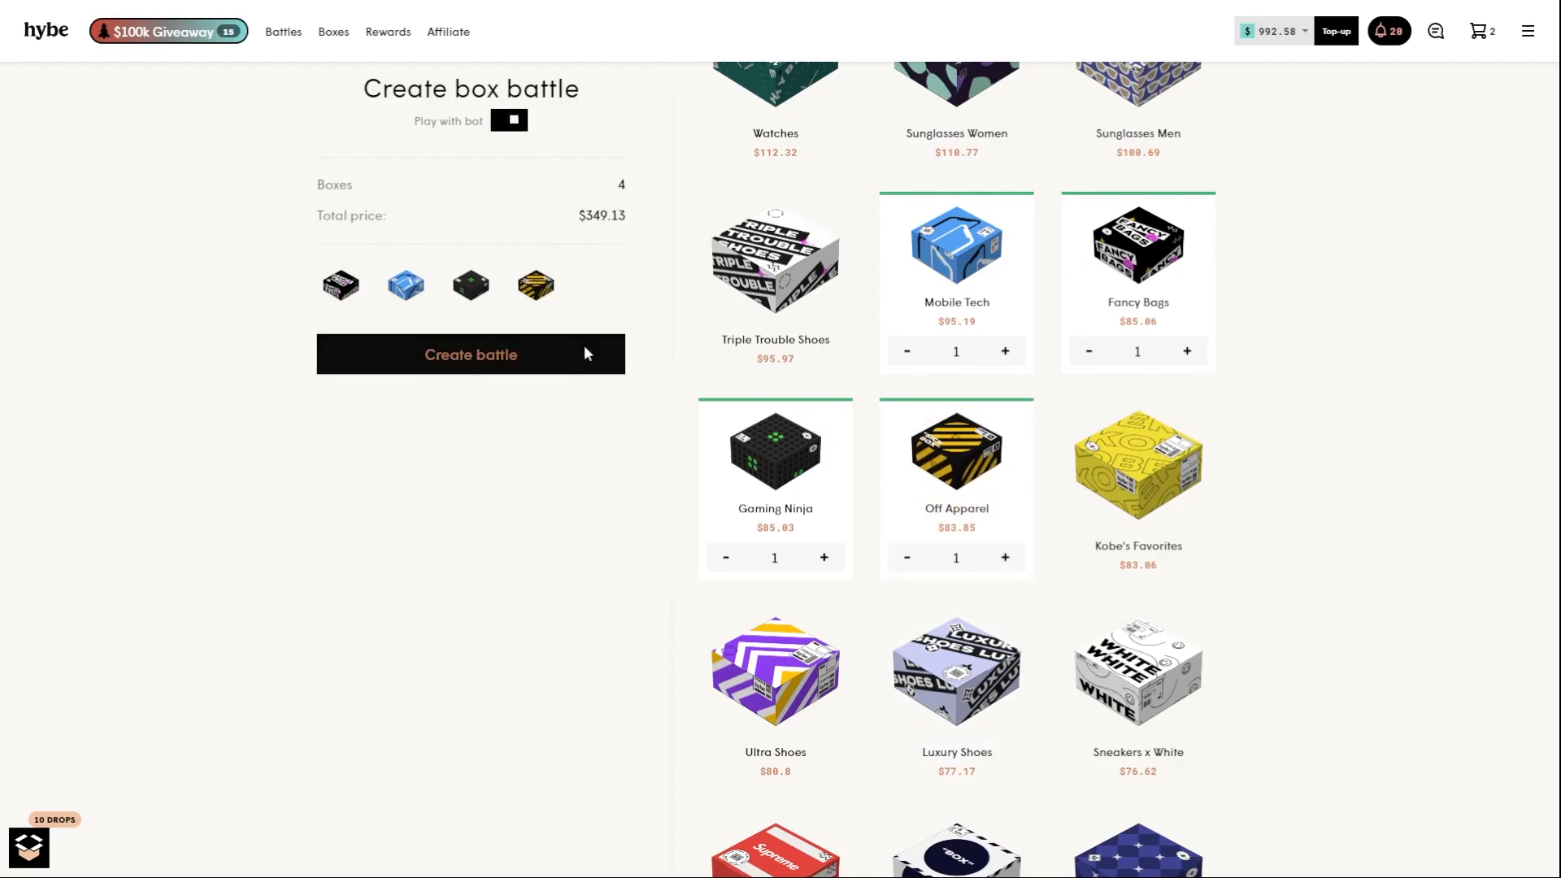
left_click(470, 354)
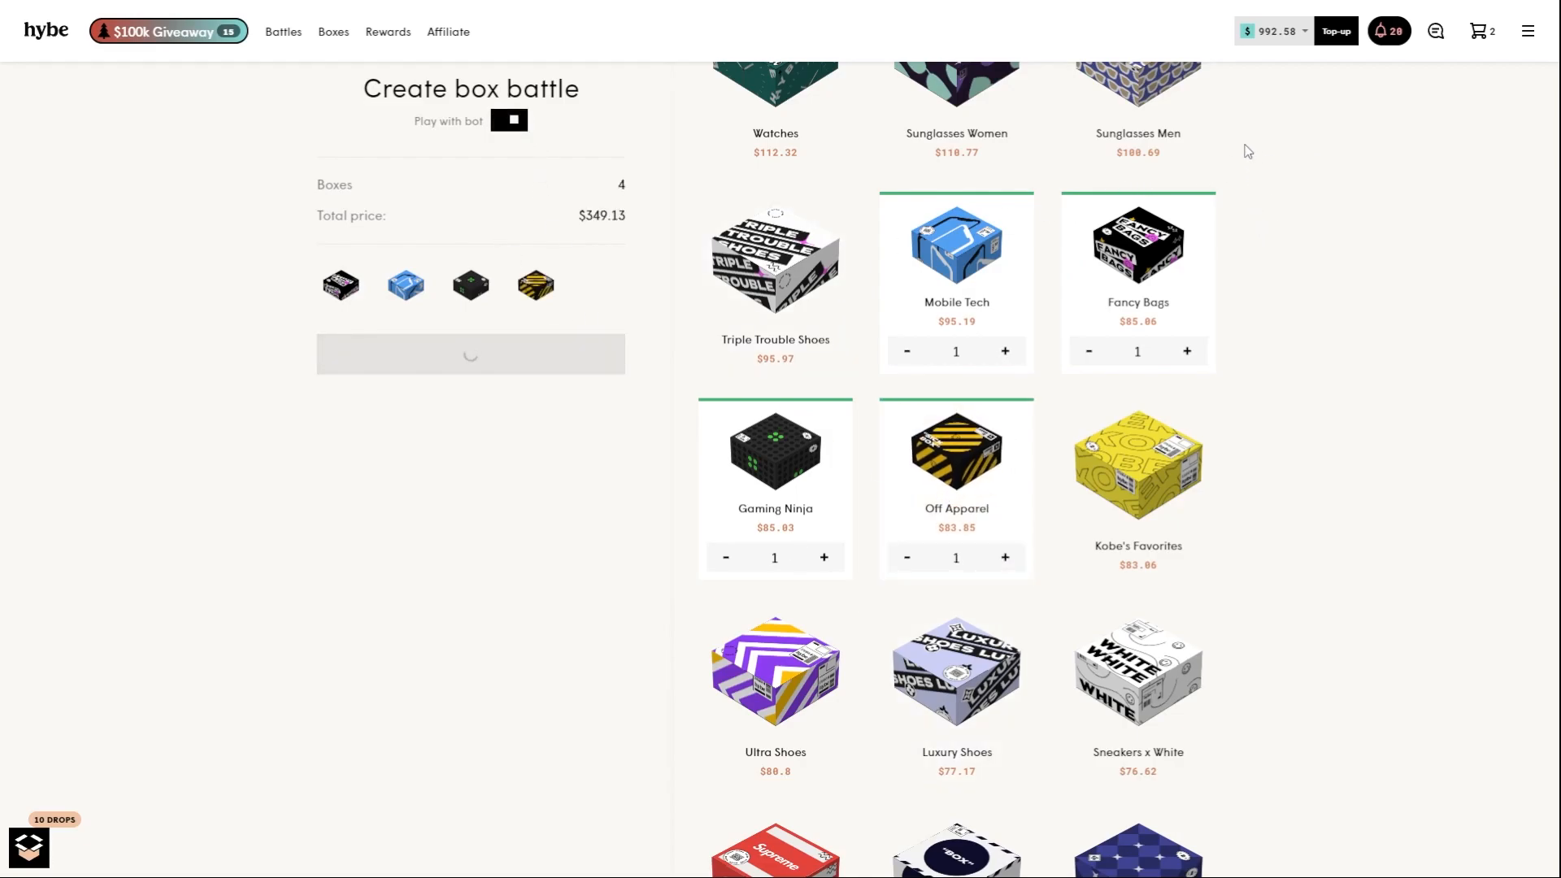
- Watch the bot battle end in a $475.40 win, then return home
left_click(470, 354)
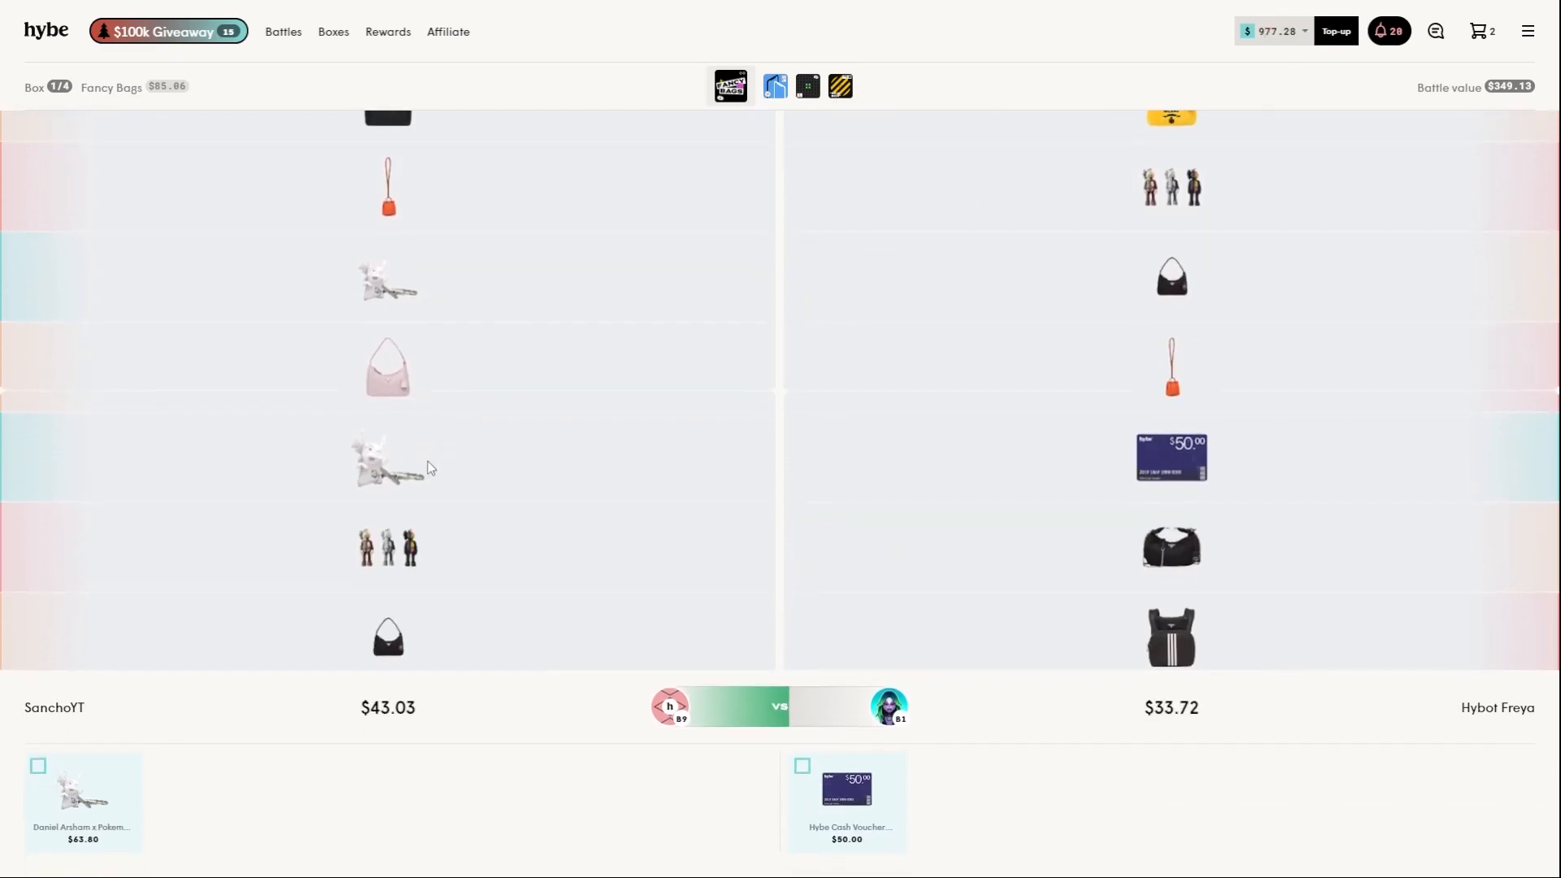
left_click(763, 85)
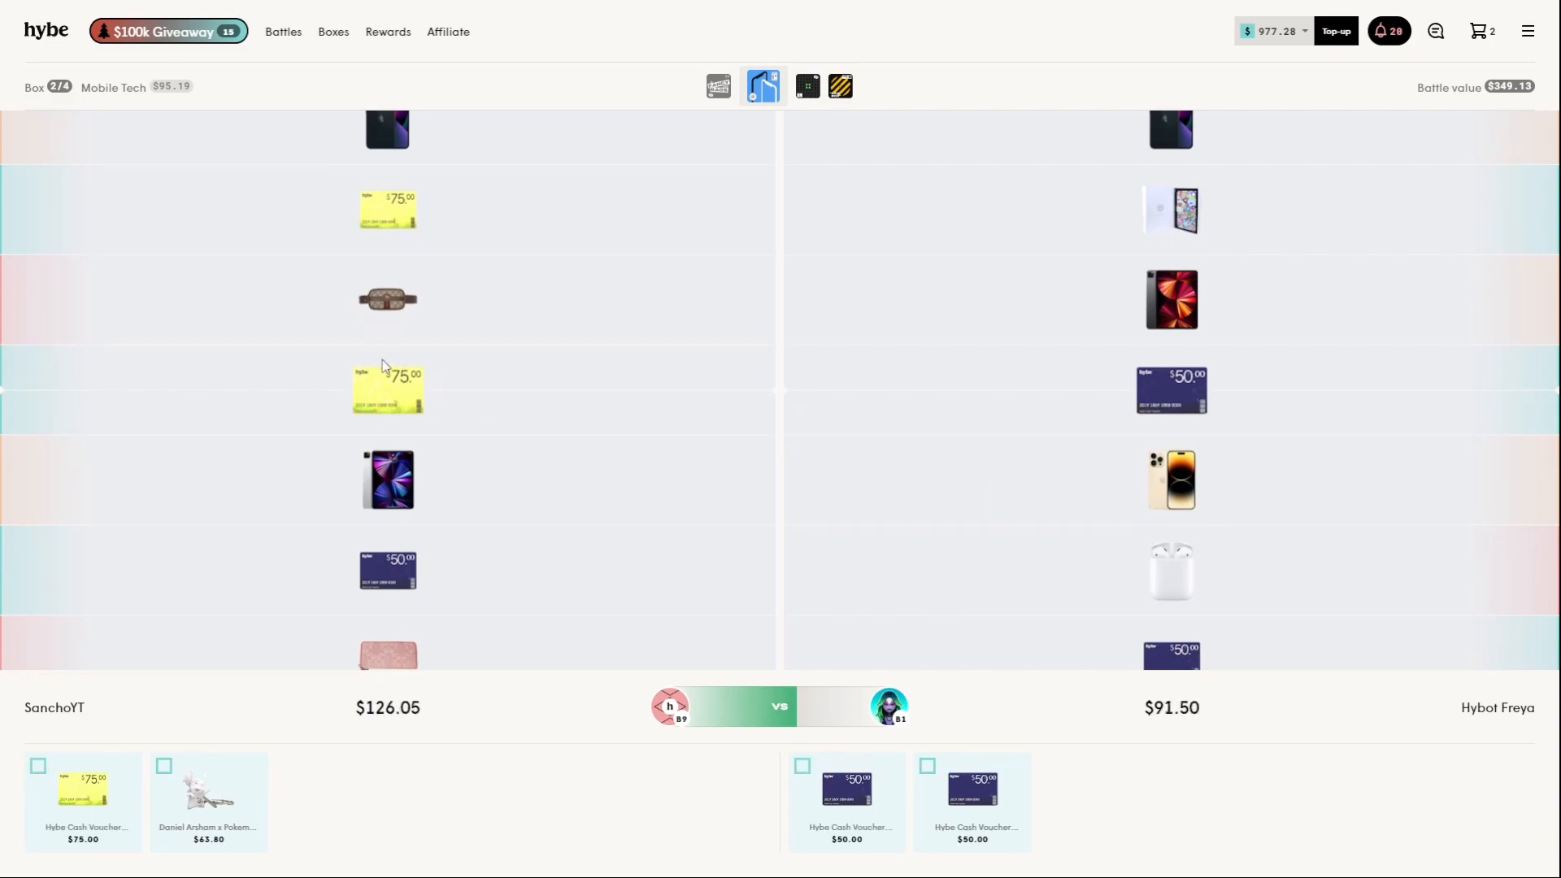
left_click(794, 87)
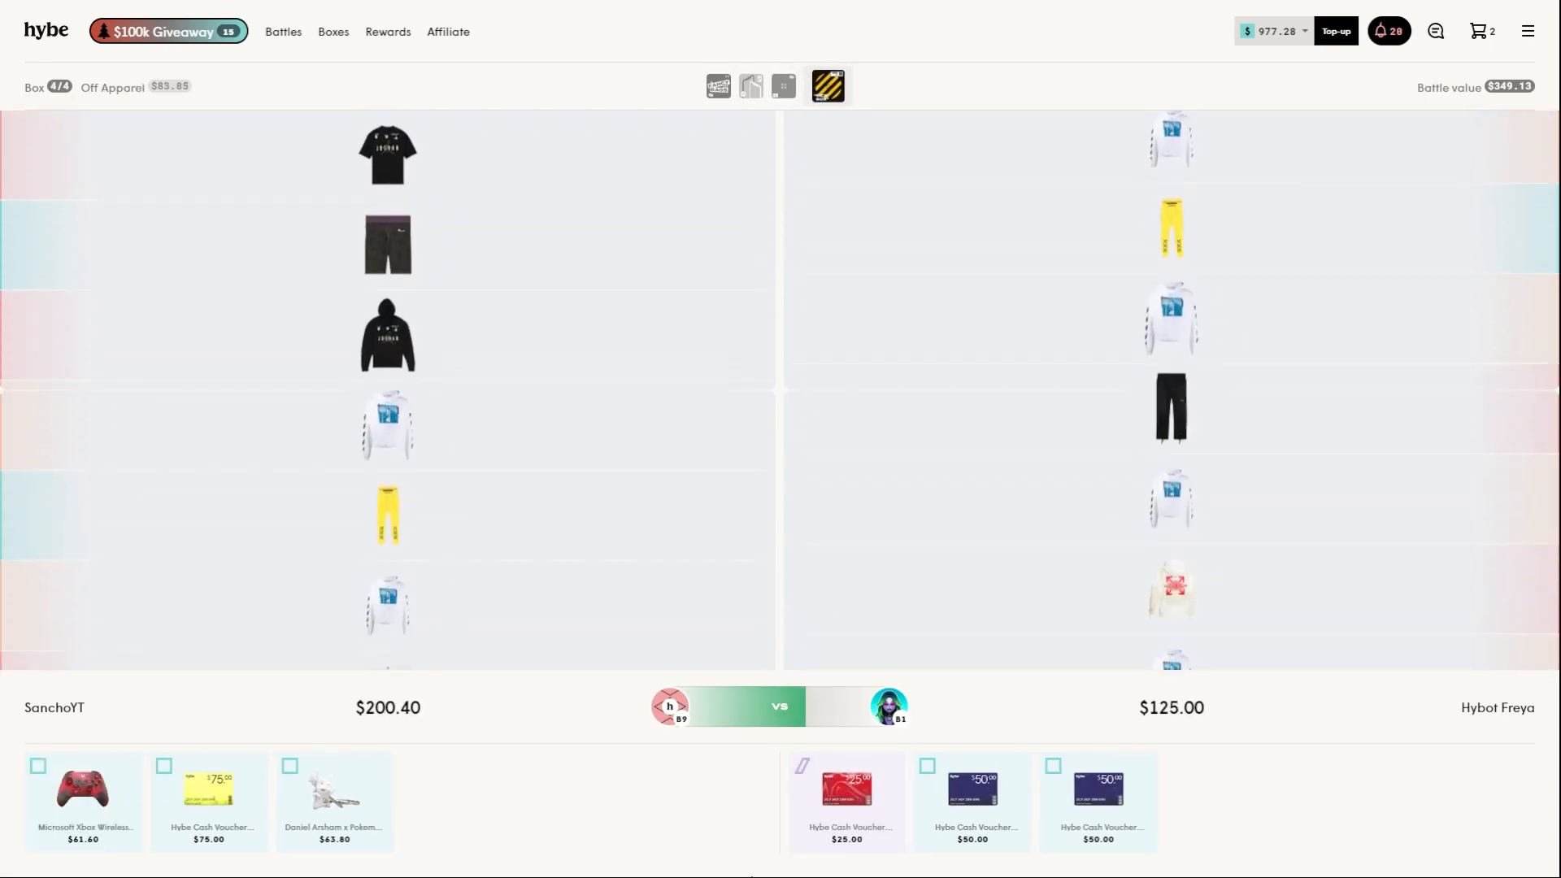
scroll("down", 3)
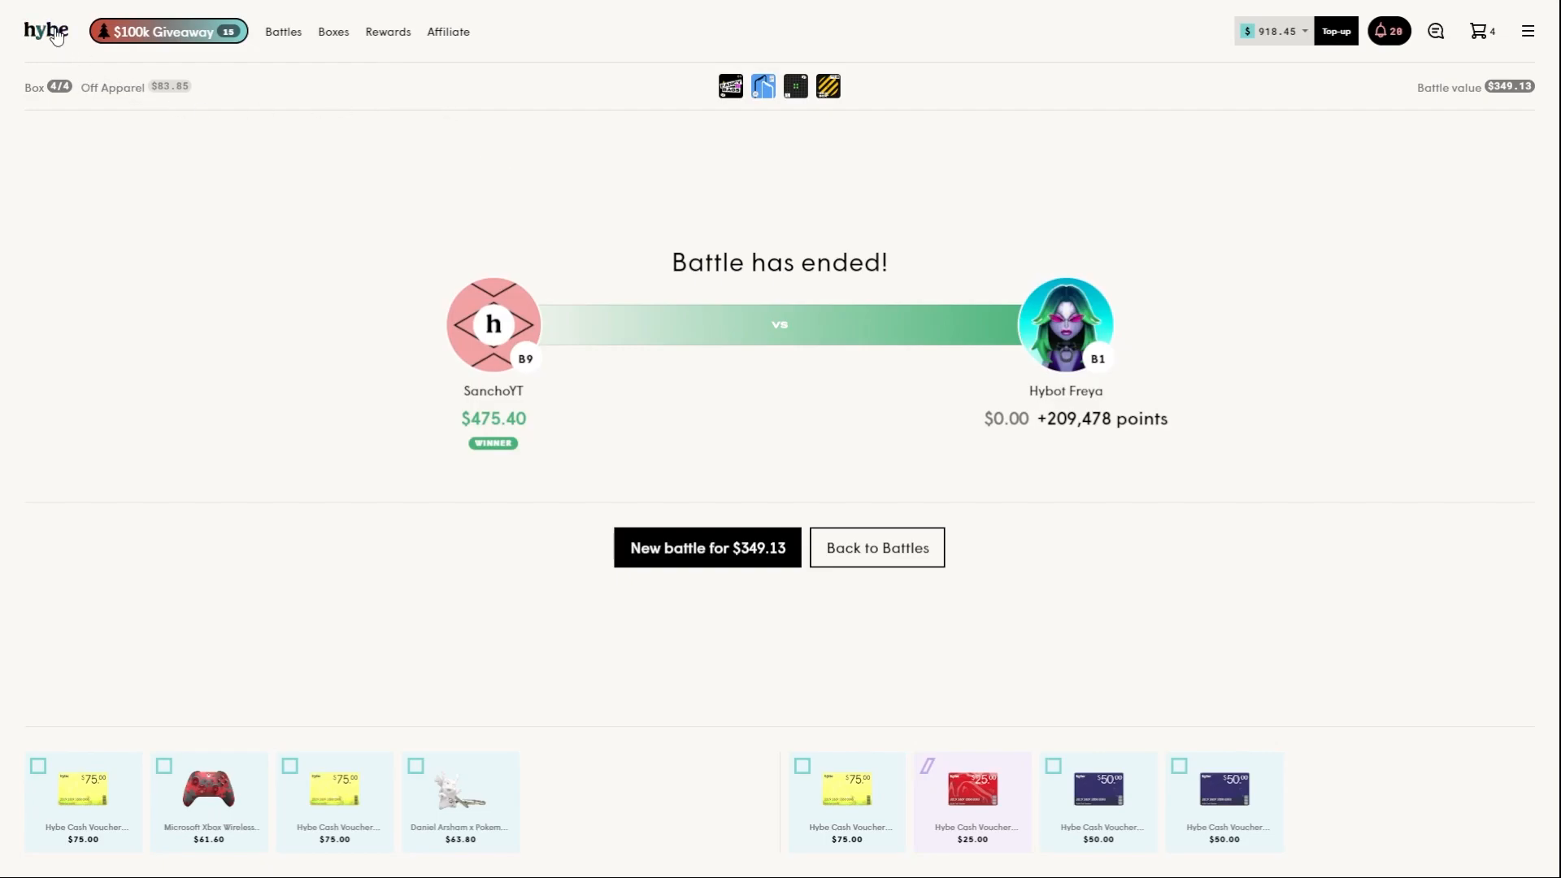
left_click(46, 31)
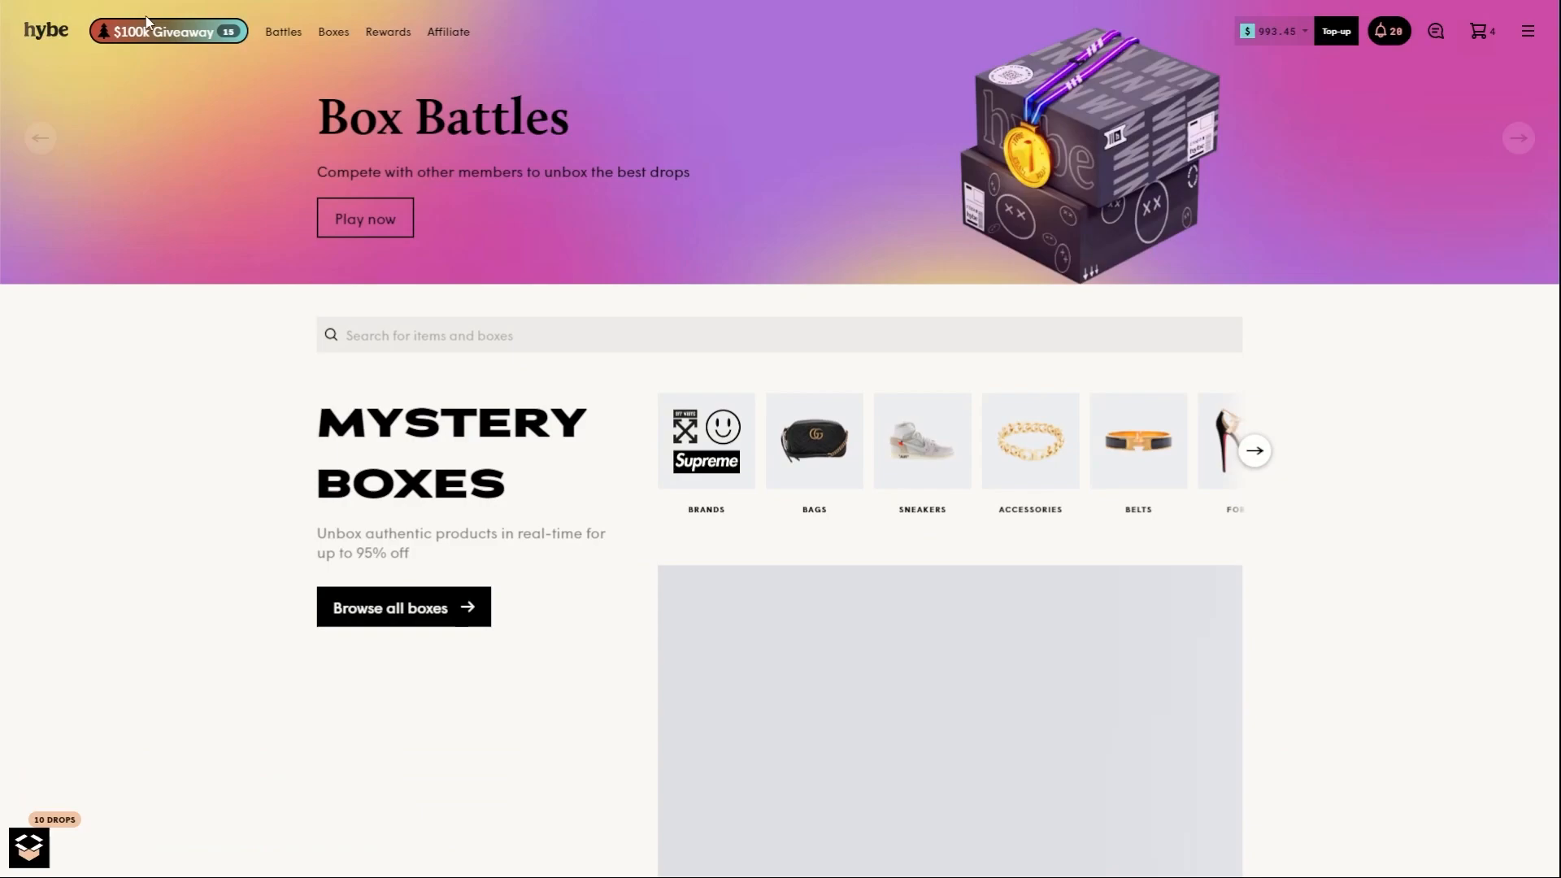
- Exchange all four cart items ($138.40), raising the balance to $1,131.85
left_click(1477, 31)
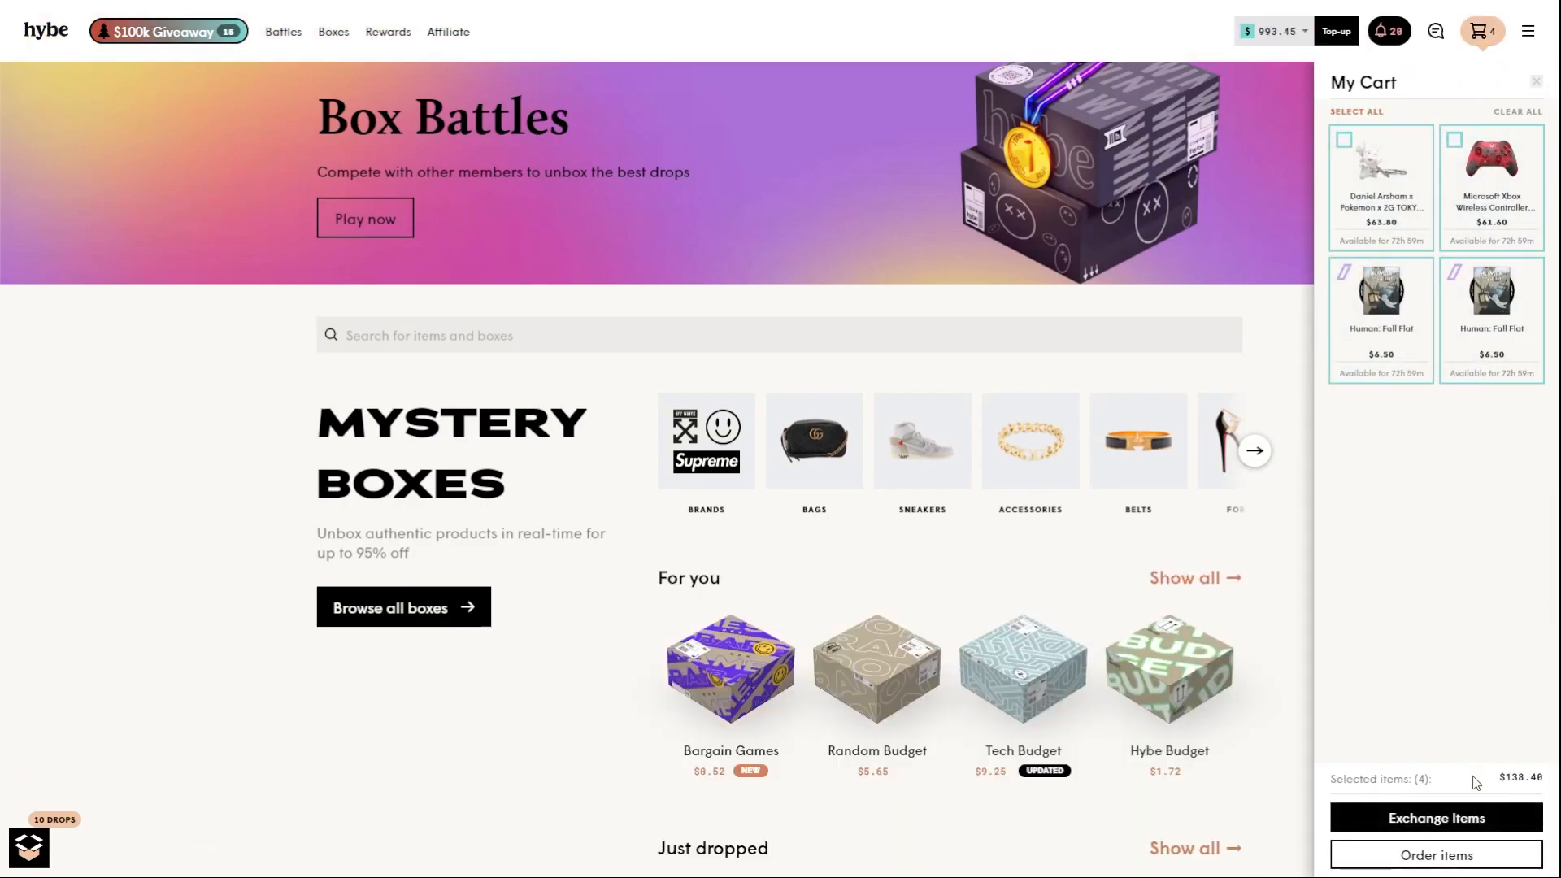
left_click(1434, 817)
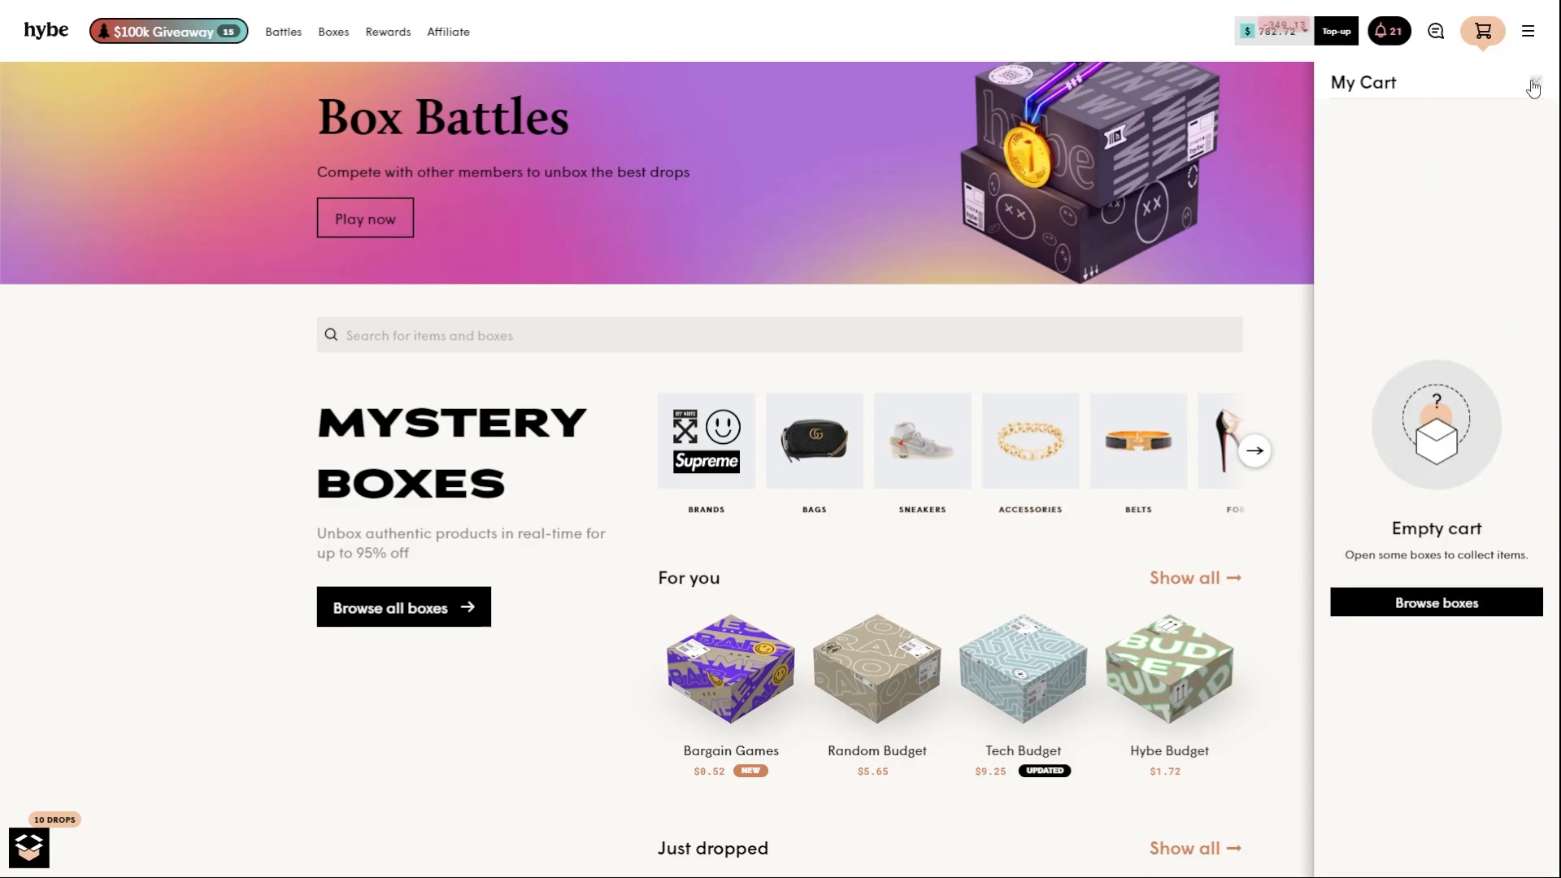
left_click(1531, 87)
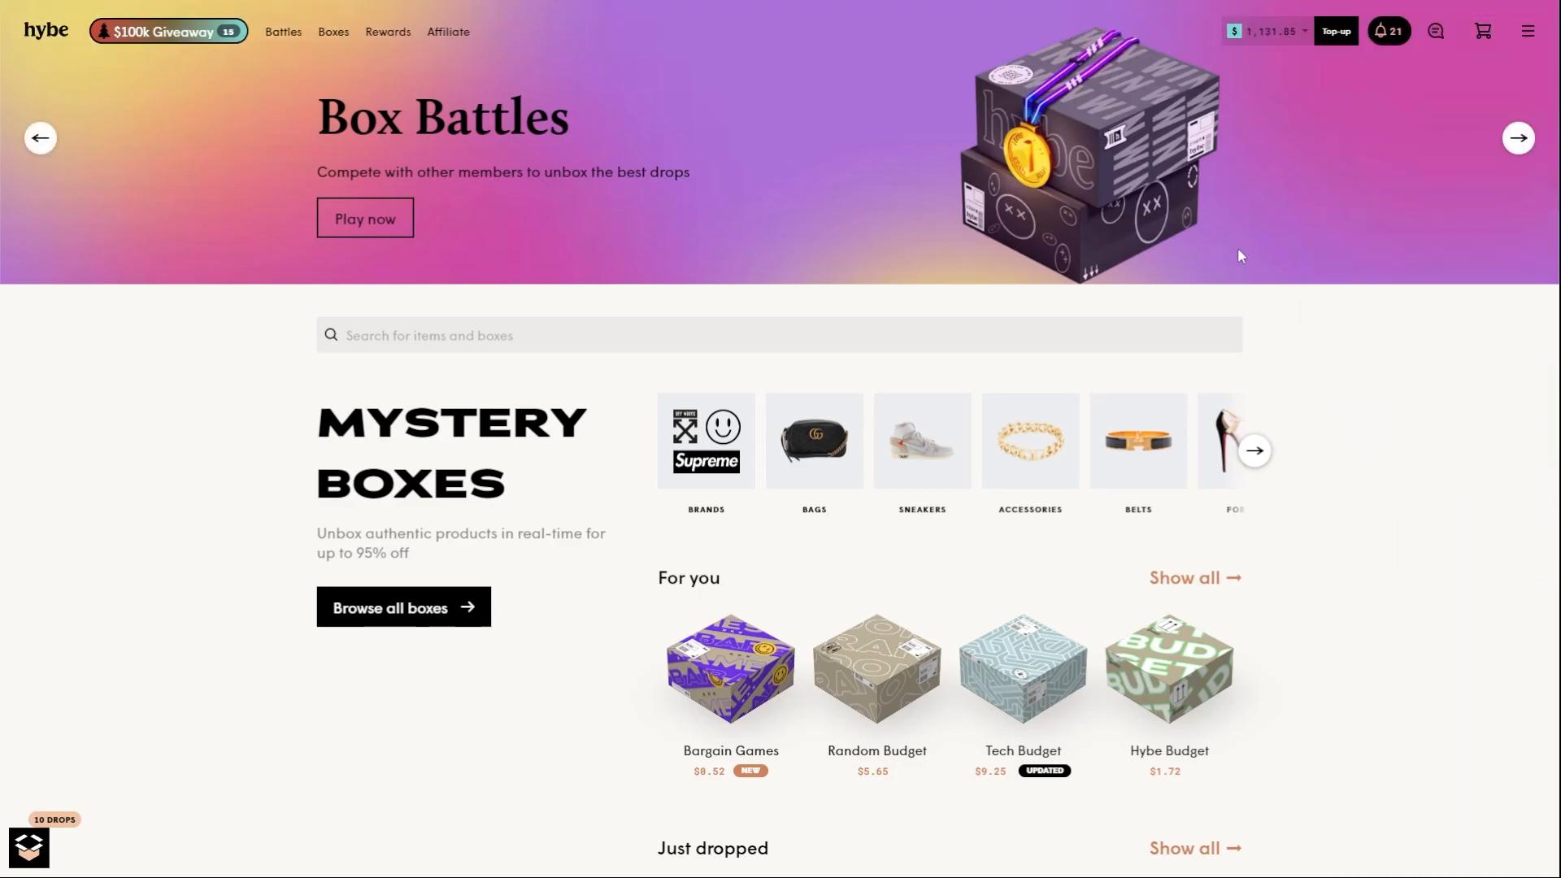
mouse_move(445, 641)
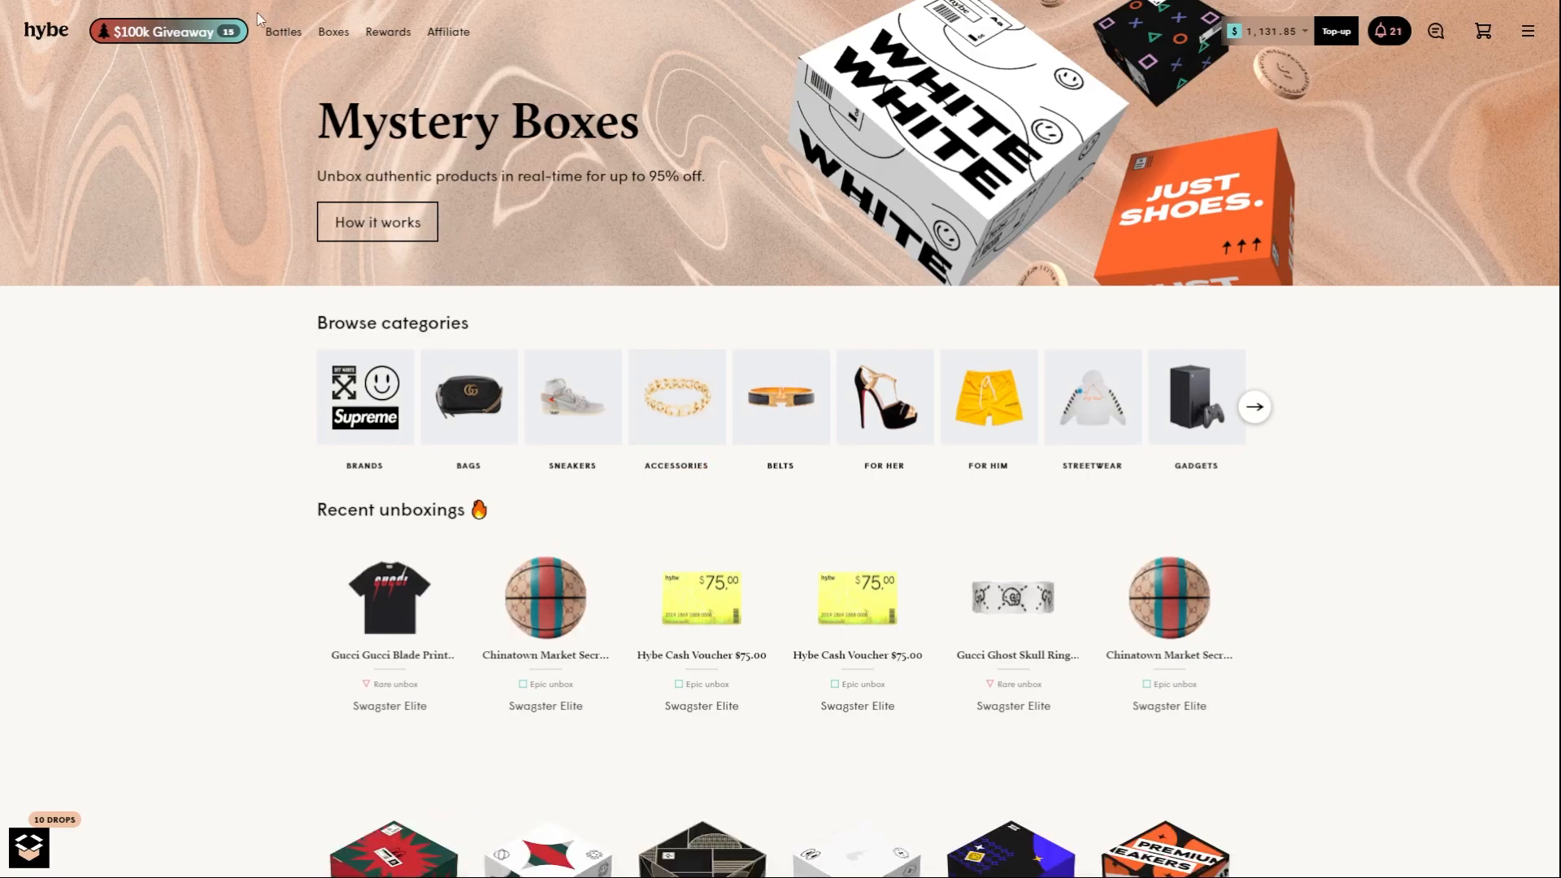
- Create a $425.30 five-box Fancy Bags battle and add a bot opponent
left_click(282, 31)
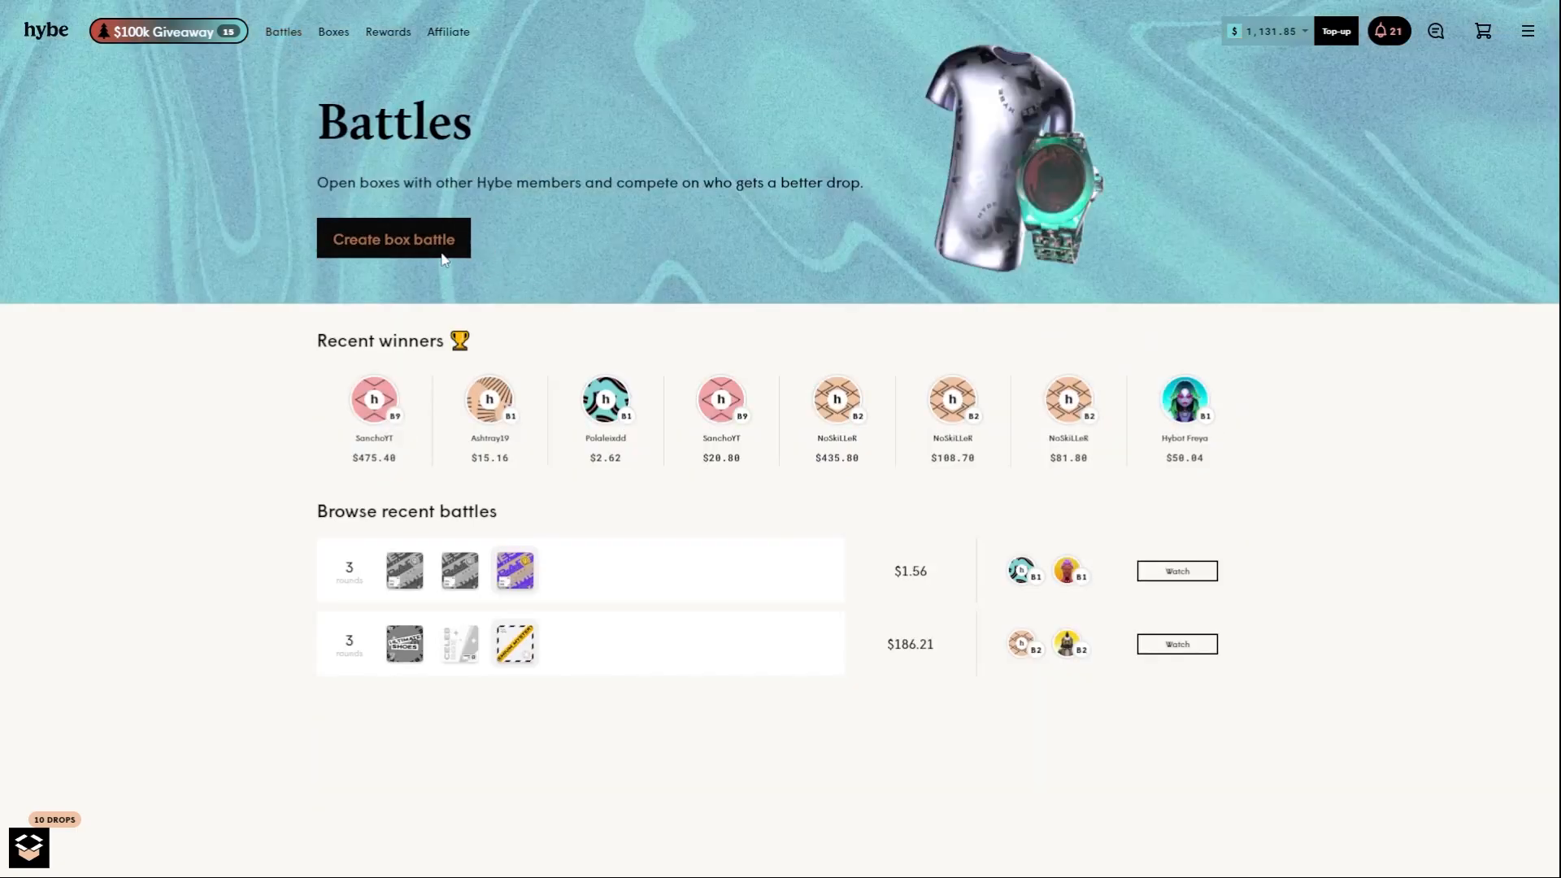
left_click(393, 238)
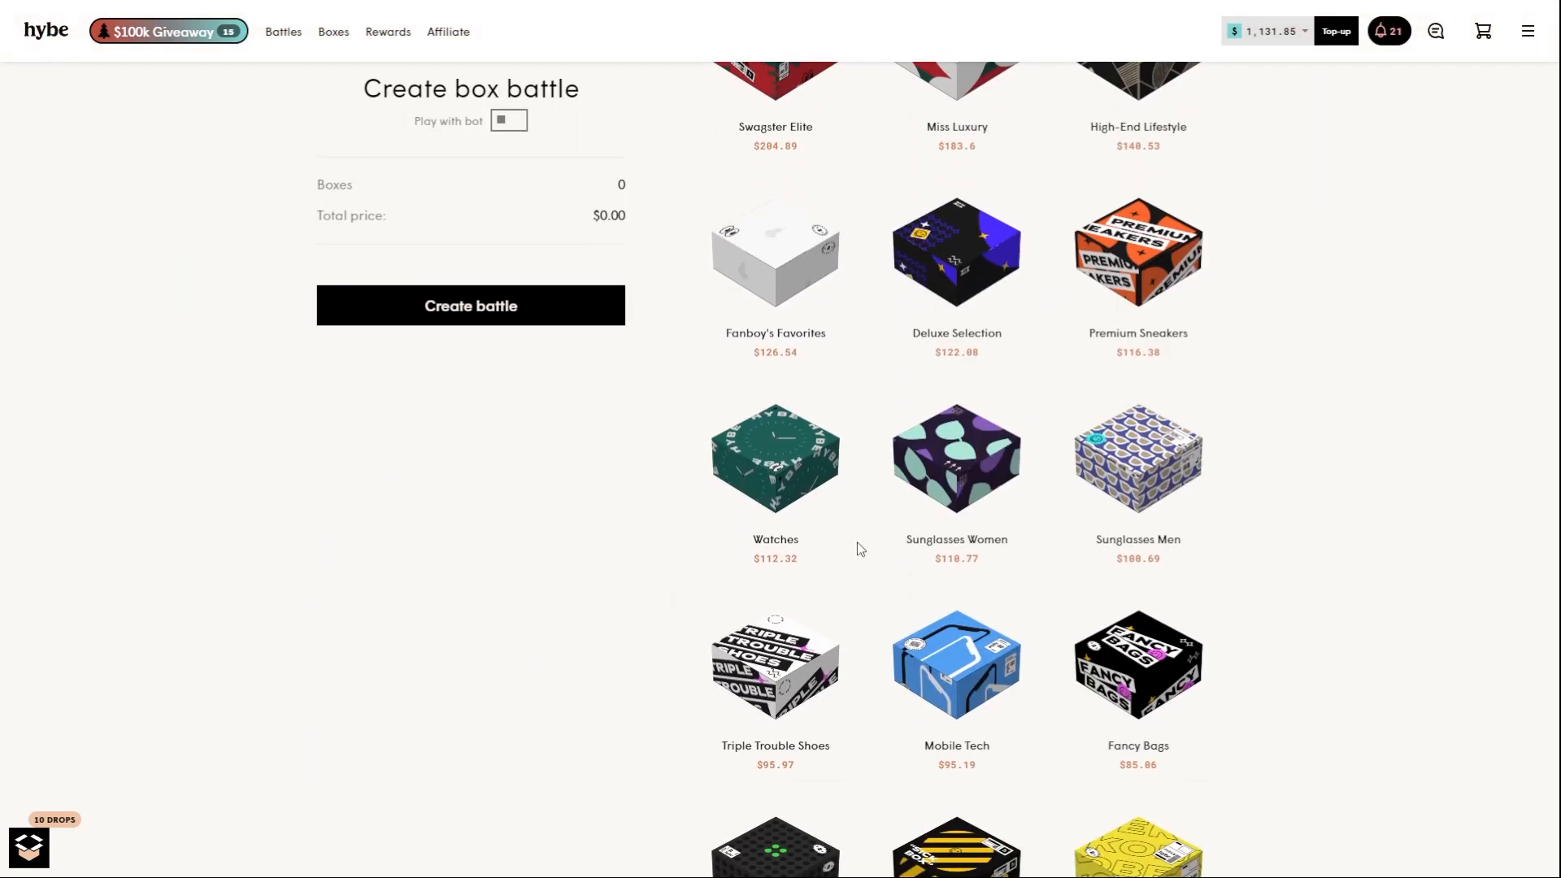
left_click(470, 306)
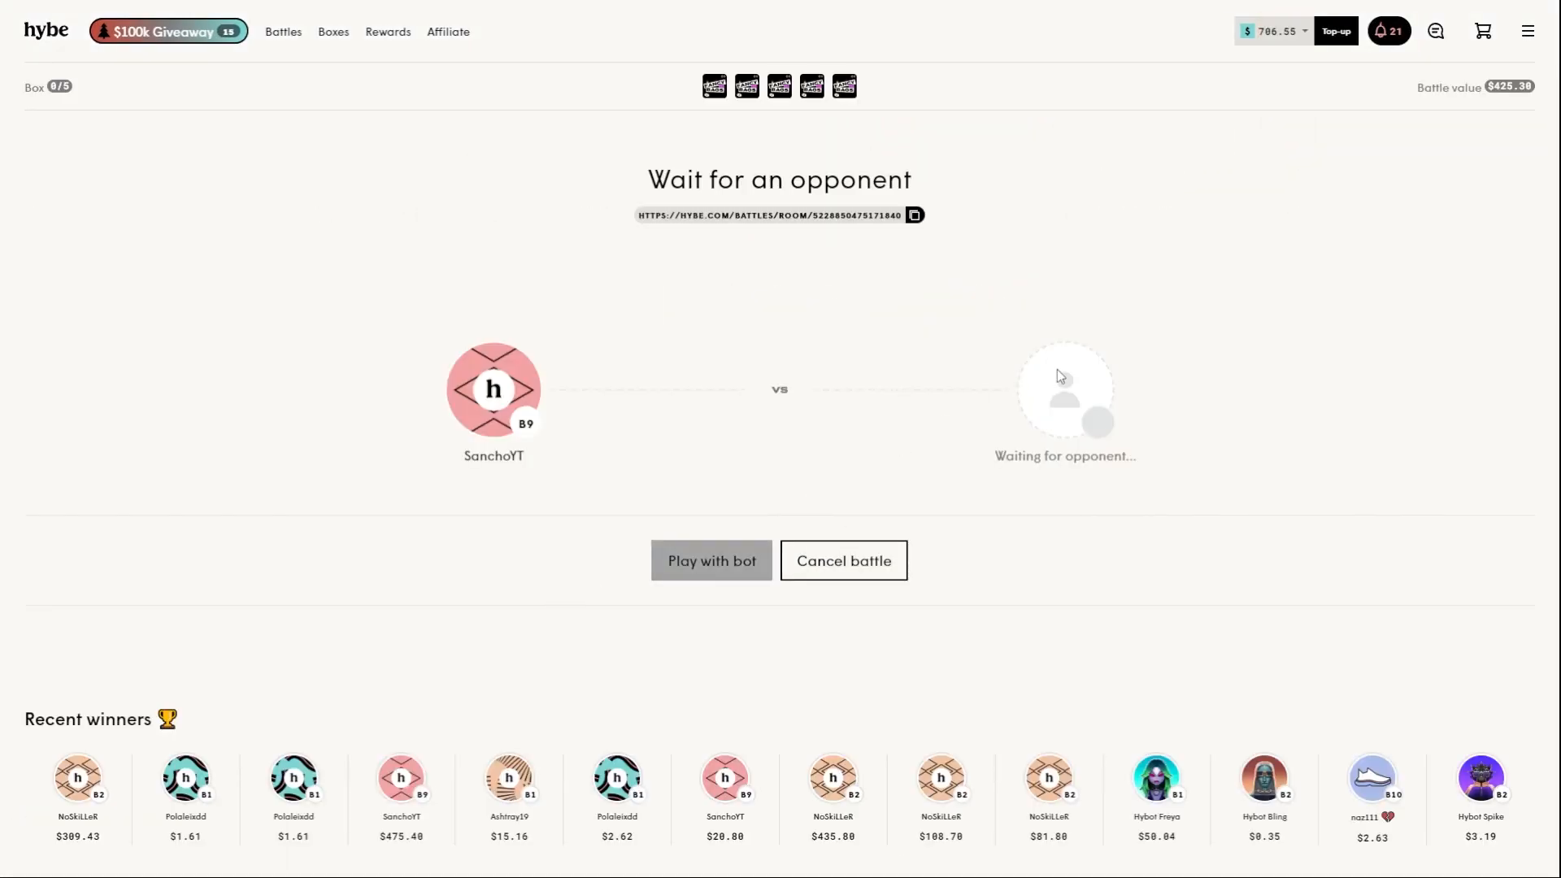
left_click(710, 559)
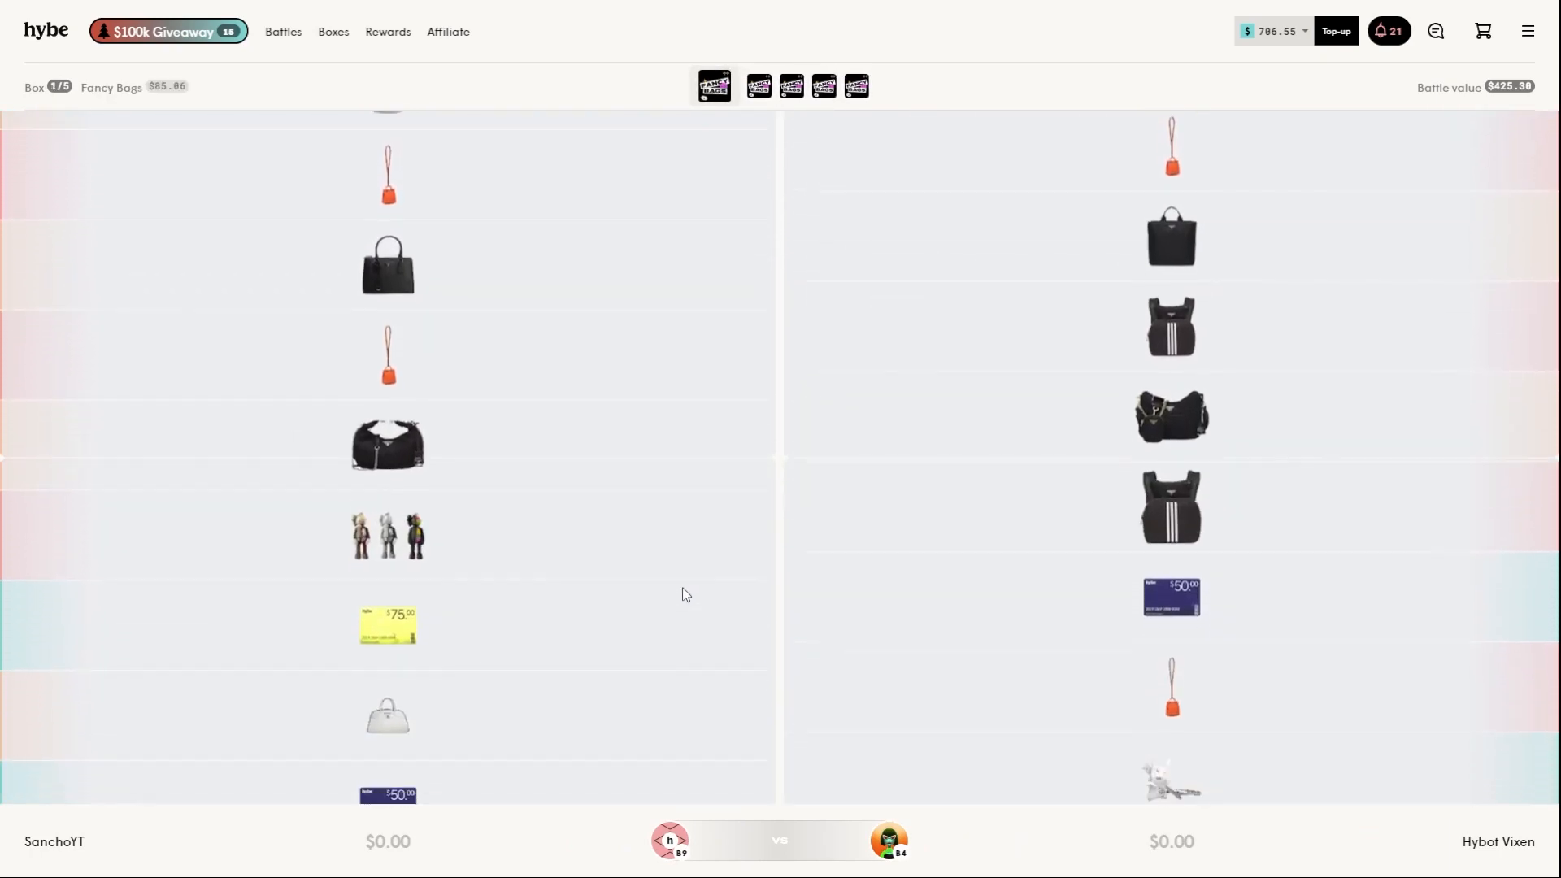
- Watch the Fancy Bags rounds end in a $1,461.80 win including a Prada bag
scroll("down", 3)
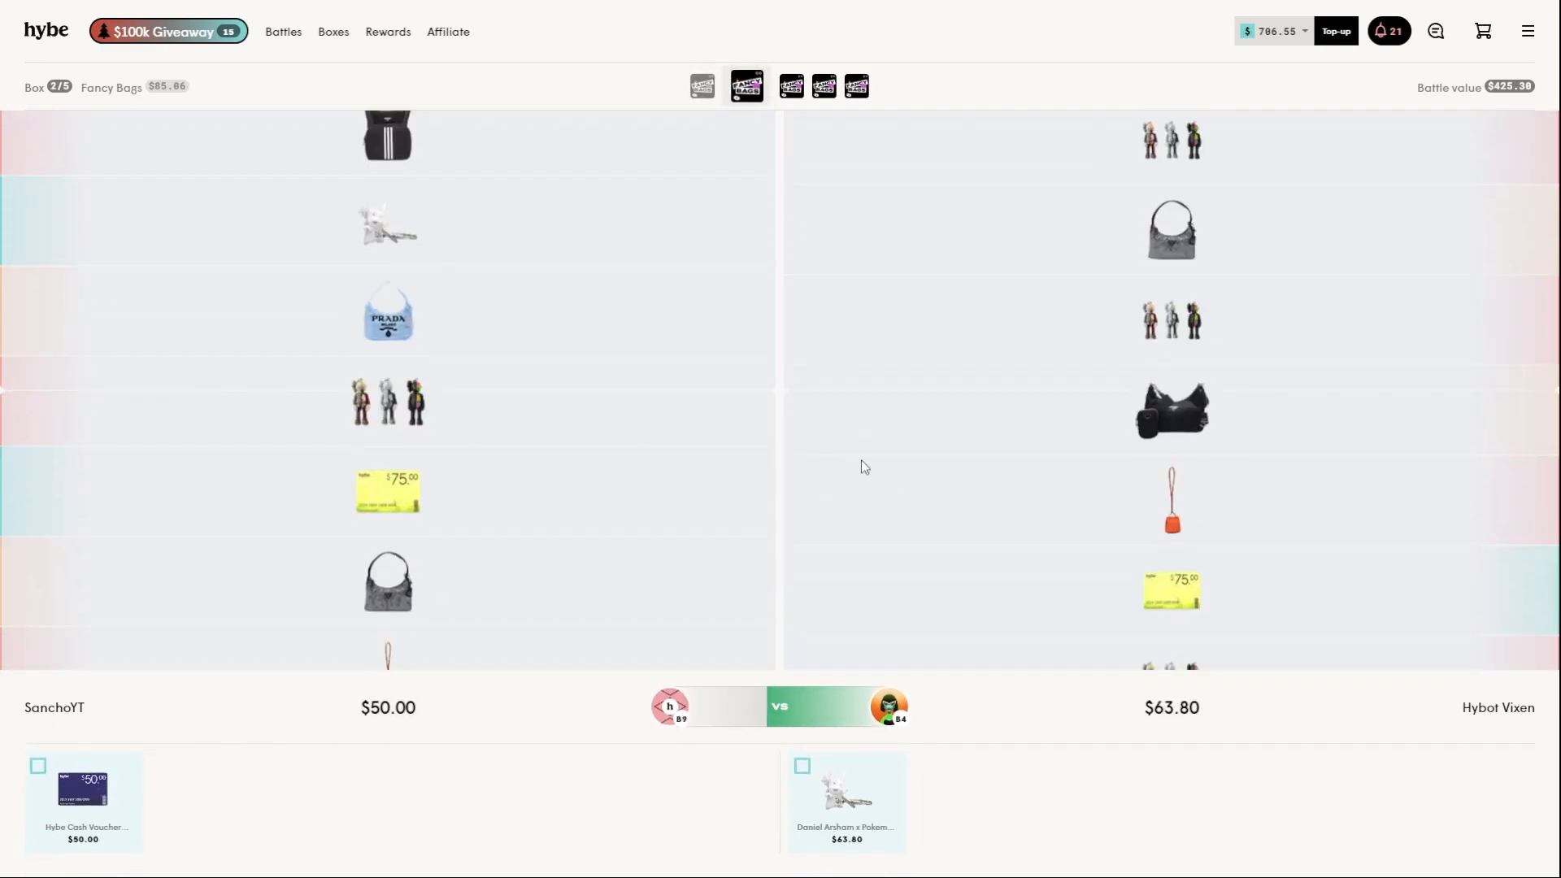
scroll("down", 3)
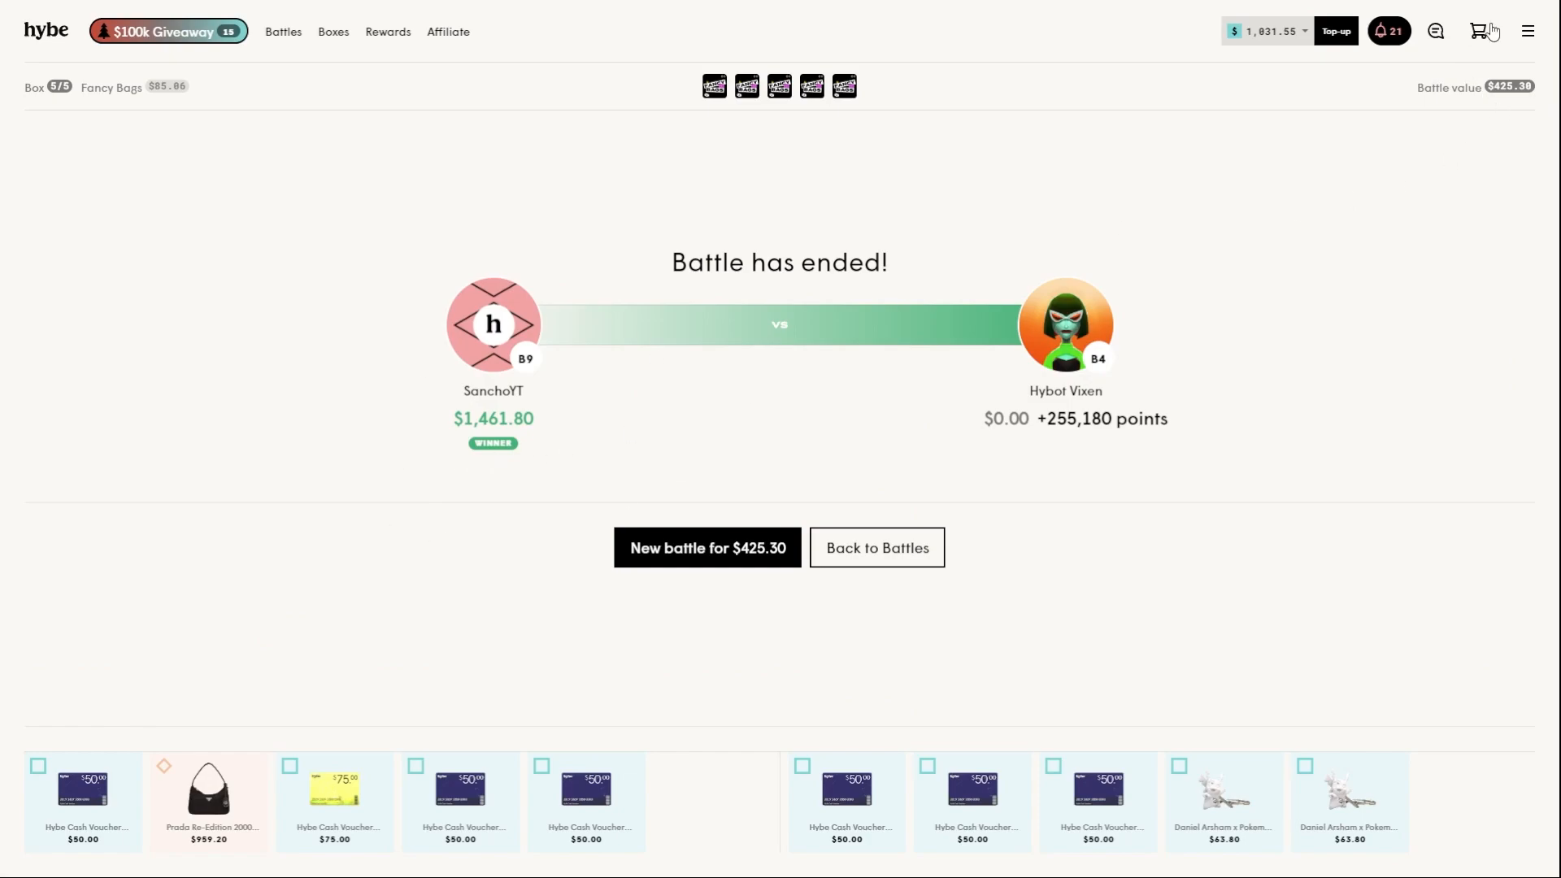
left_click(1481, 31)
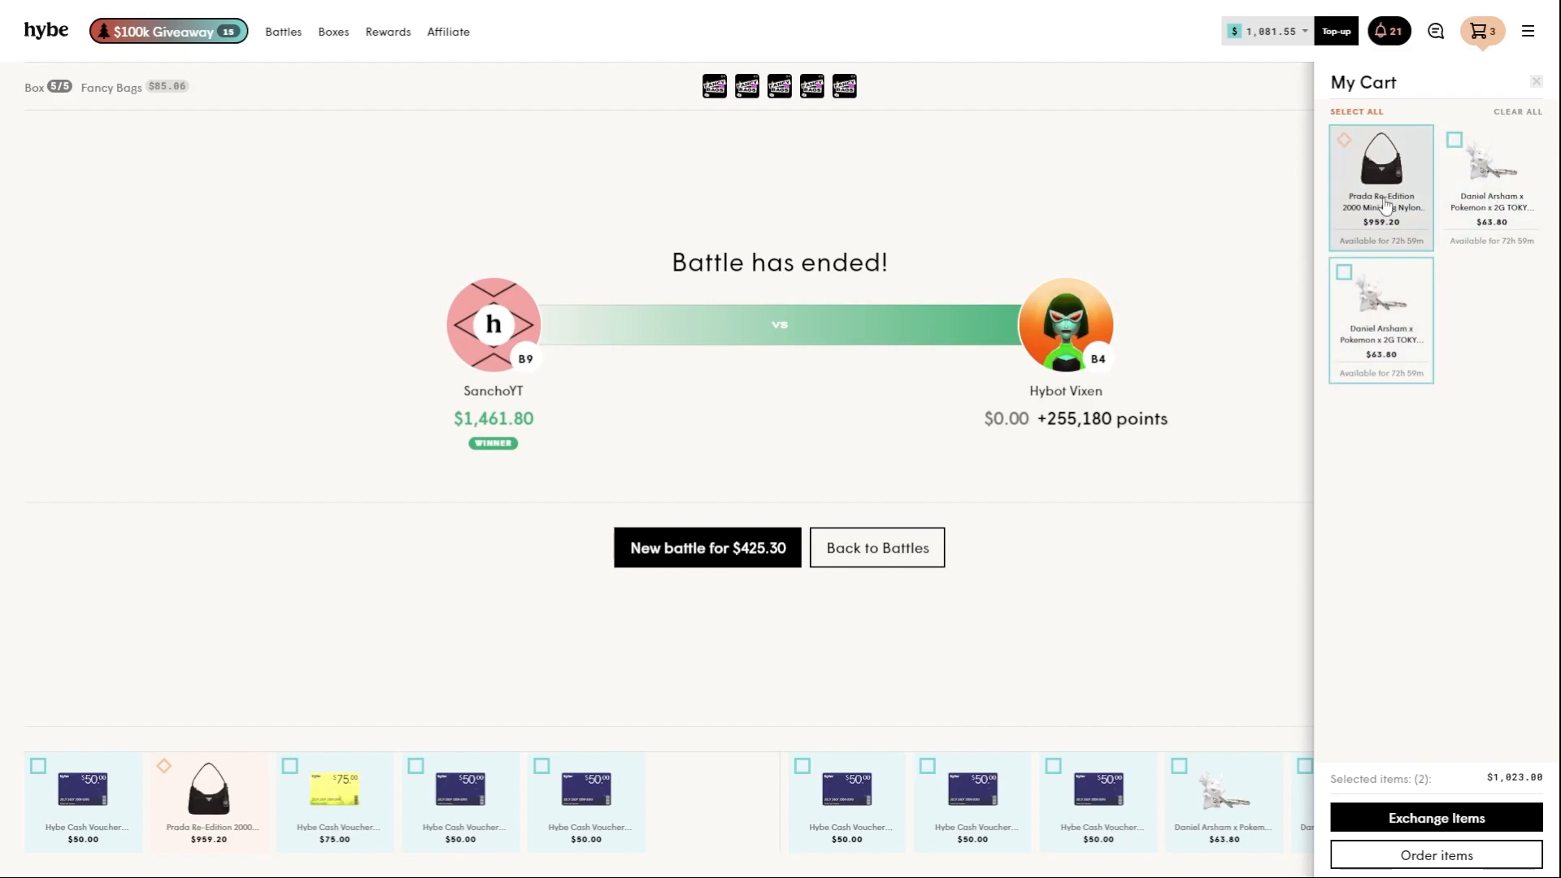
- Exchange the two Daniel Arsham figures, keeping the Prada bag, for a $1,289.15 balance
left_click(1382, 186)
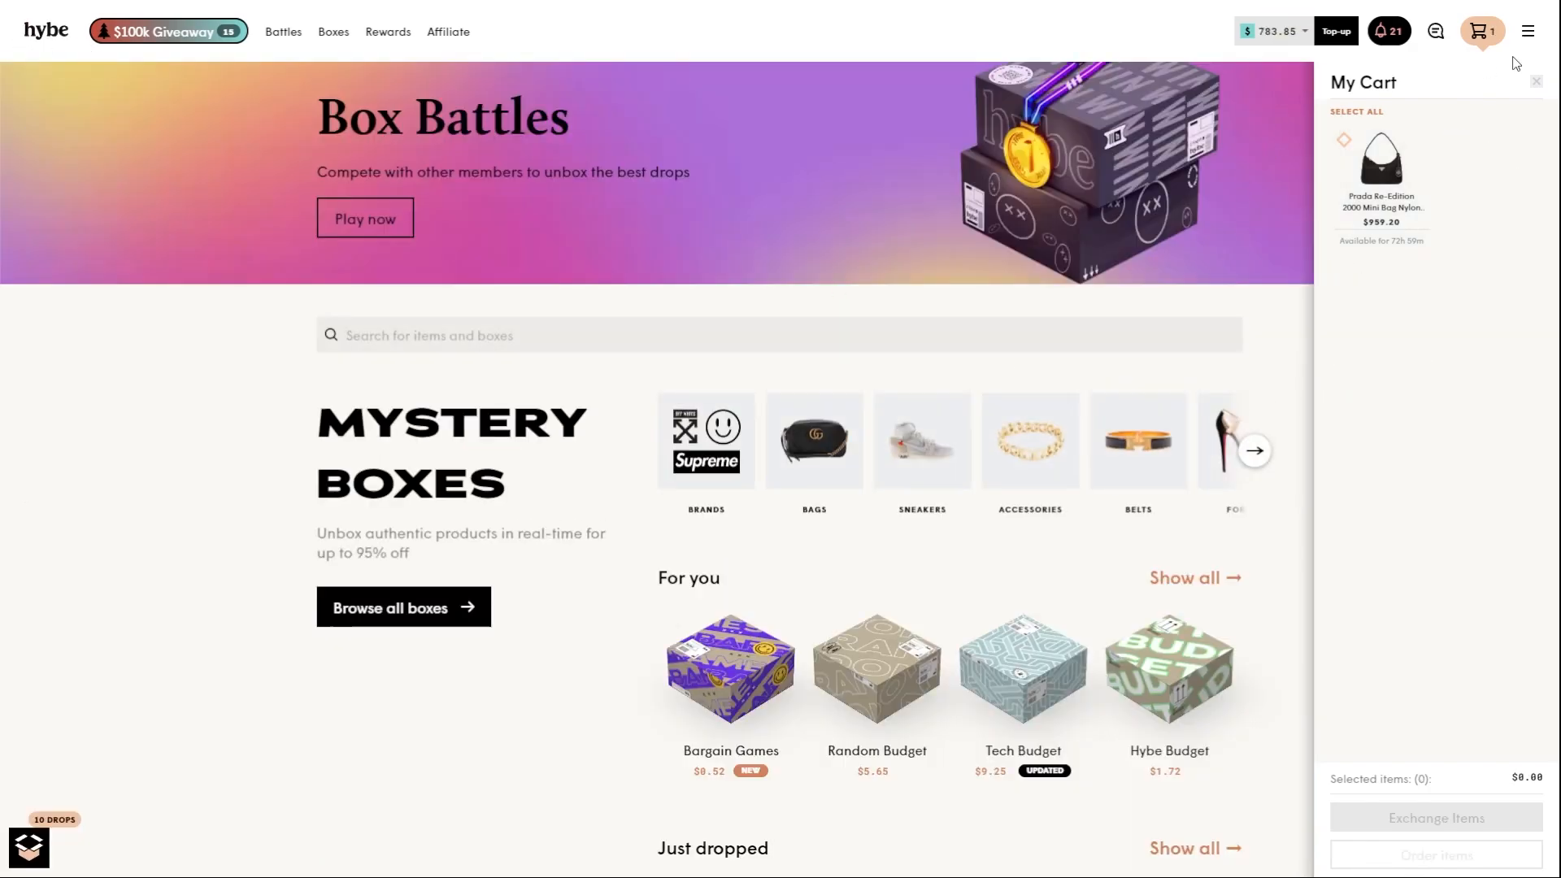
left_click(1482, 31)
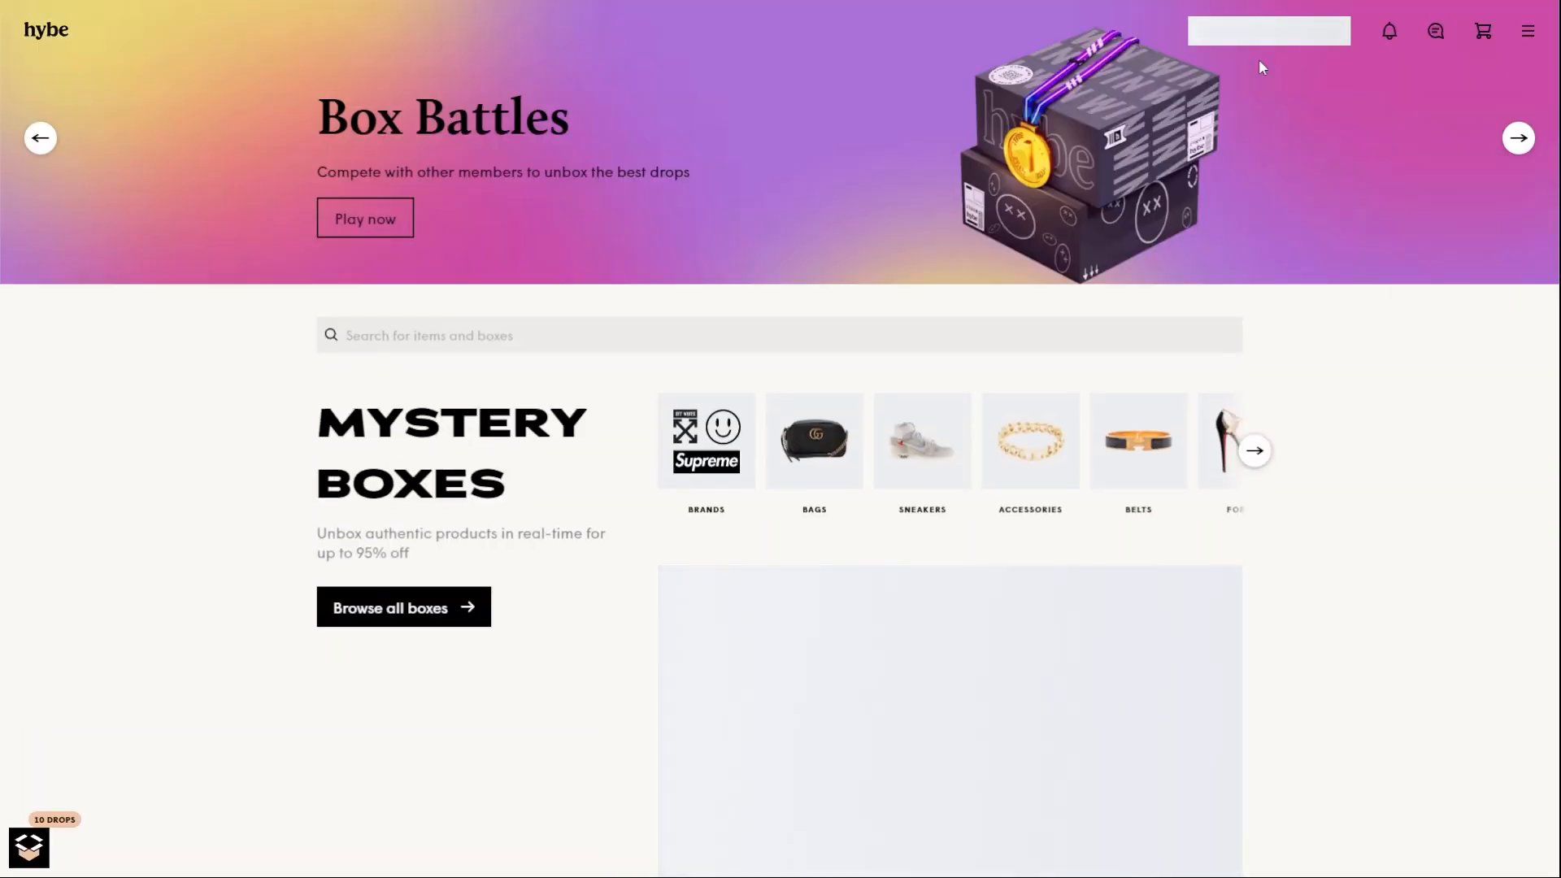
scroll("down", 3)
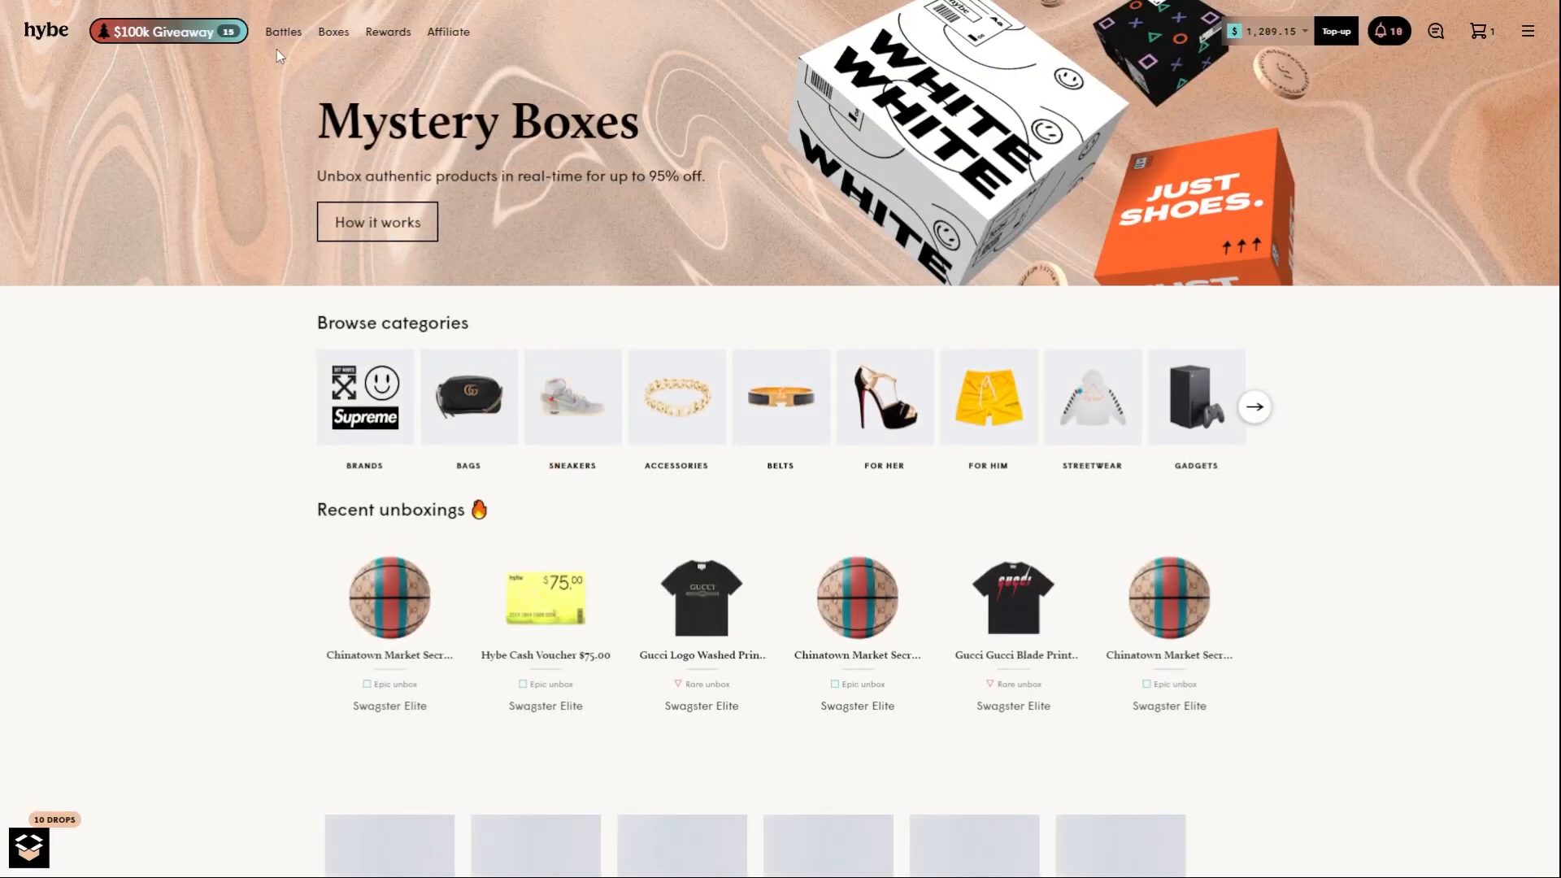
- Create a $381.45 battle: Ultra Shoes, Luxury Shoes, Sneakers x White, two Tech Deluxe
left_click(283, 31)
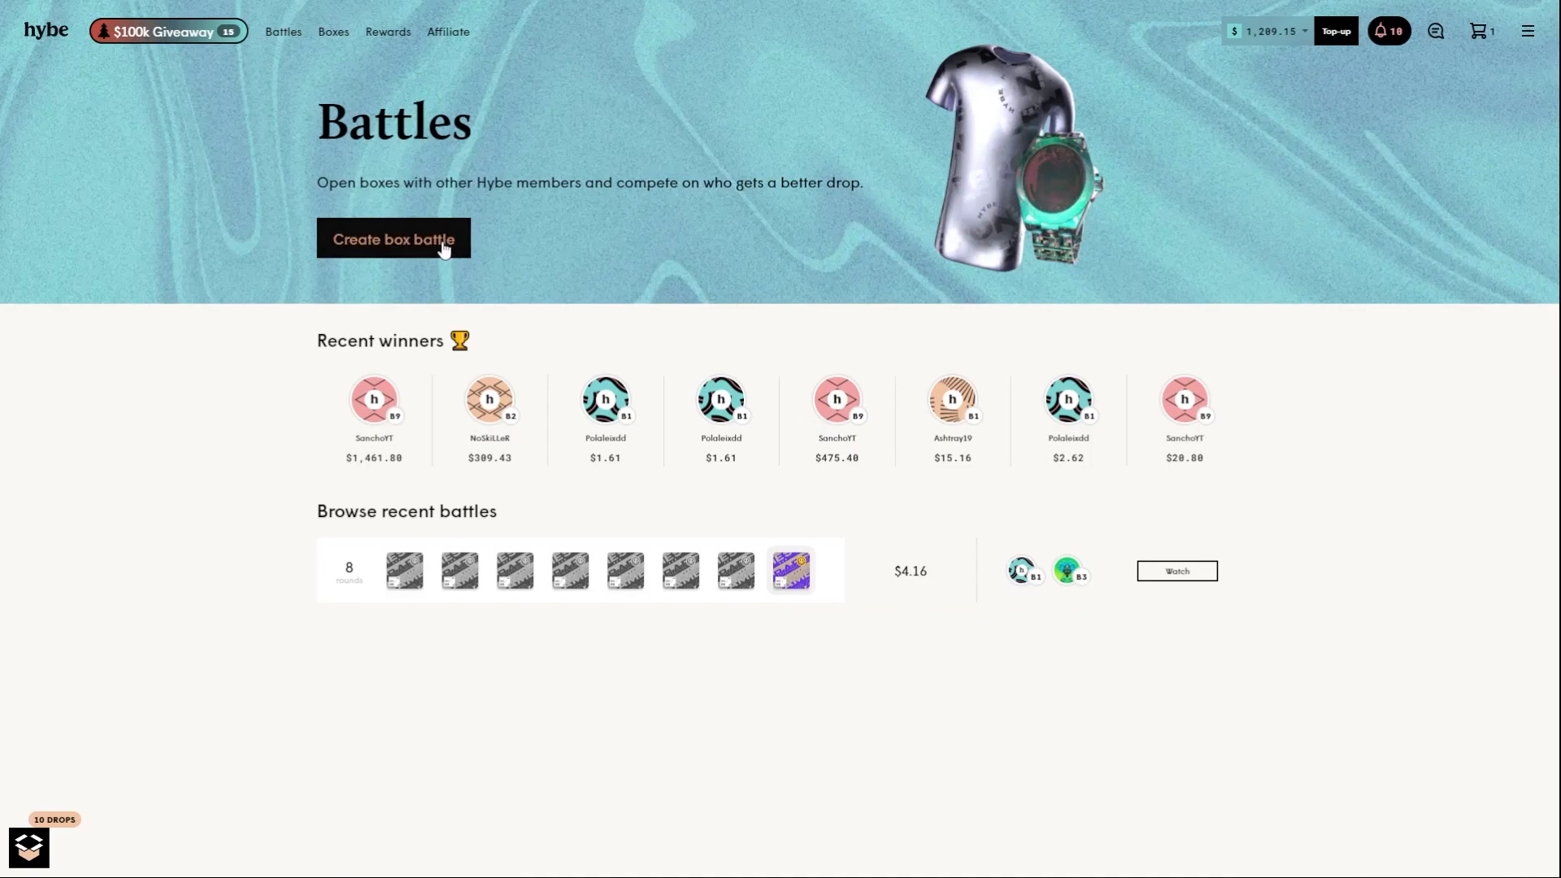
left_click(392, 239)
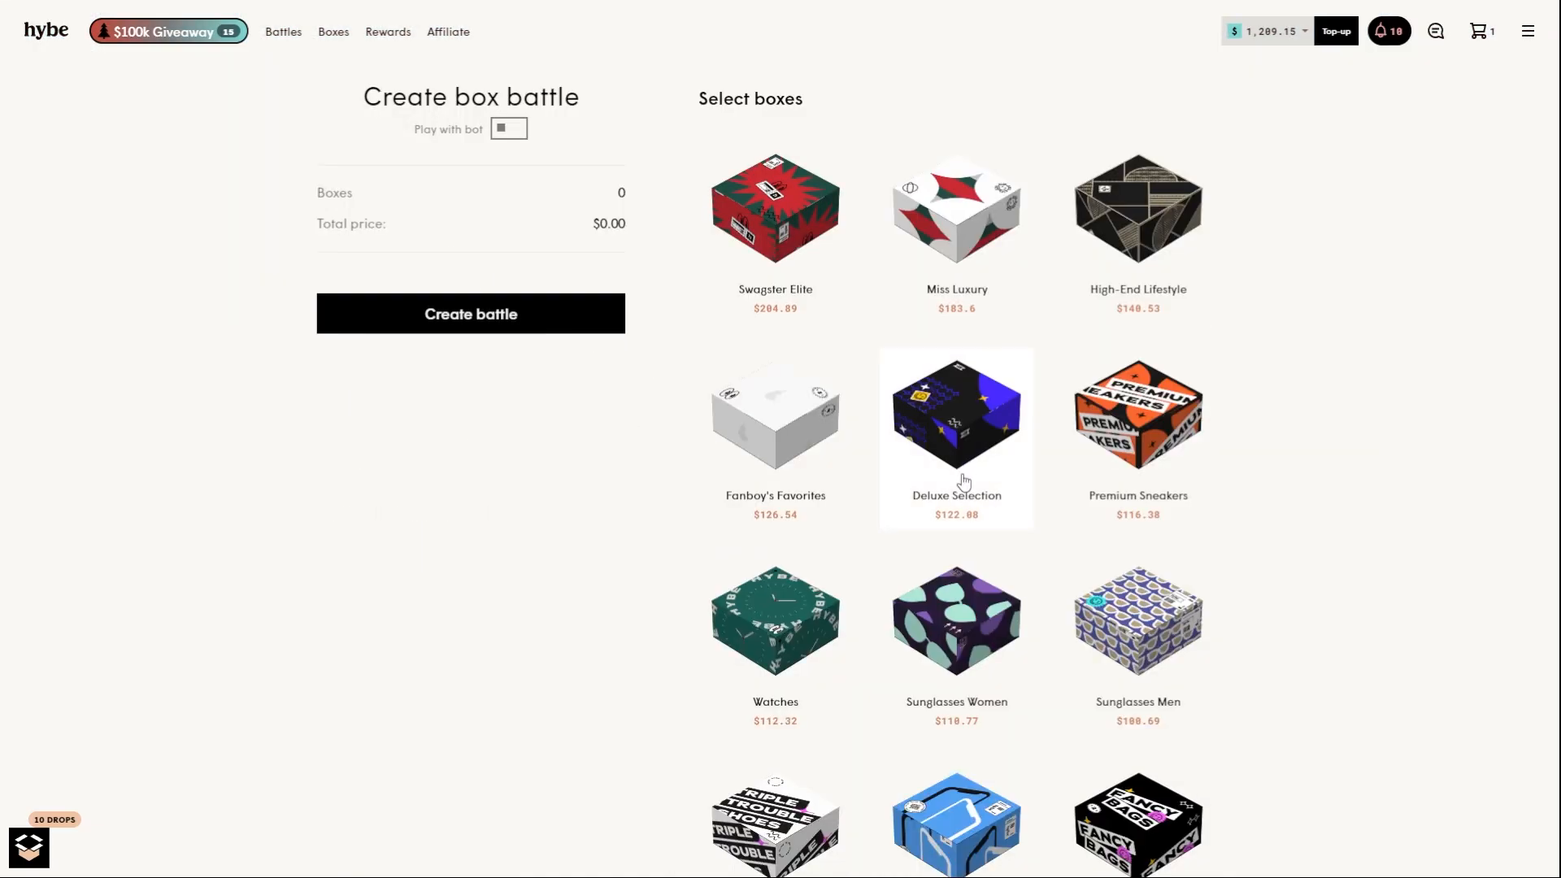
scroll("down", 3)
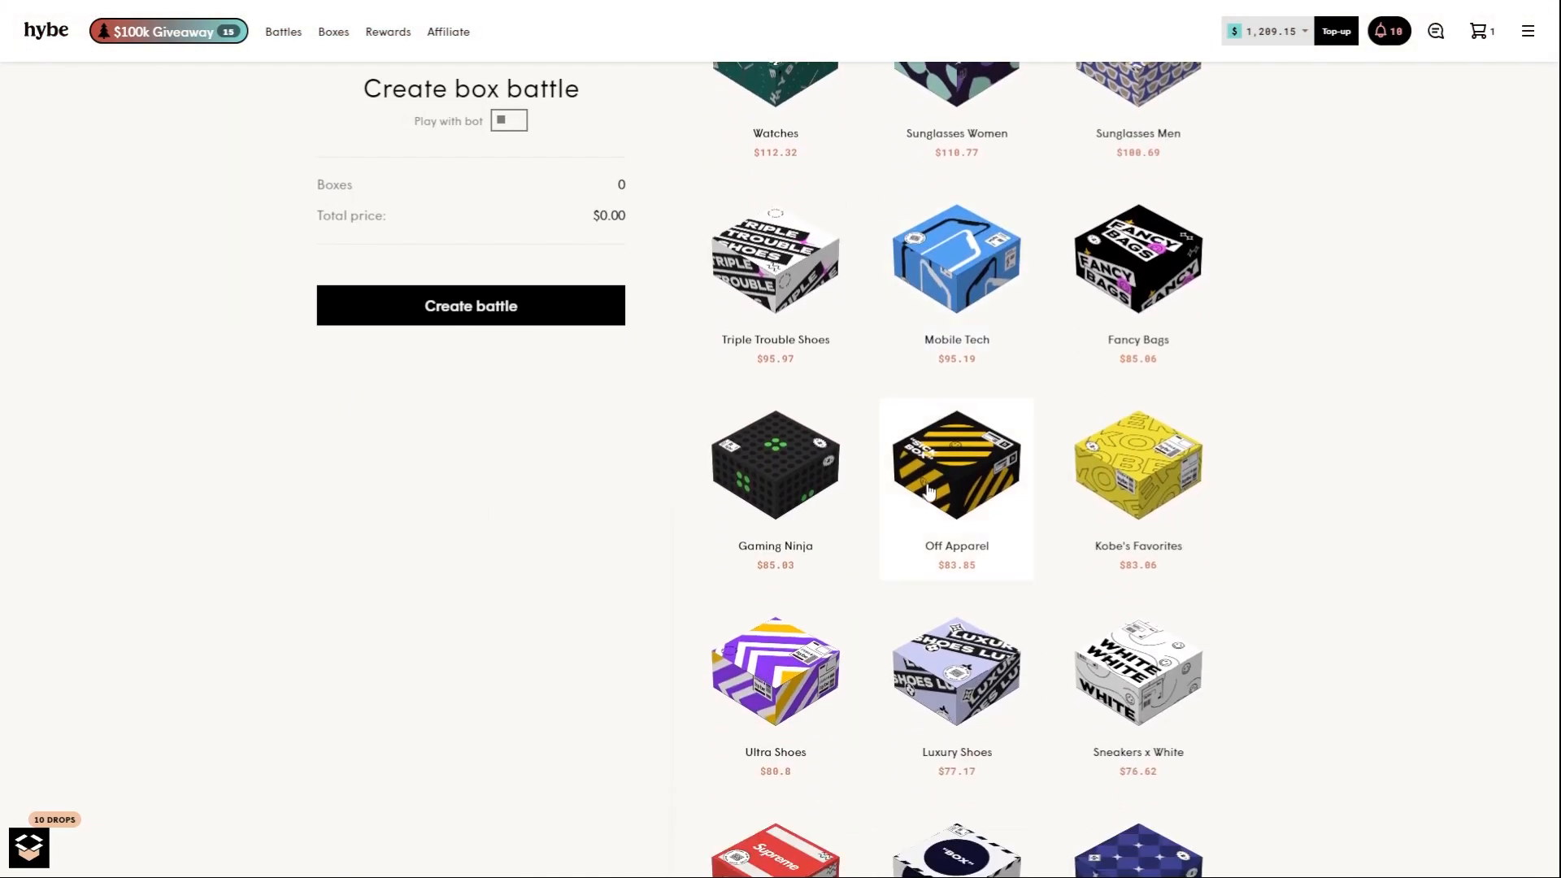
scroll("down", 3)
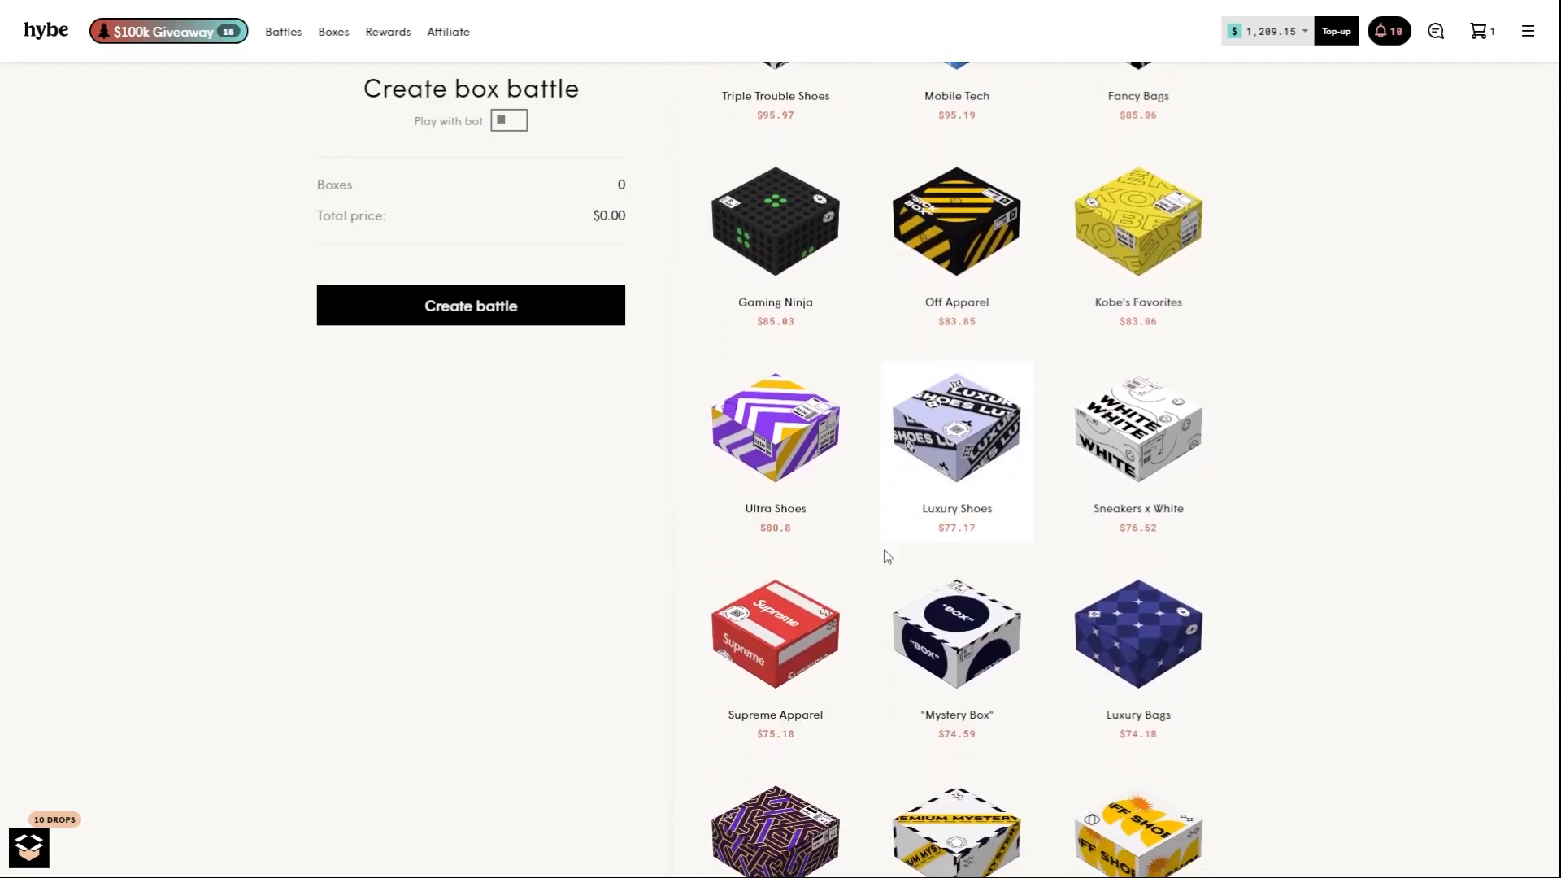
left_click(775, 425)
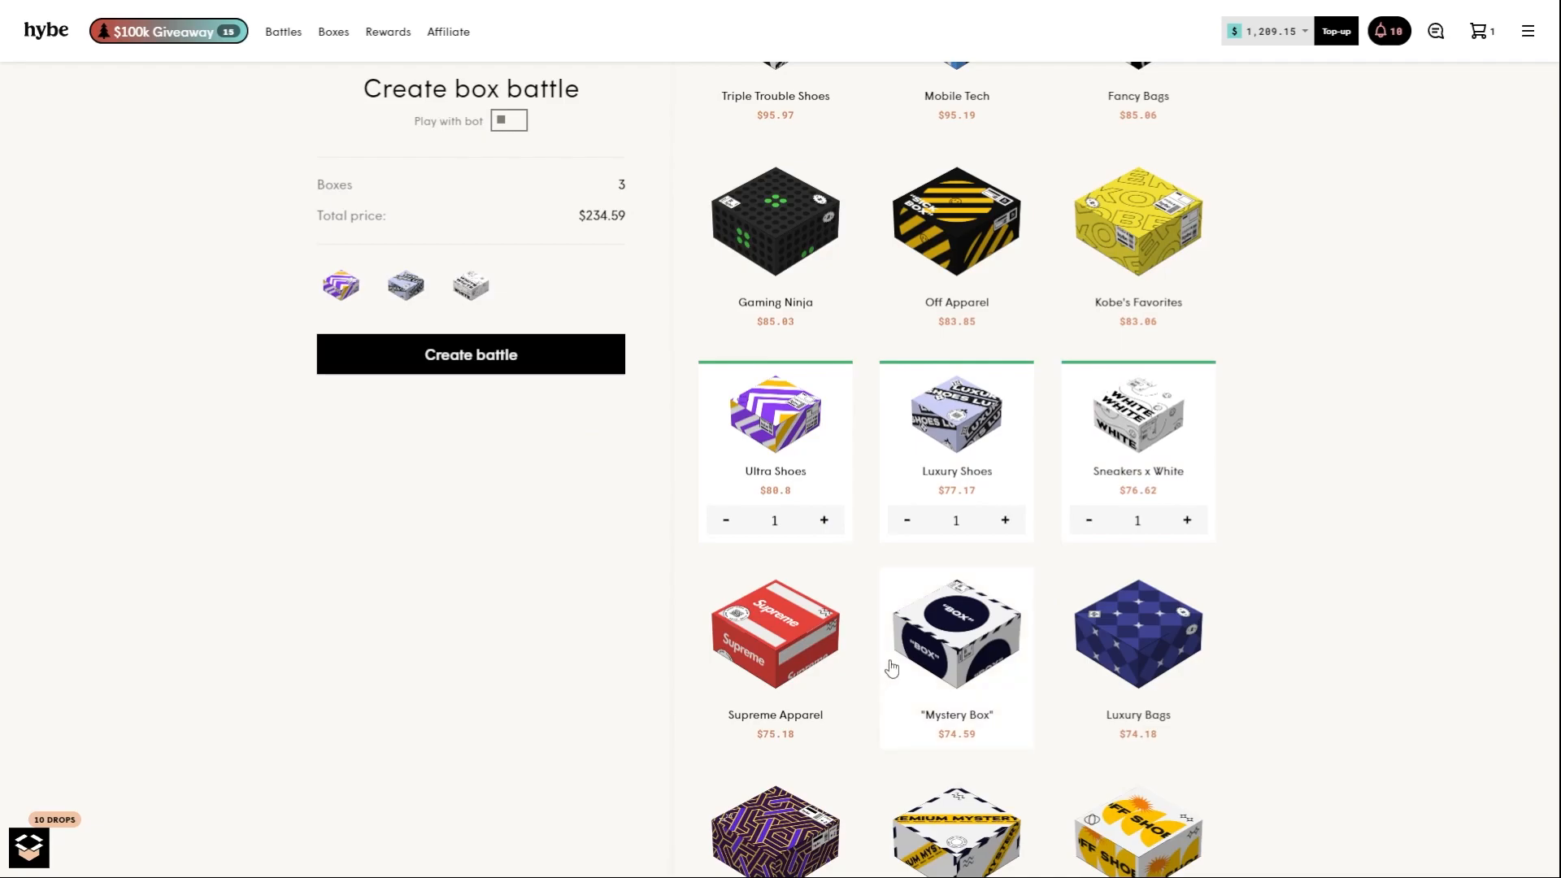
scroll("down", 3)
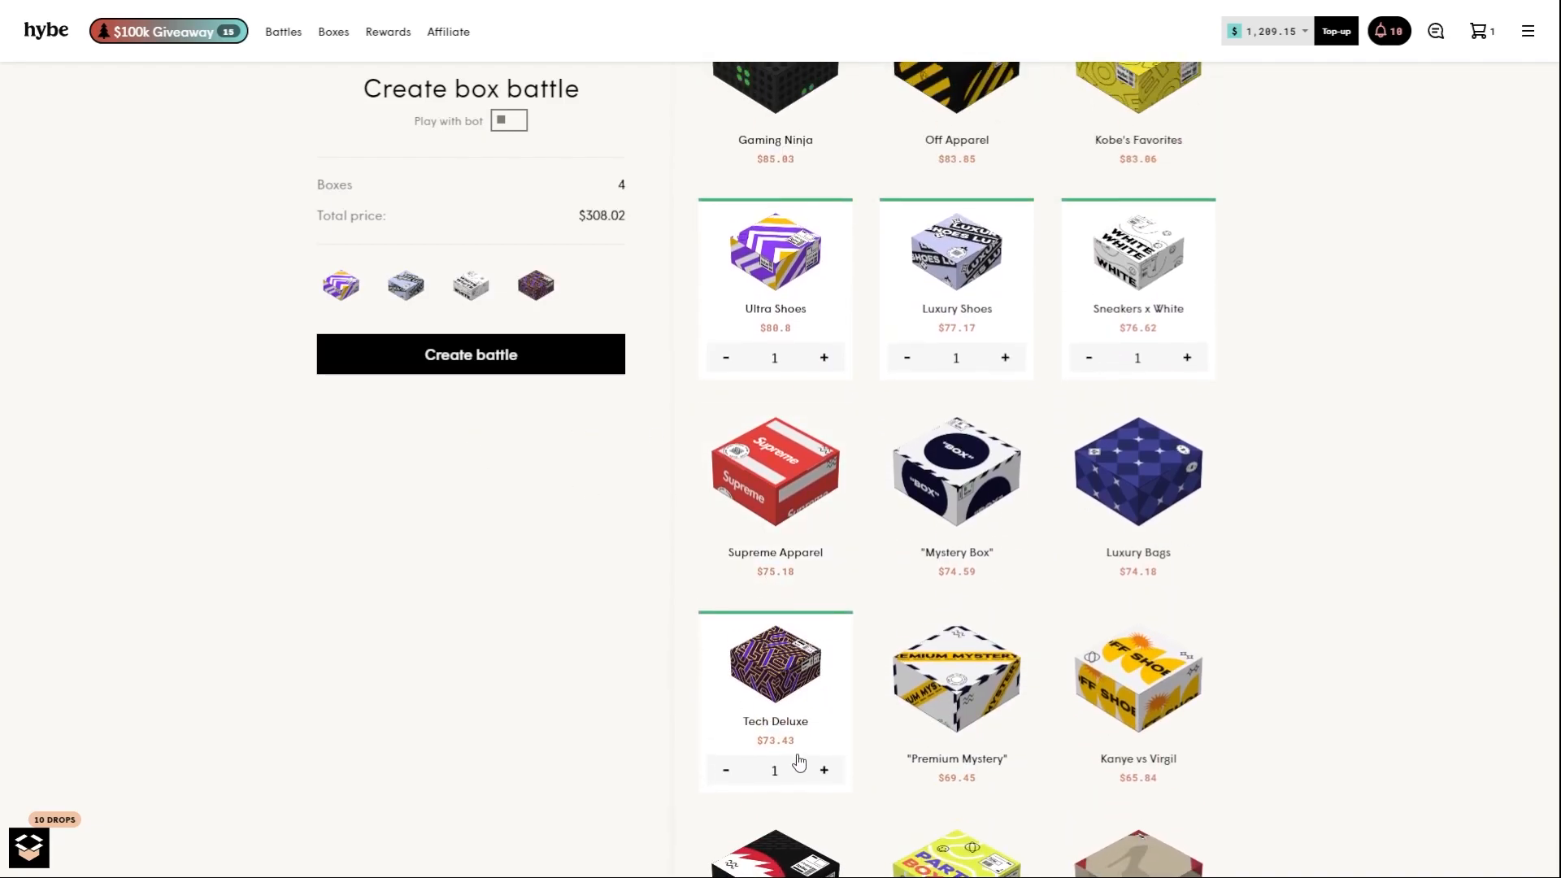
left_click(823, 770)
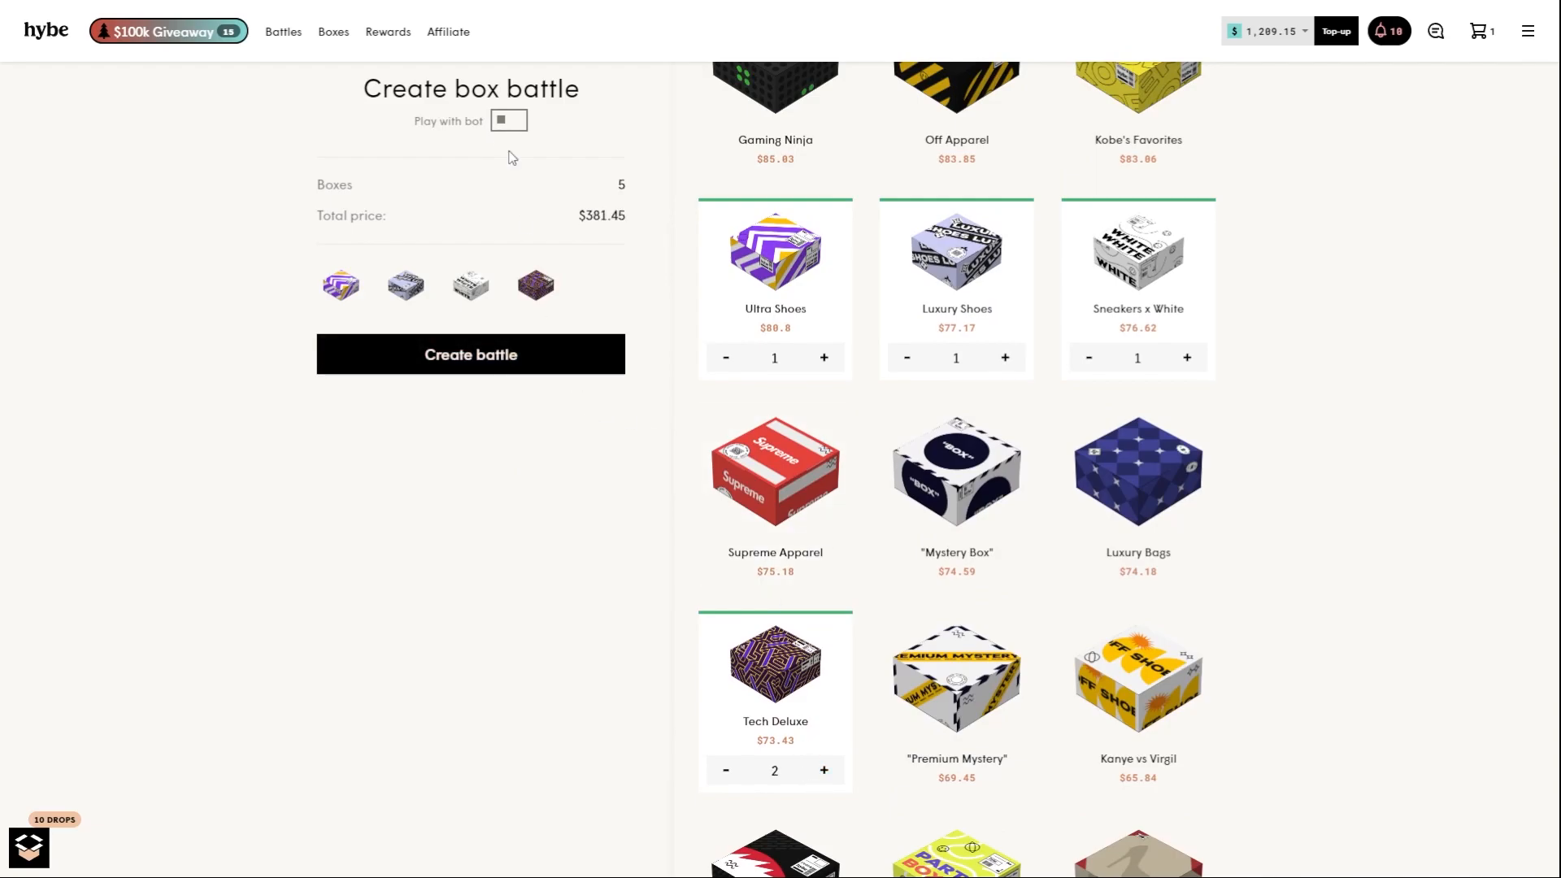
left_click(469, 354)
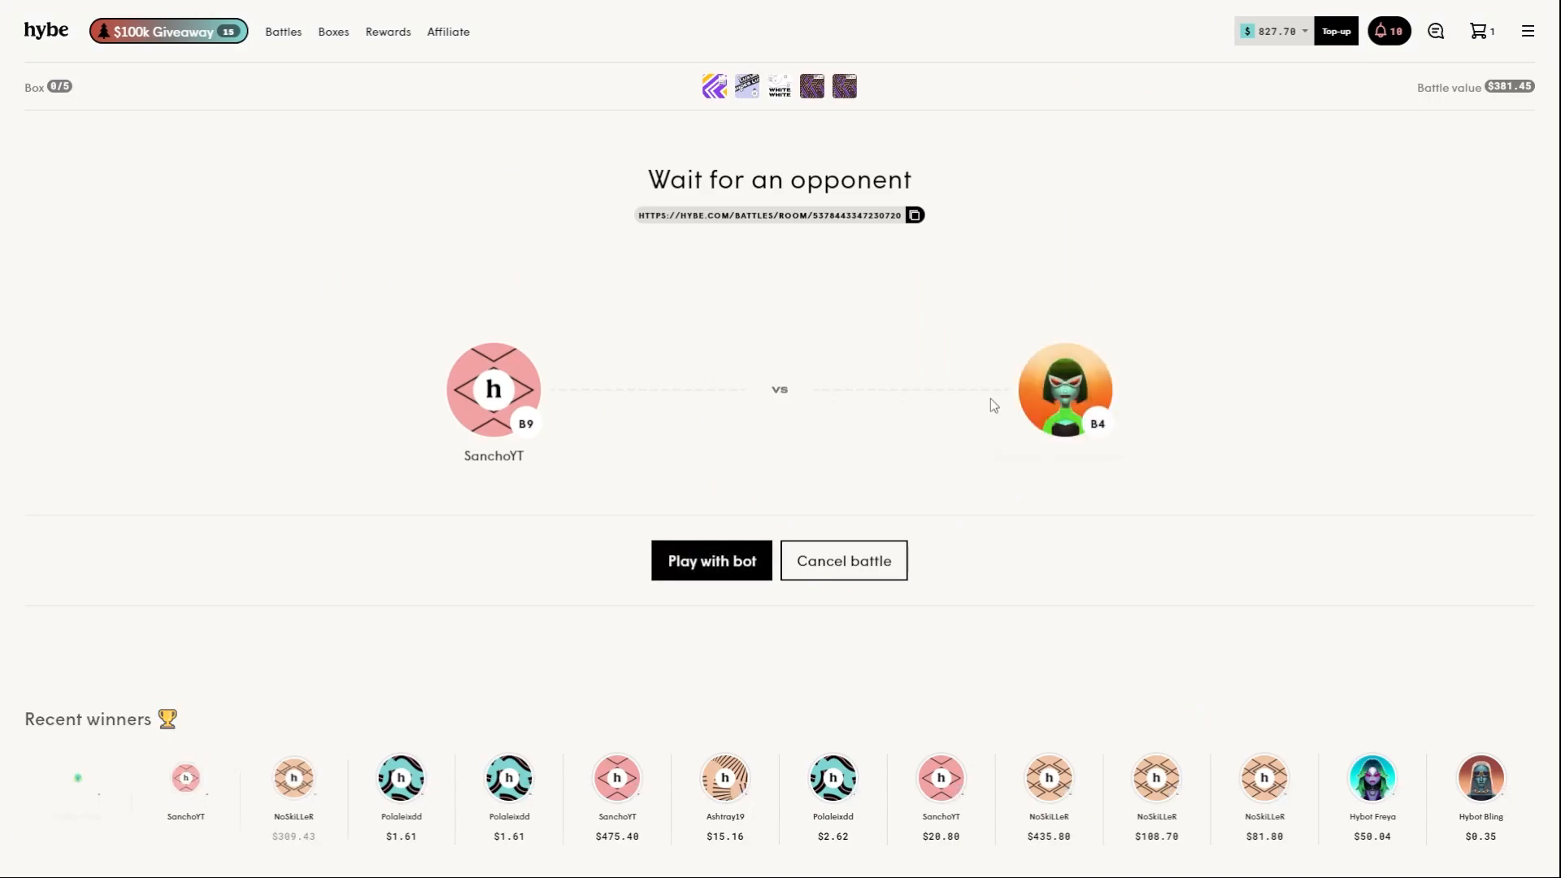
- Play the $381.45 five-box battle against Hybot Vixen, winning $830.97 for a $977.70 balance
left_click(710, 559)
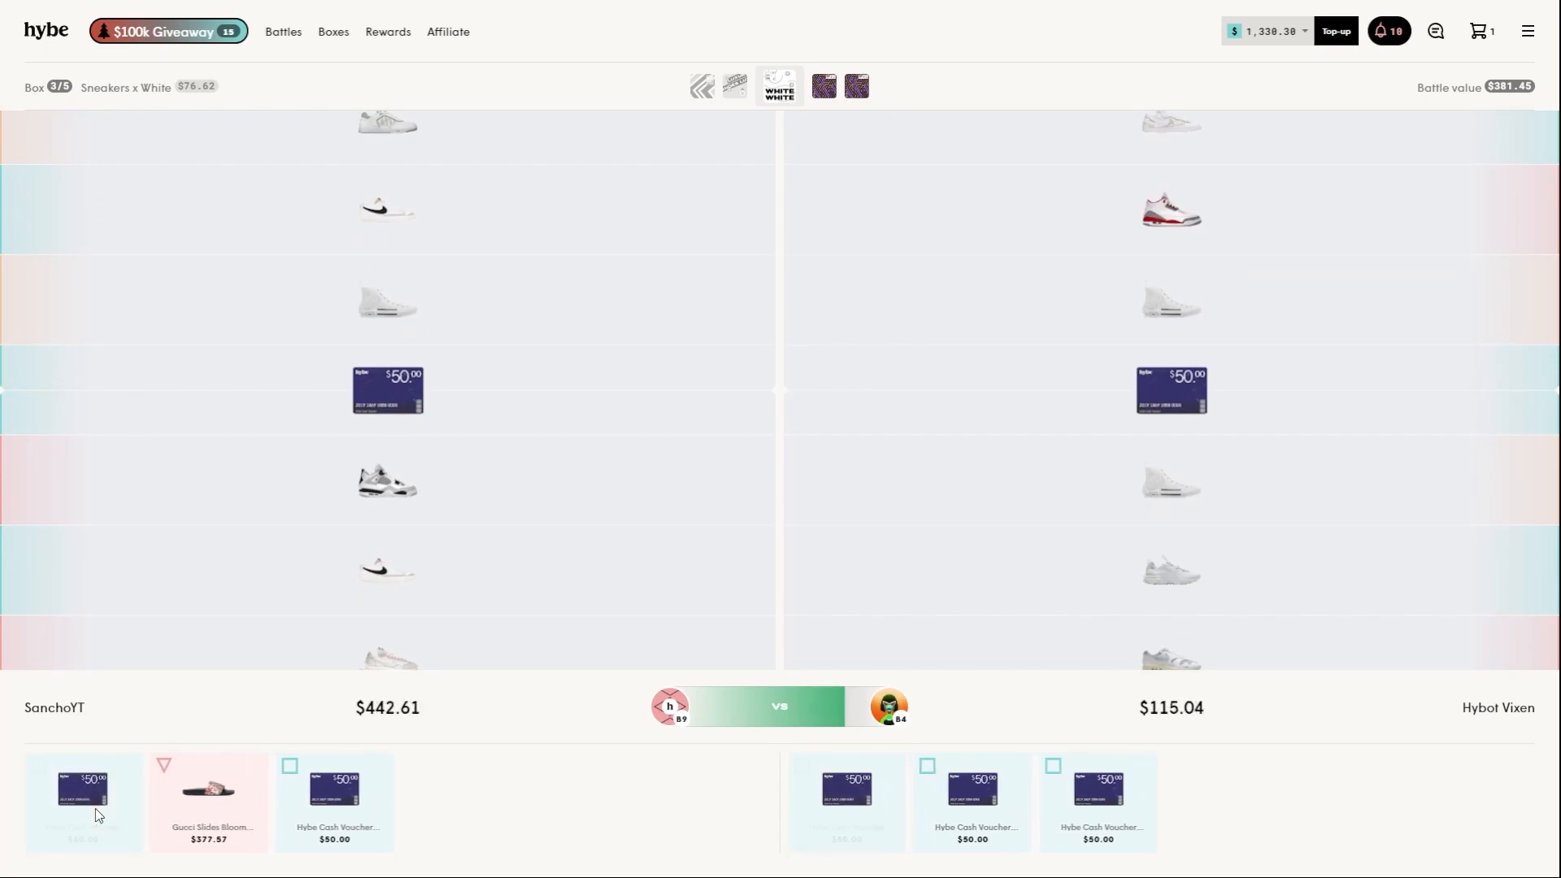
left_click(810, 85)
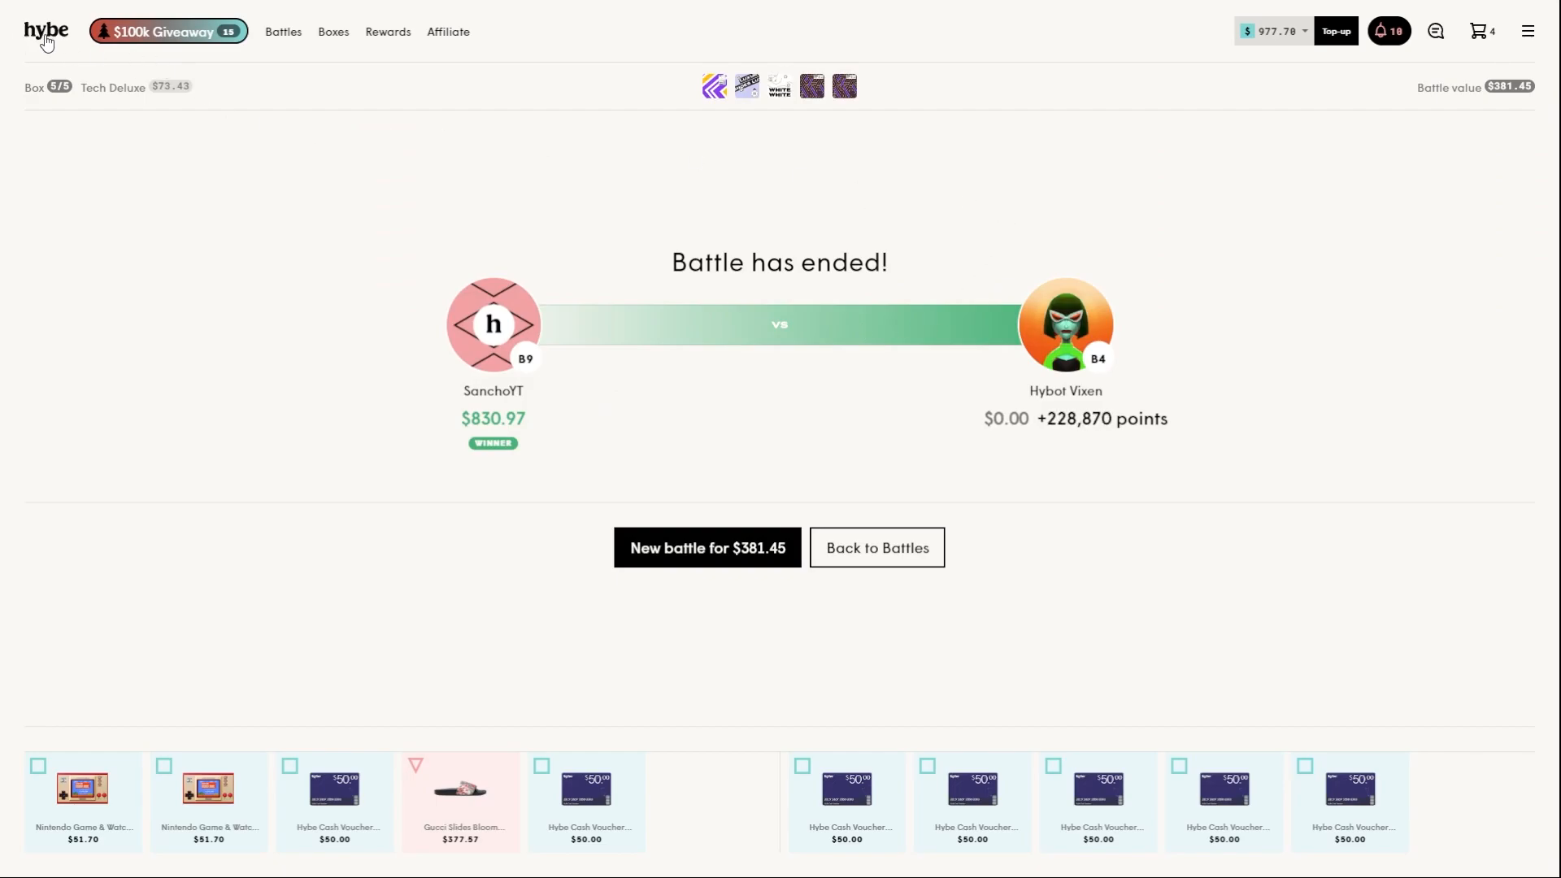
- Return to the Hybe home page and review the cart's four items worth $1,448.17
left_click(1477, 30)
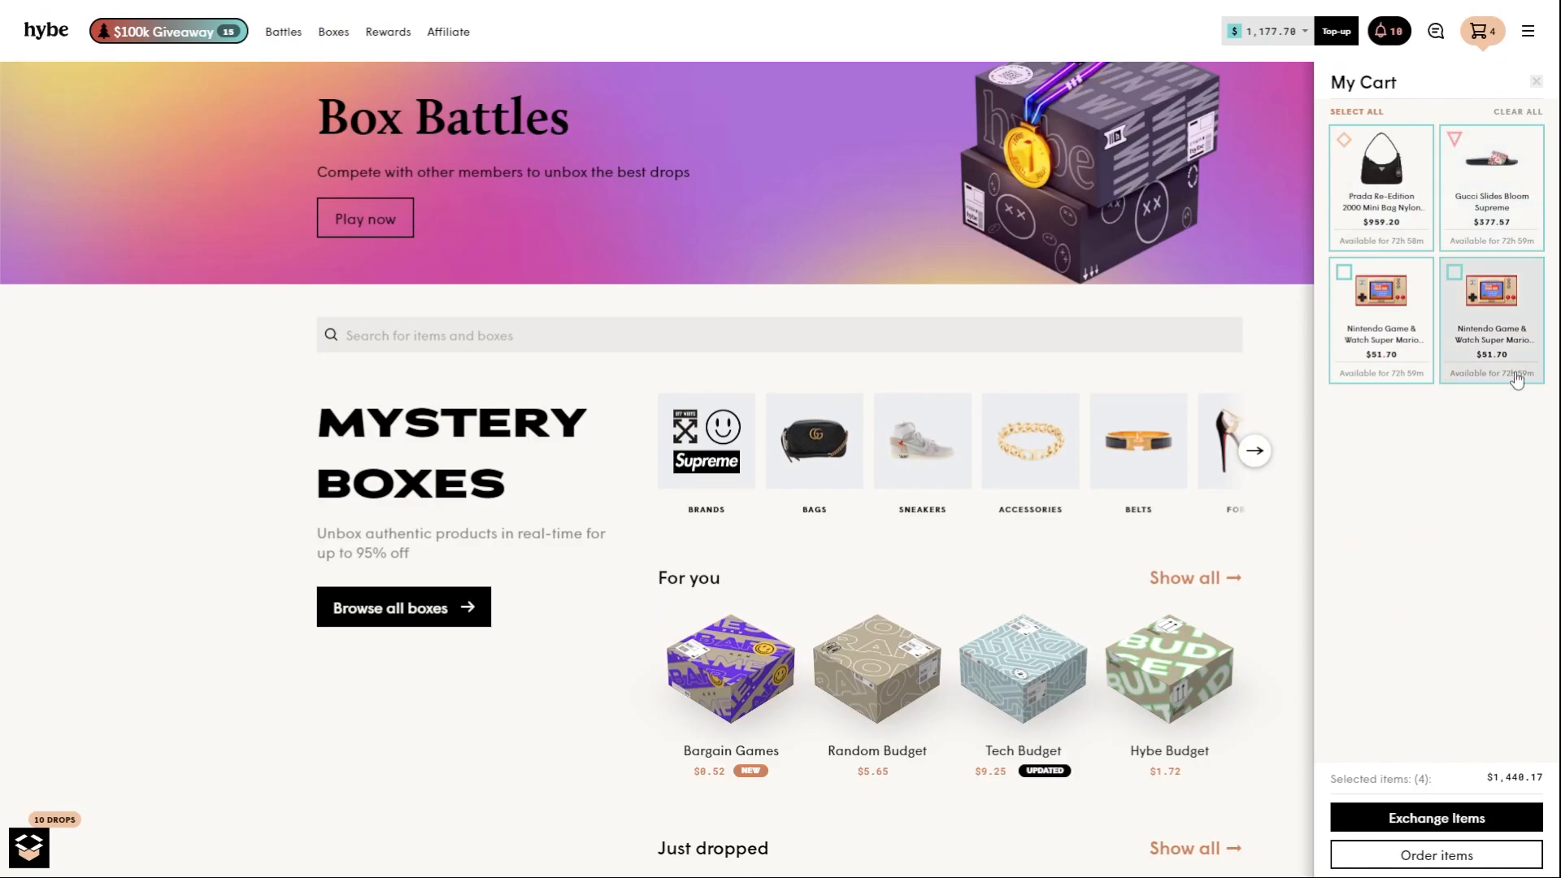
mouse_move(1463, 733)
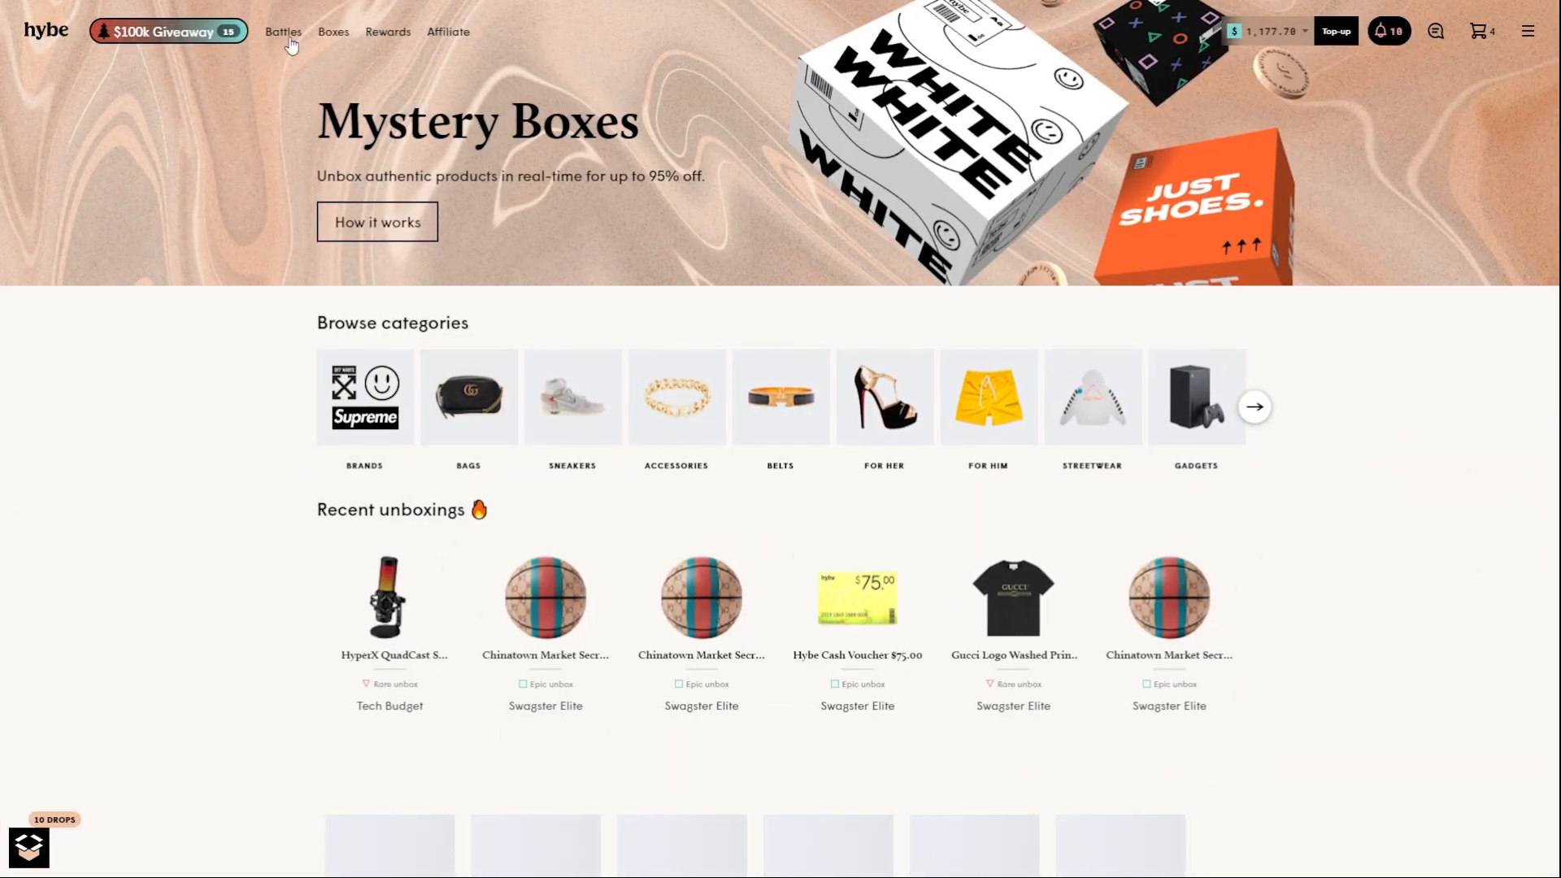
- Create a $777.64 bot battle with Swagster Elite, Miss Luxury, High-End Lifestyle, Fanboy's Favorites, and Deluxe Selection
left_click(283, 31)
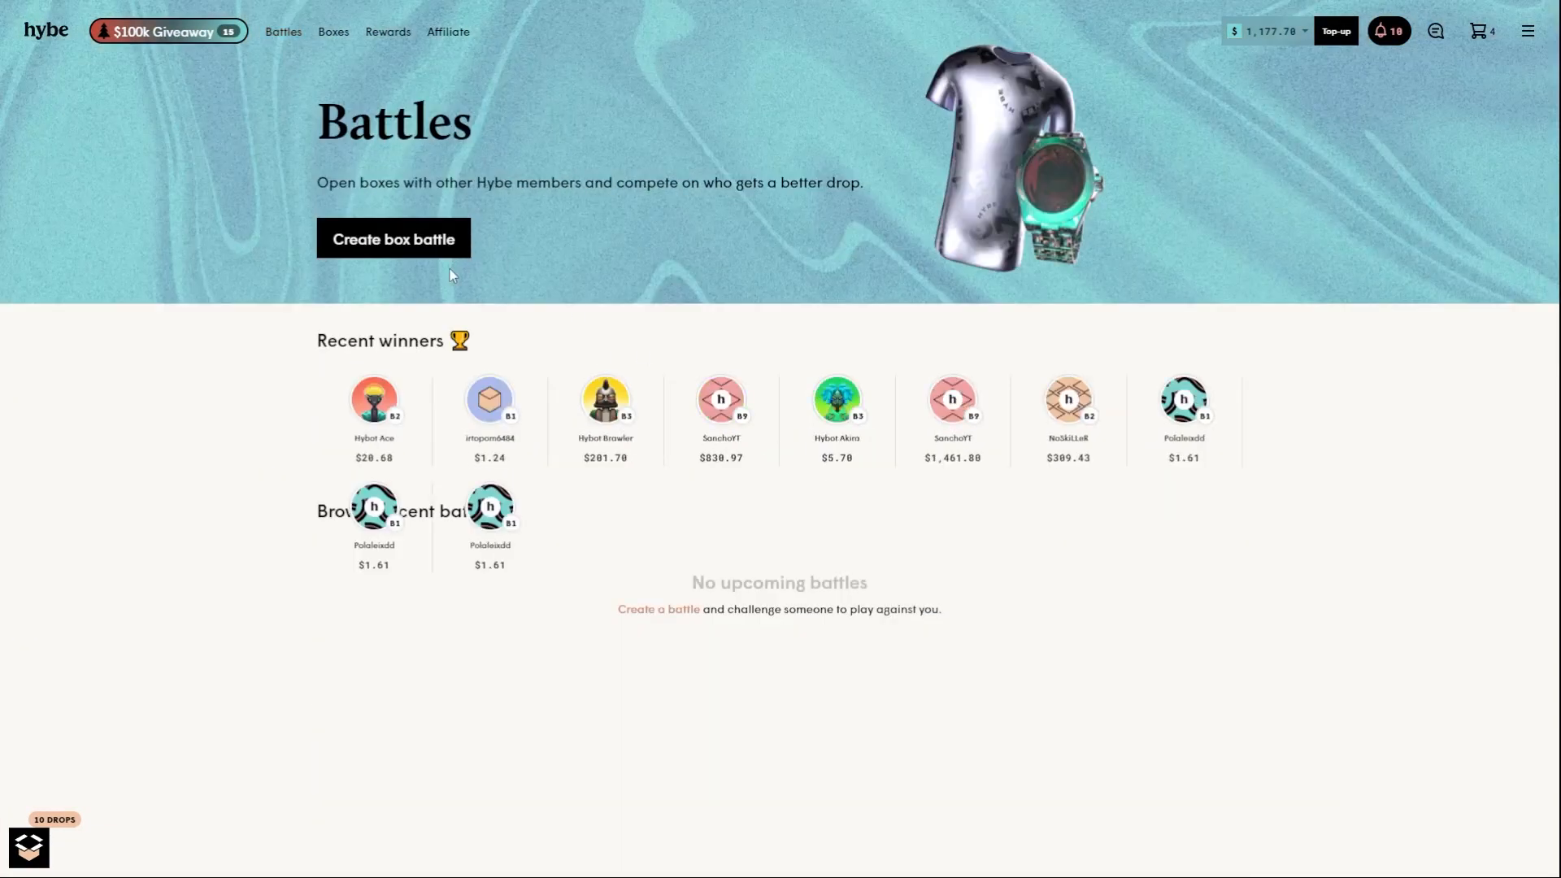
left_click(392, 238)
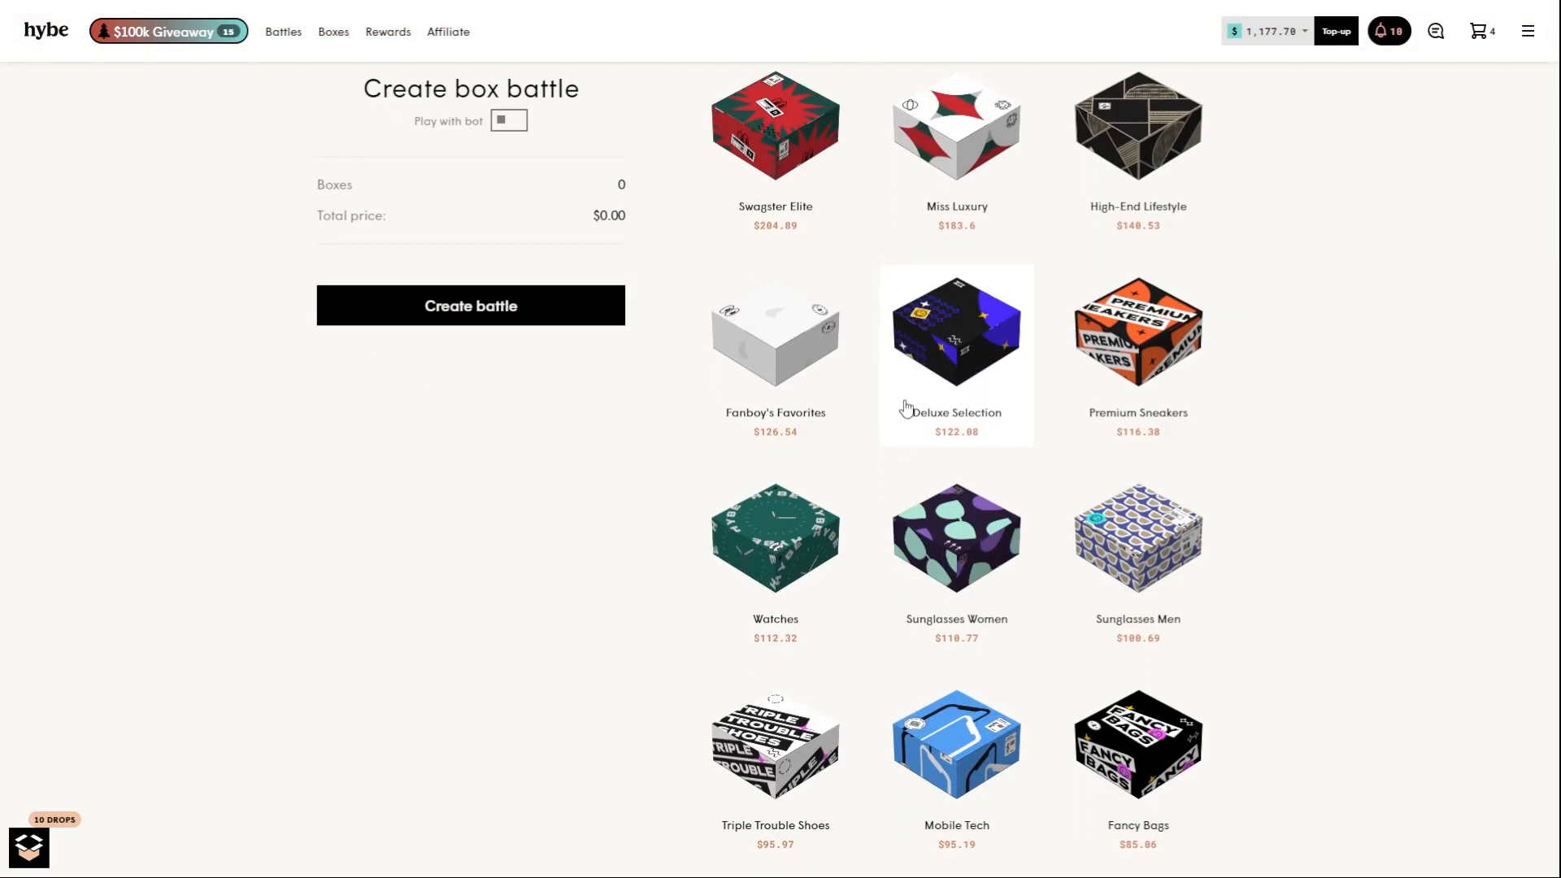
scroll("down", 3)
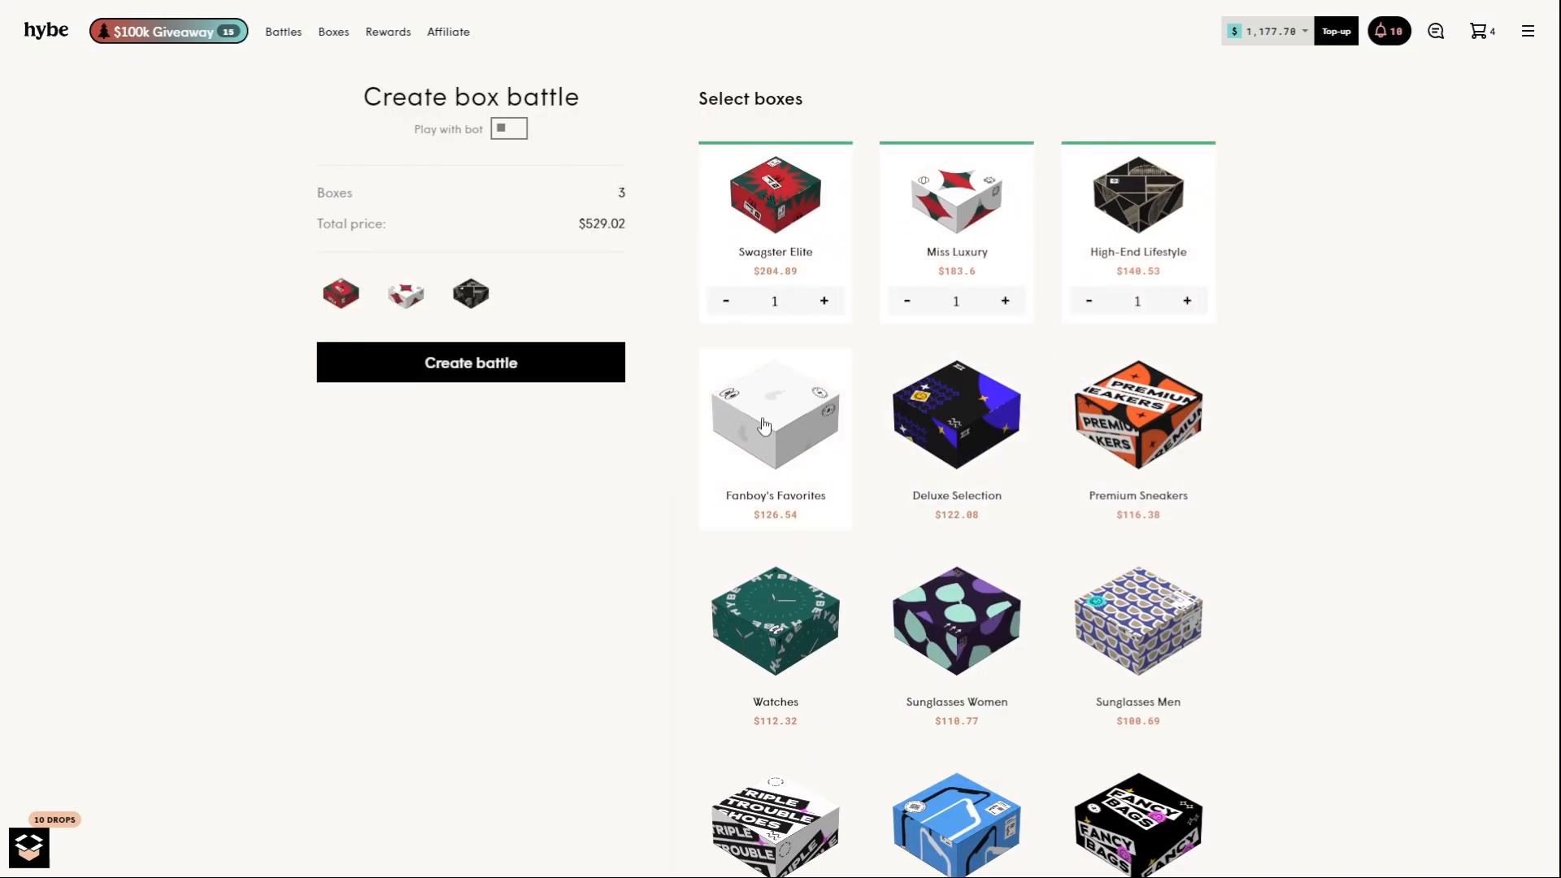
left_click(774, 413)
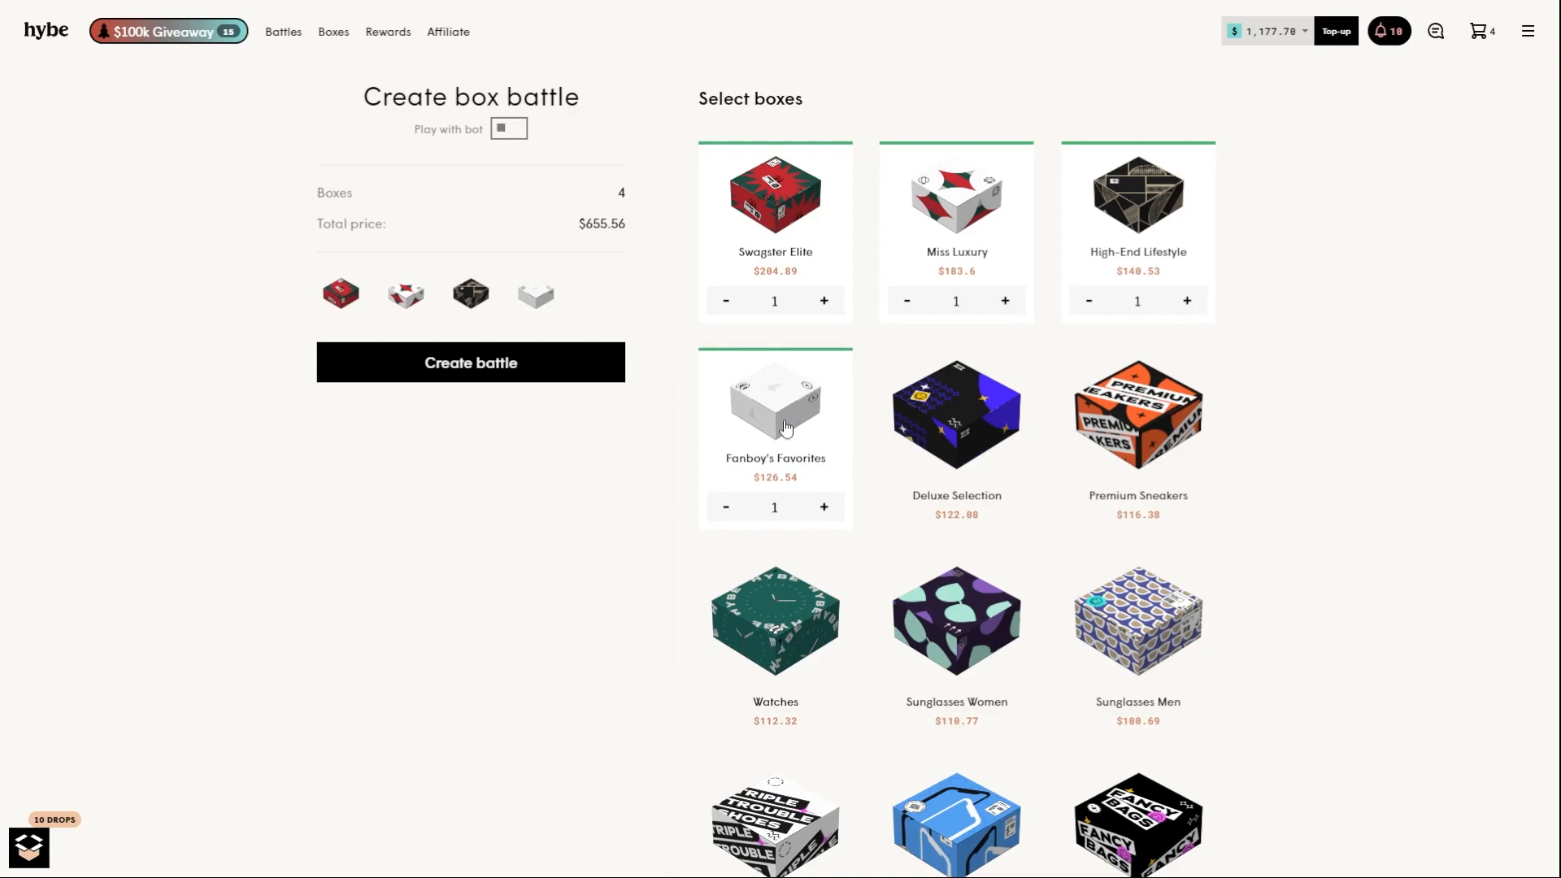
left_click(955, 416)
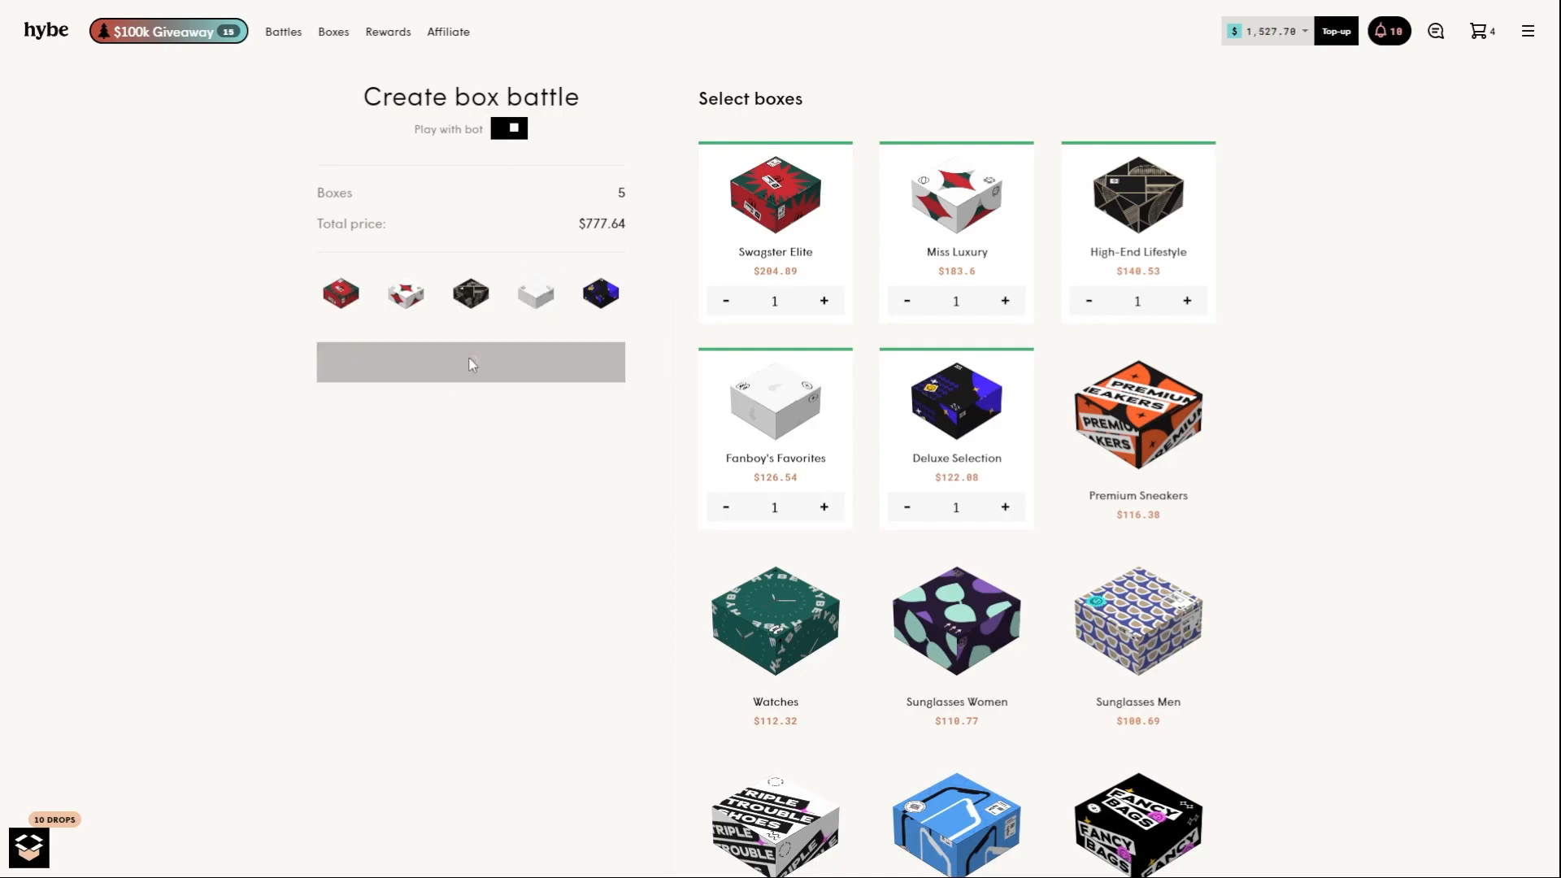
left_click(470, 361)
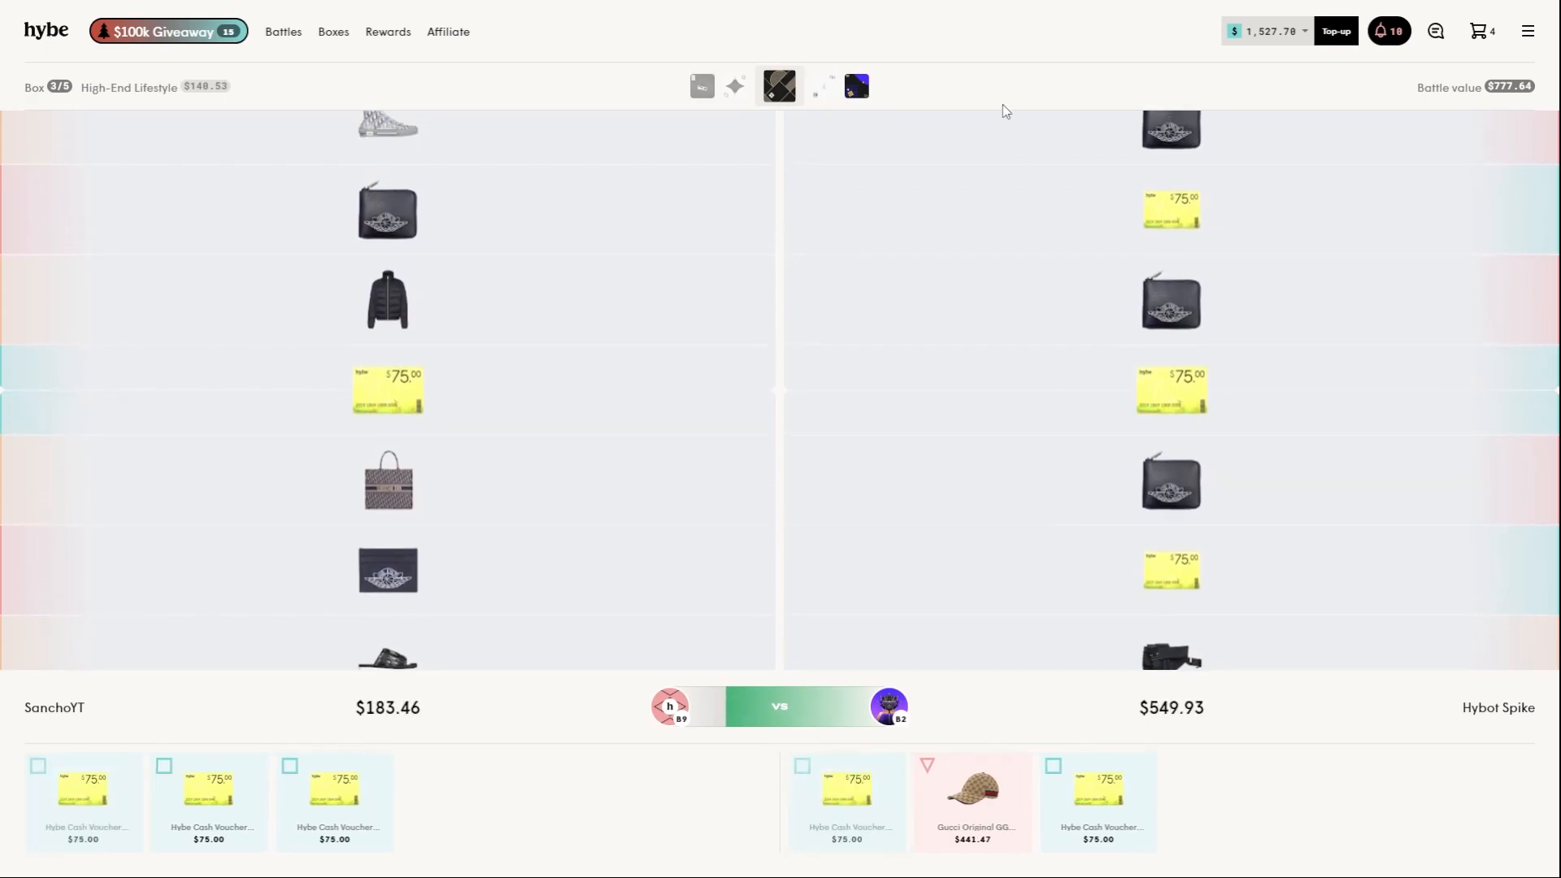
- Lose the battle to Hybot Spike's $1,714.23, then open My Cart
left_click(810, 86)
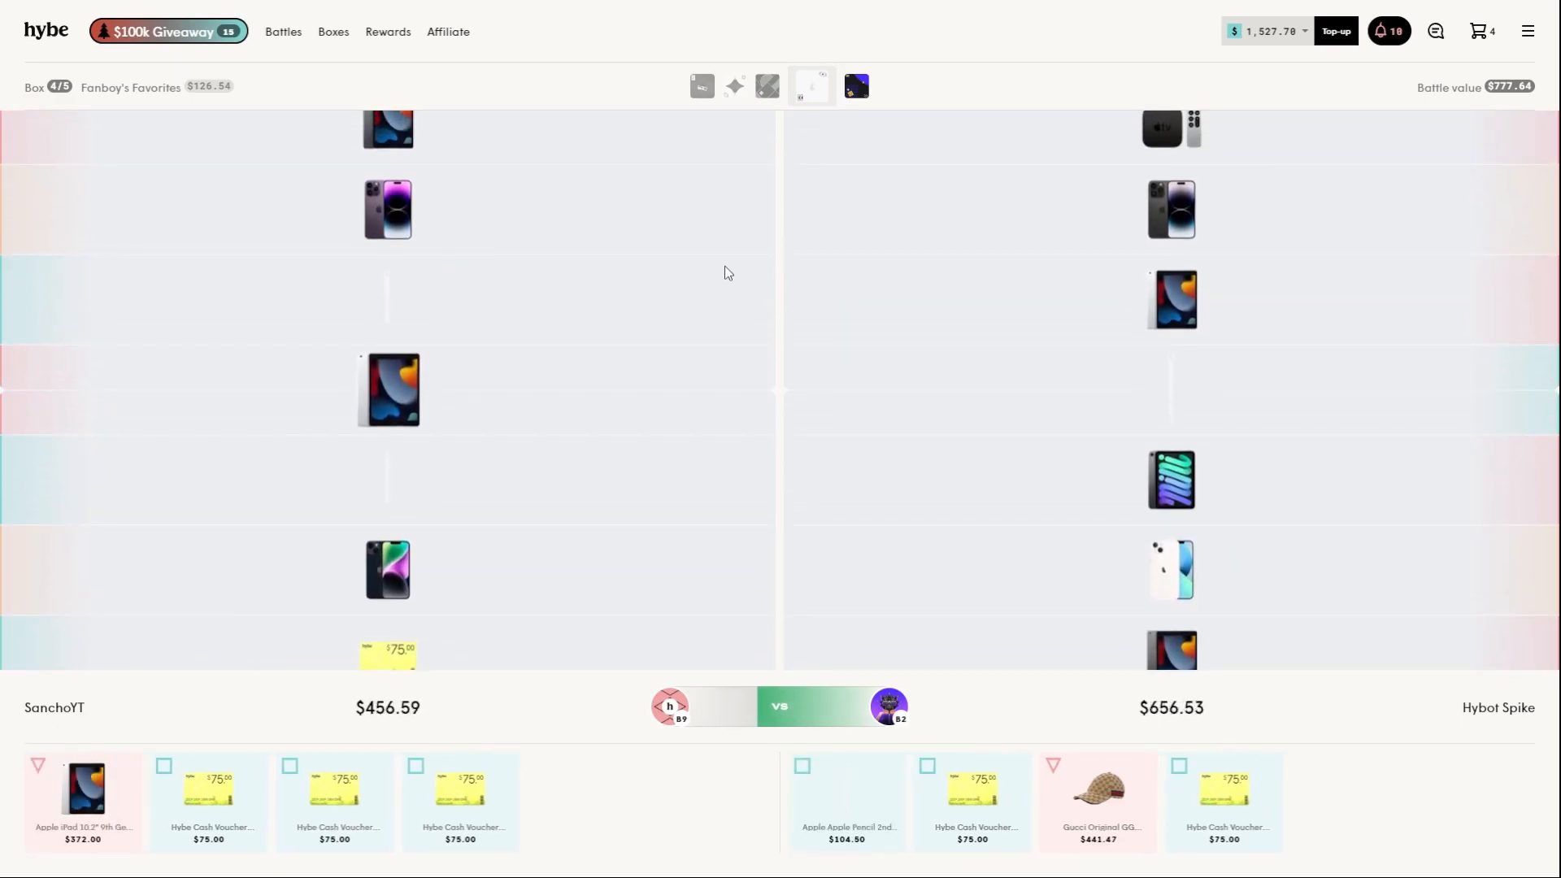
left_click(842, 87)
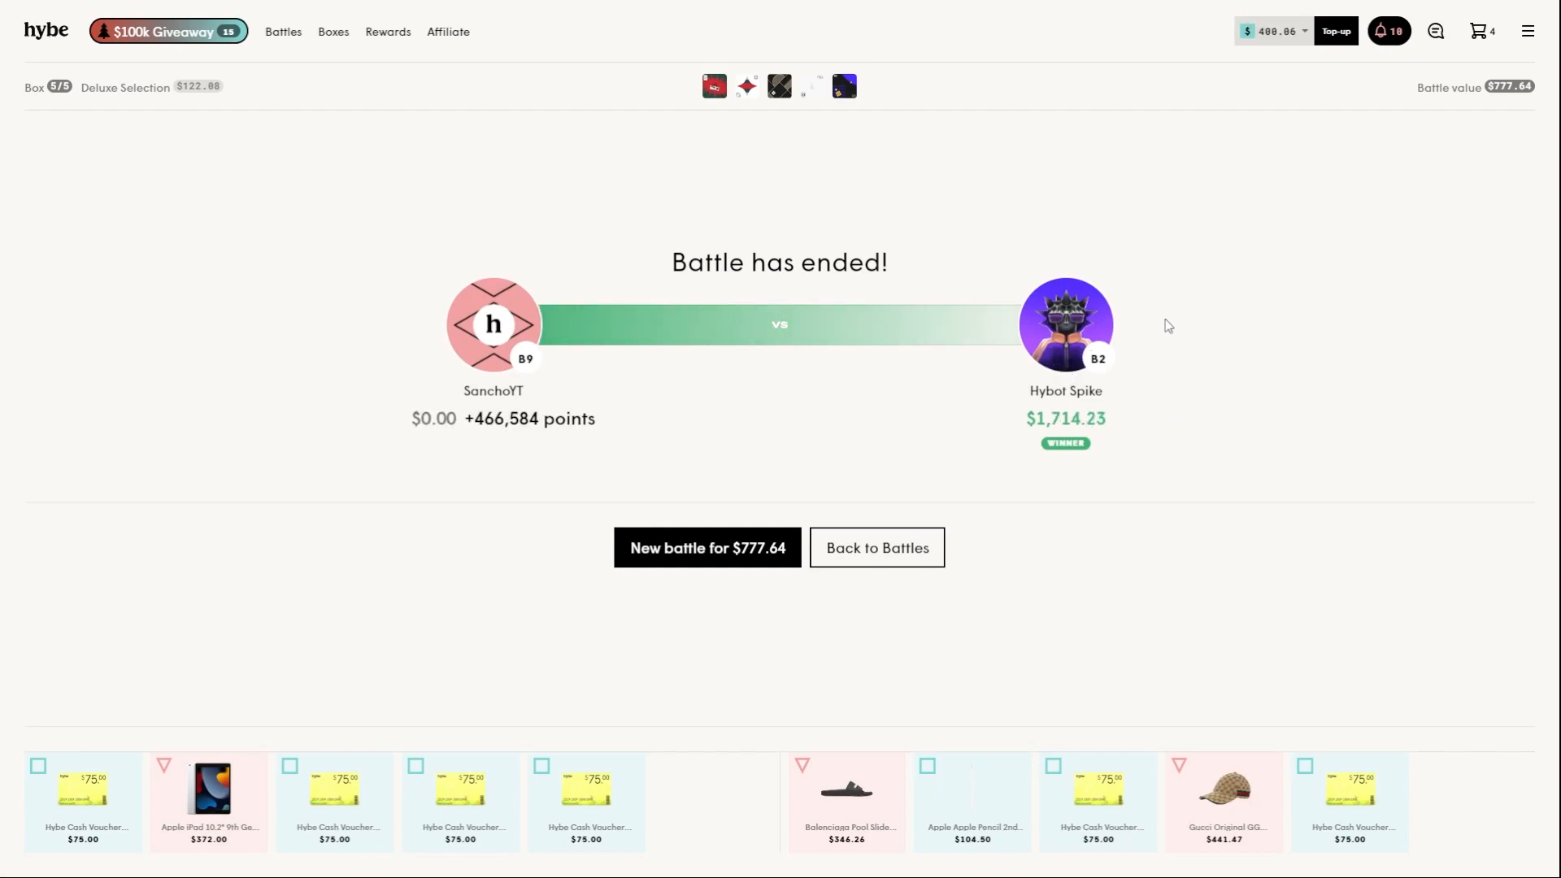
mouse_move(1235, 294)
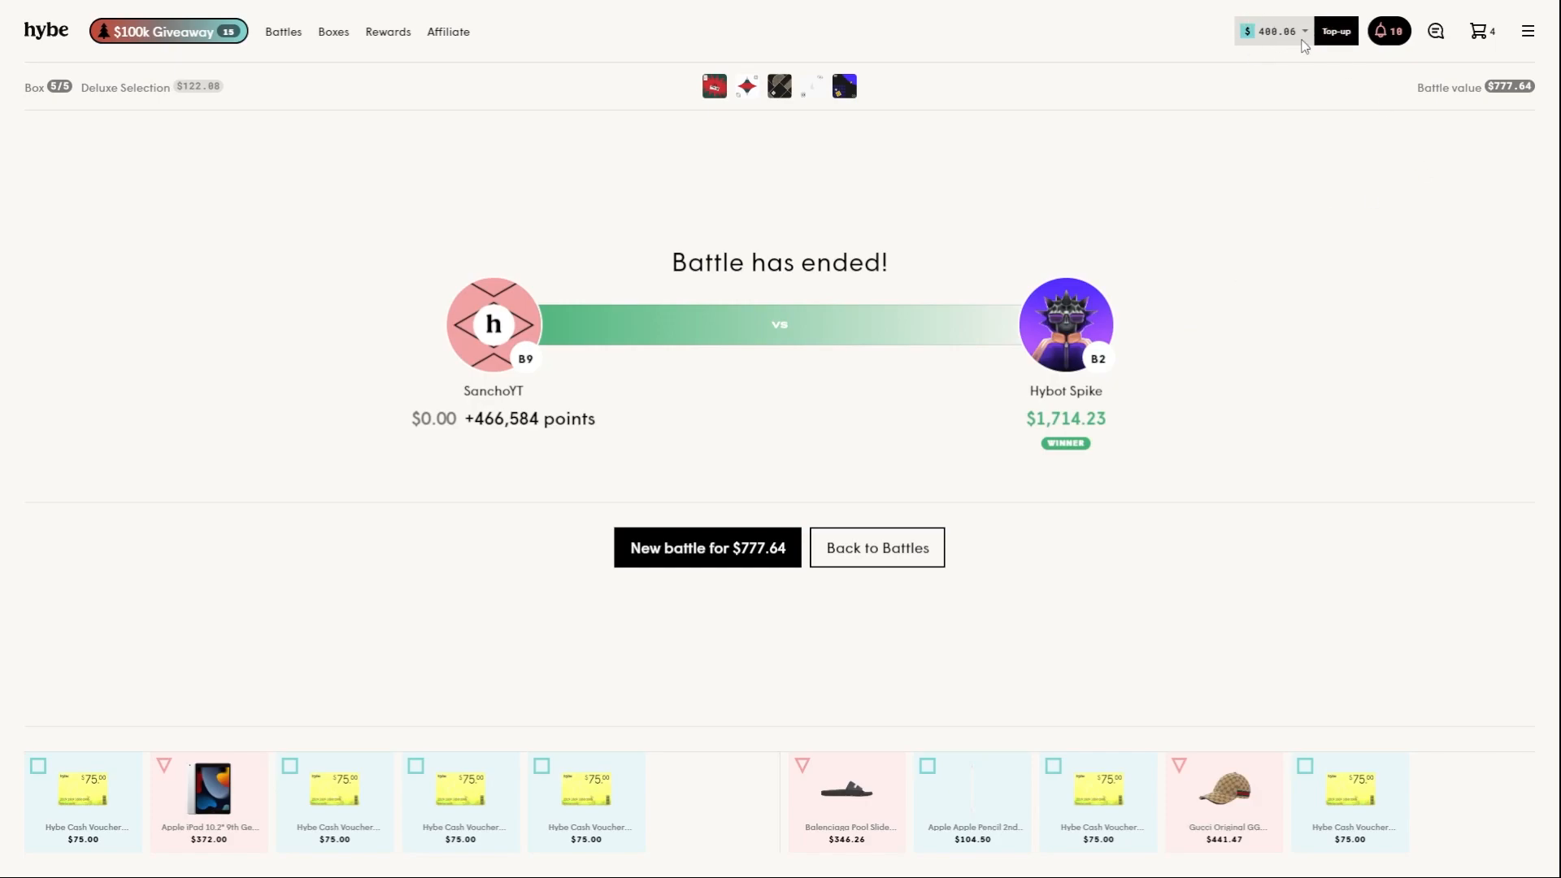
left_click(1482, 31)
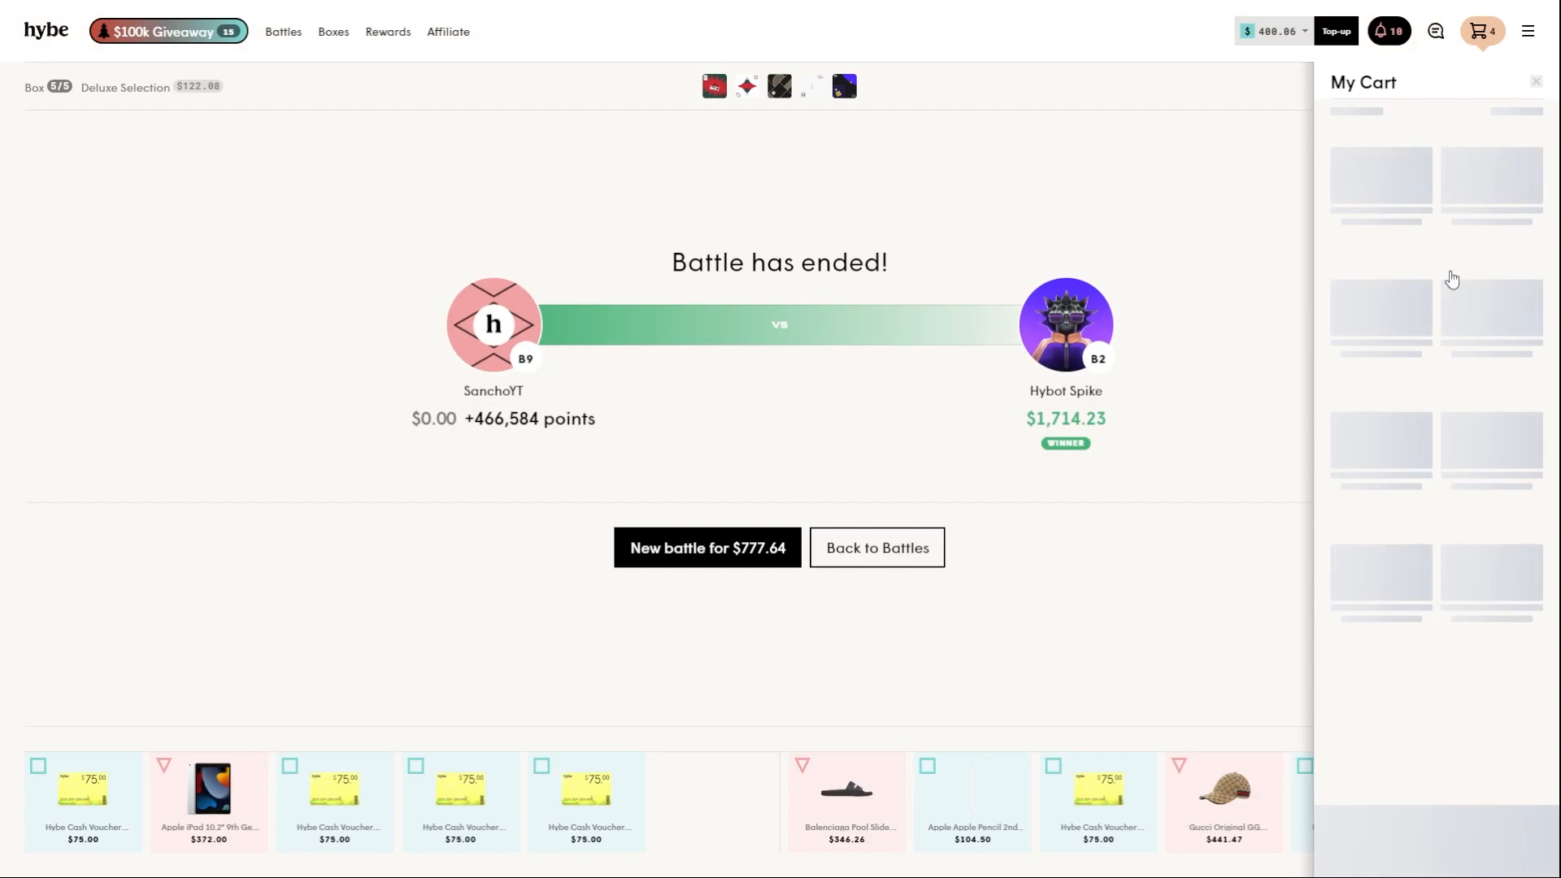